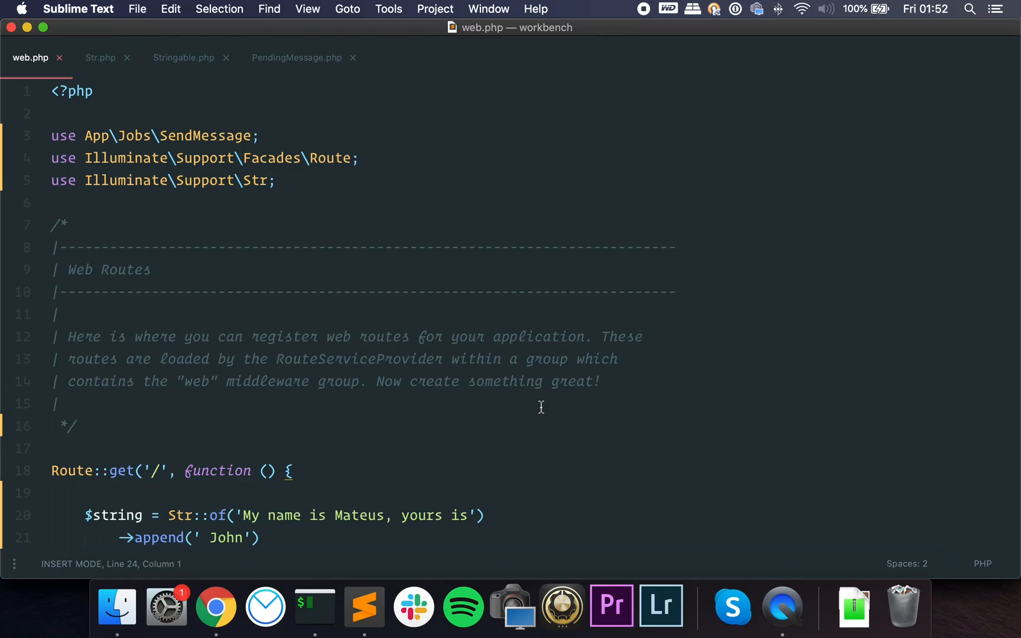
mouse_move(516, 411)
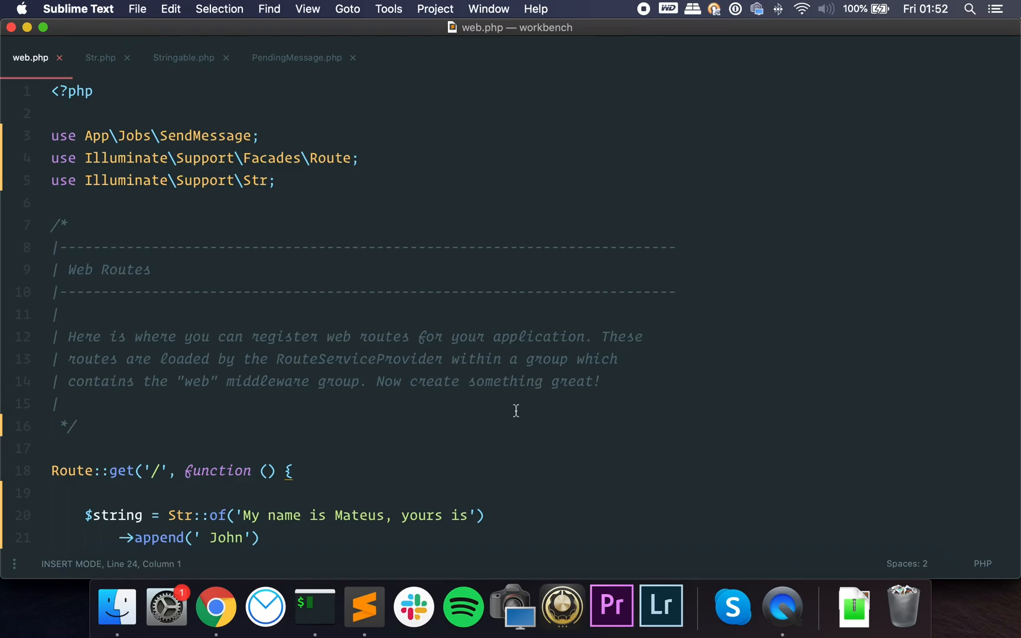
mouse_move(378, 399)
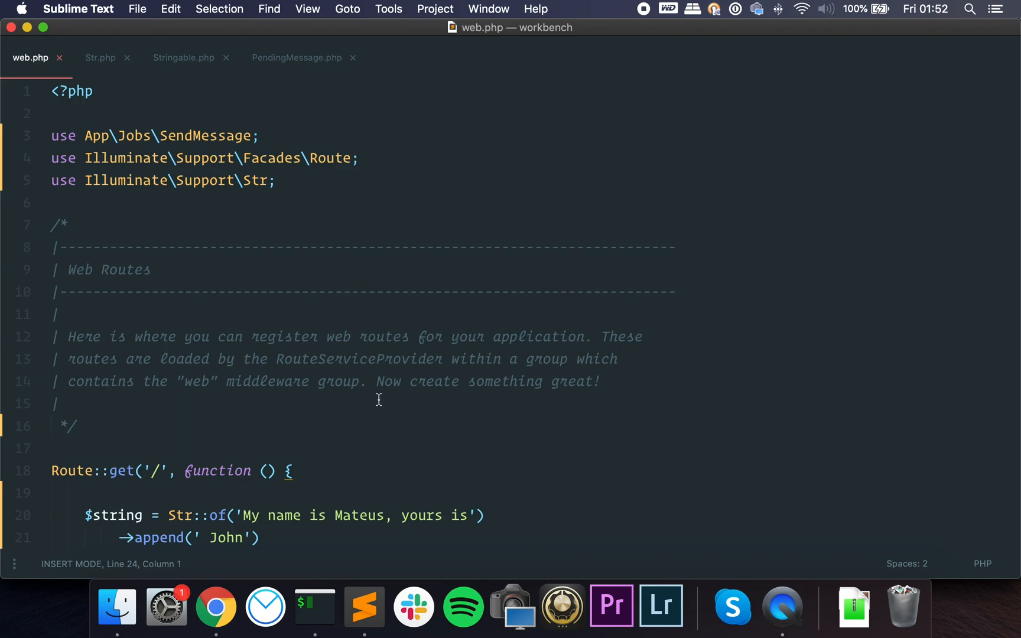
mouse_move(374, 400)
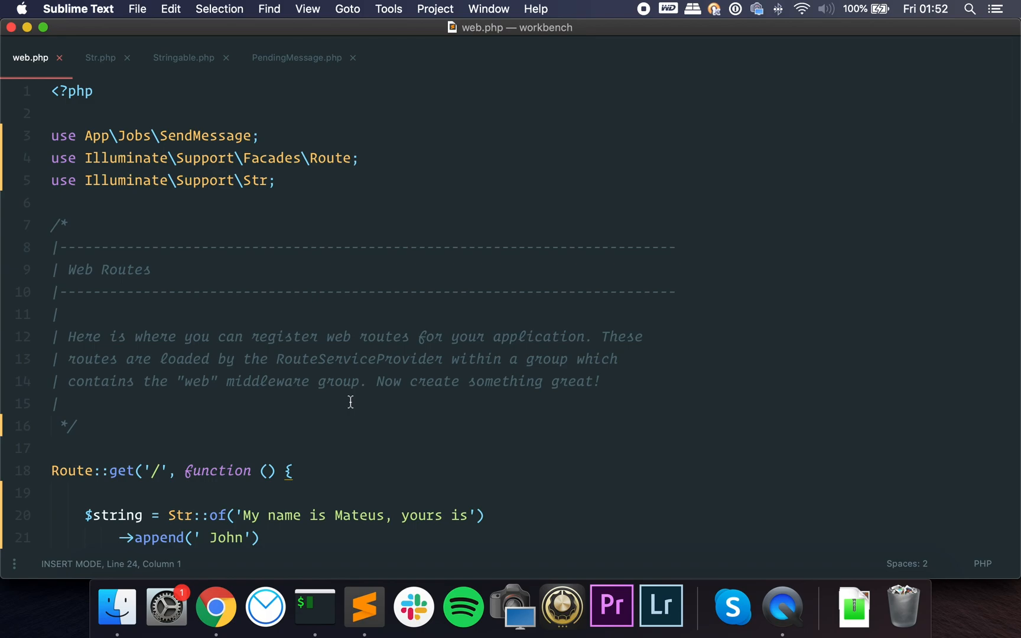
mouse_move(317, 414)
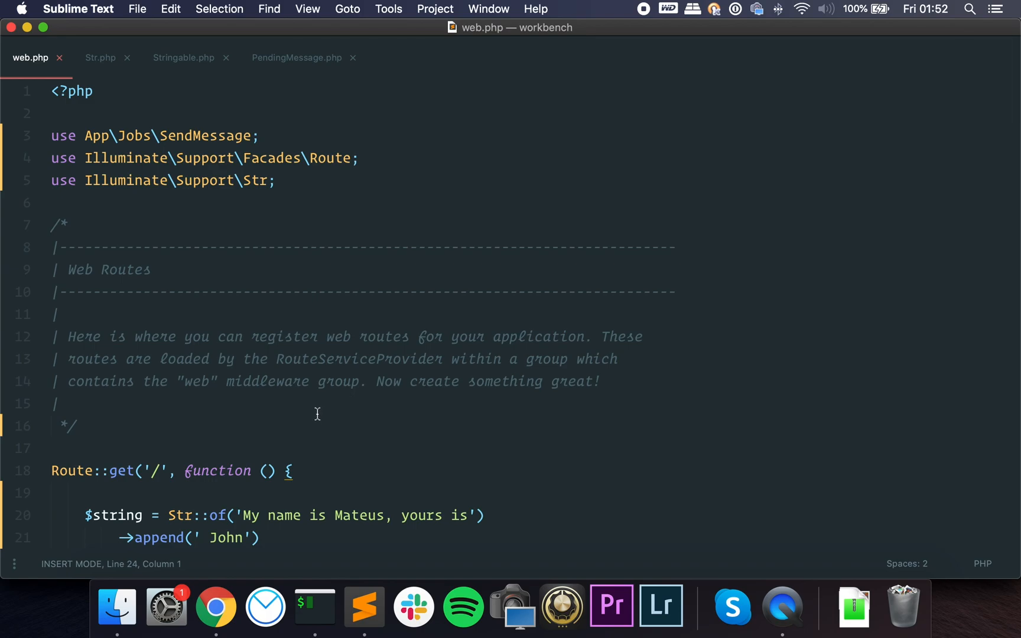
mouse_move(308, 414)
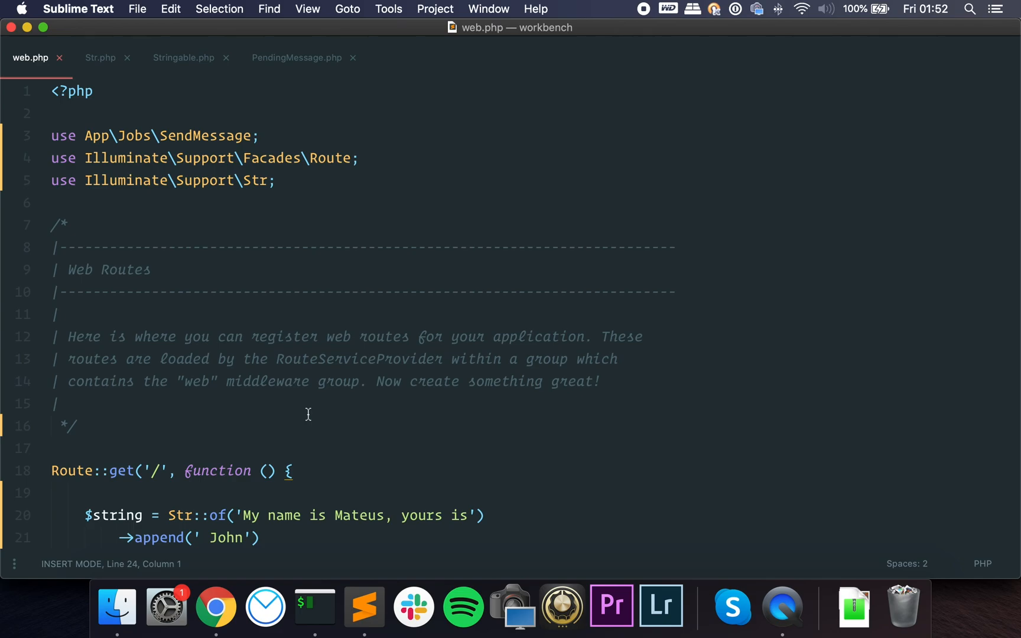
mouse_move(303, 415)
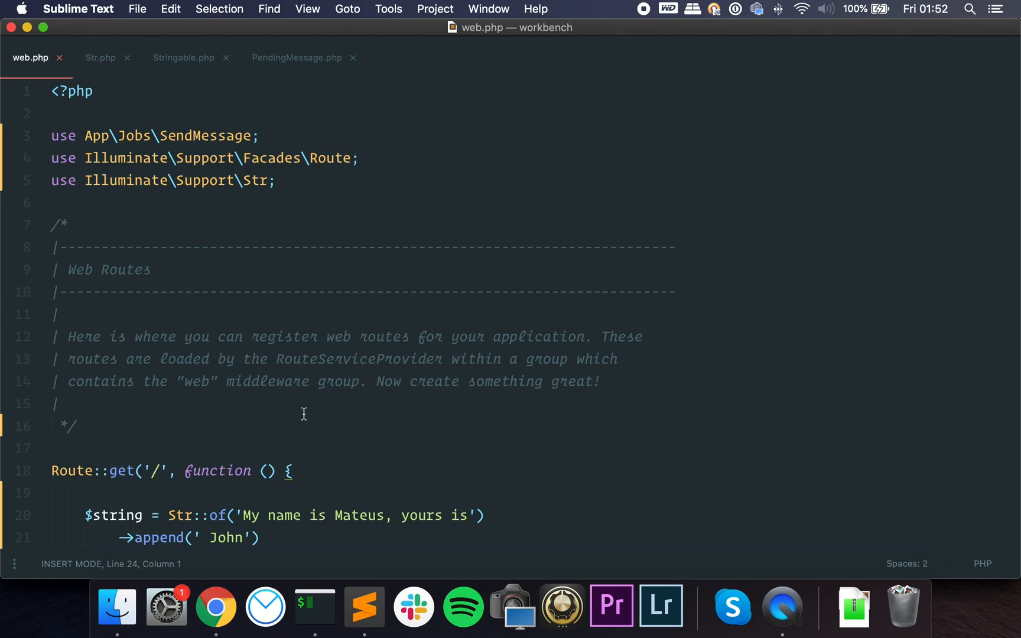
mouse_move(321, 409)
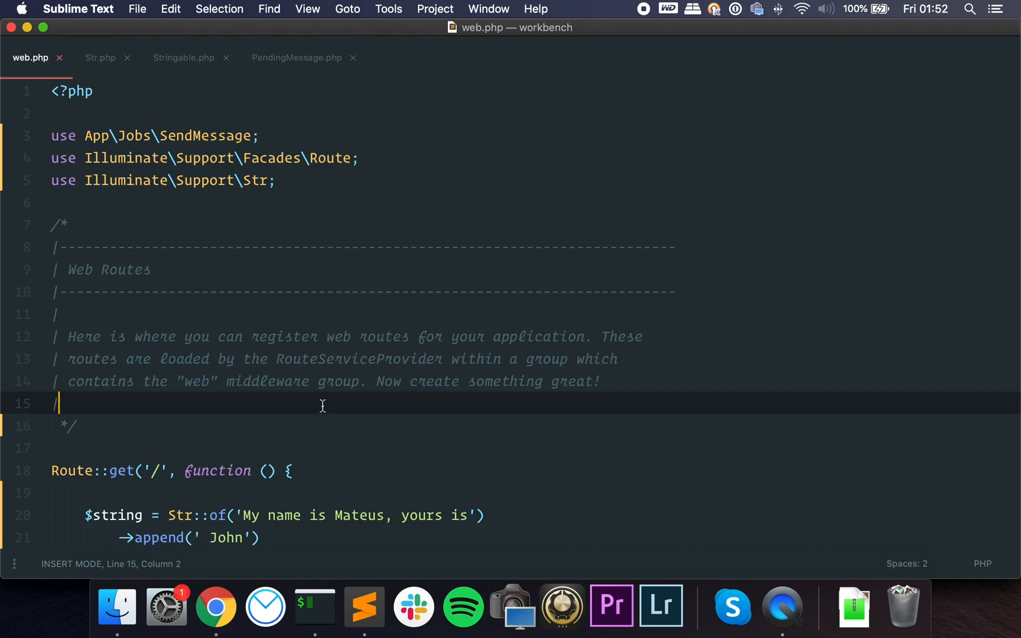
Move through the Str::of chain, visiting the replaceLast and lower() calls in web.php
scroll(down, 3)
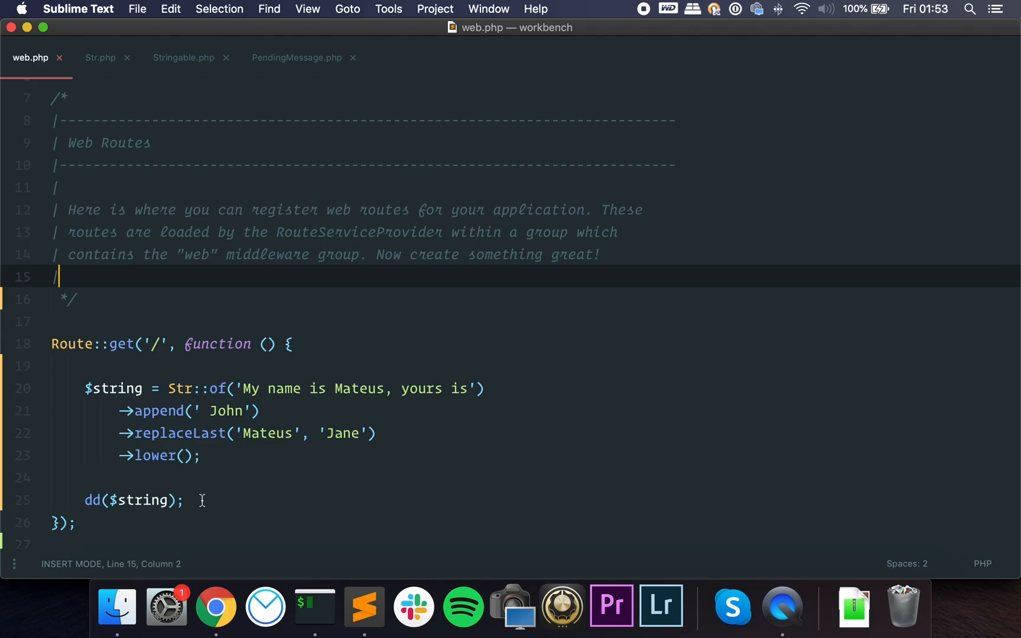
click(203, 455)
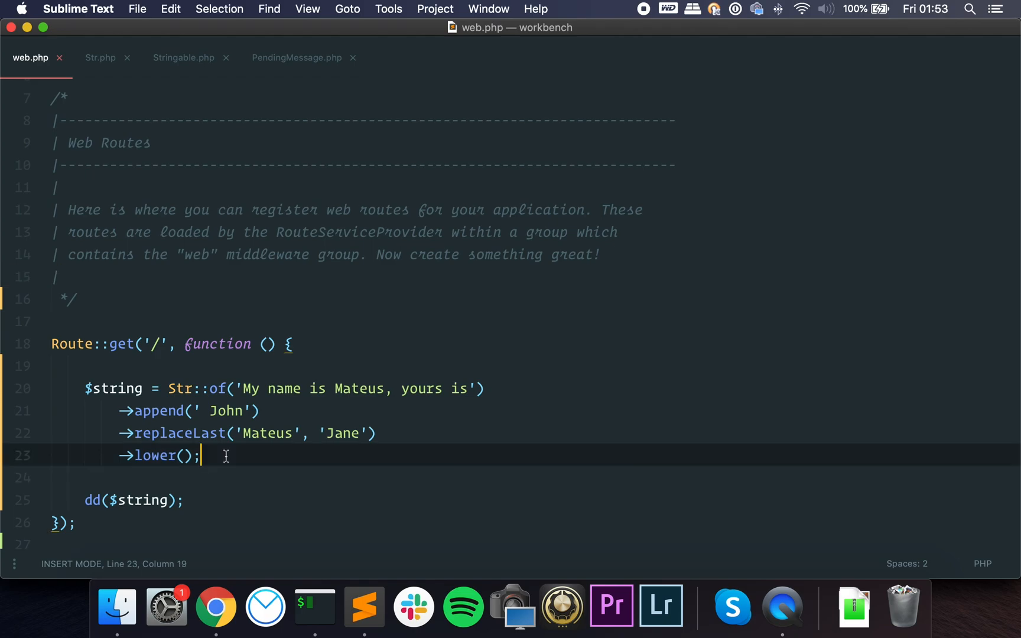
click(185, 499)
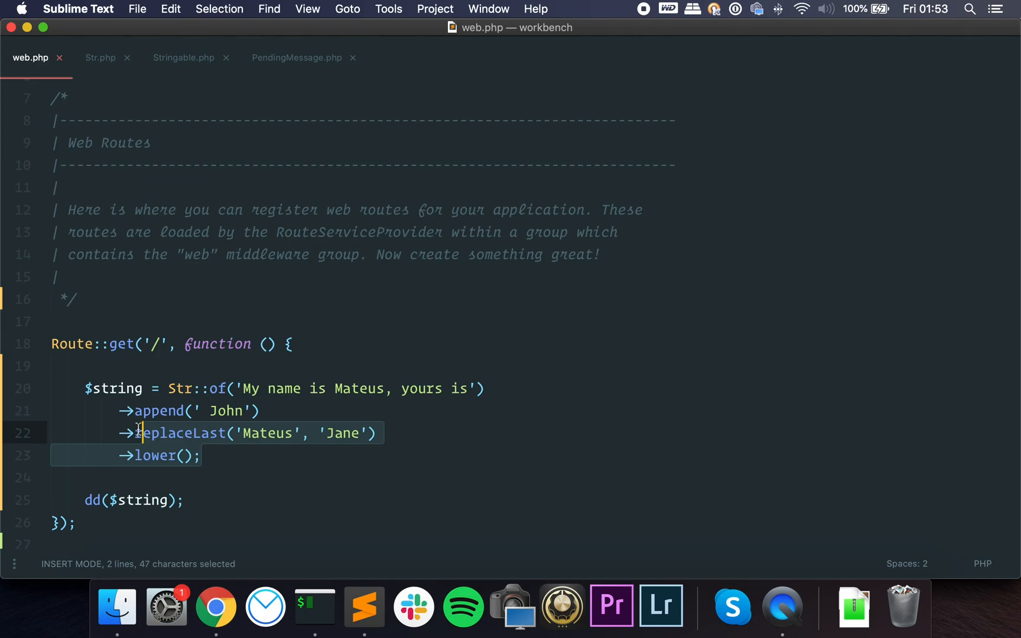
click(224, 389)
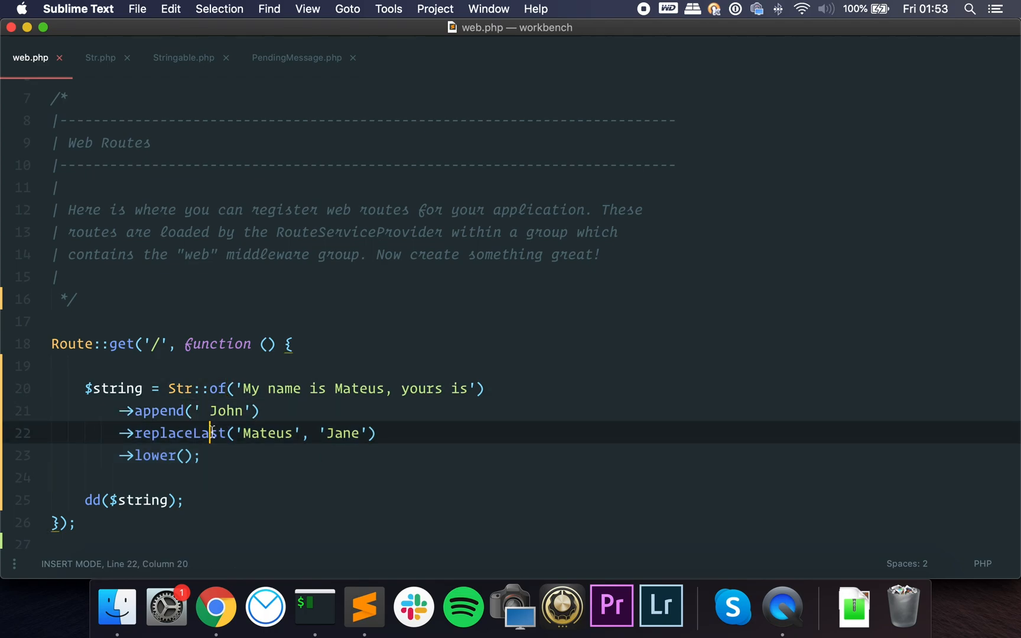
mouse_move(168, 461)
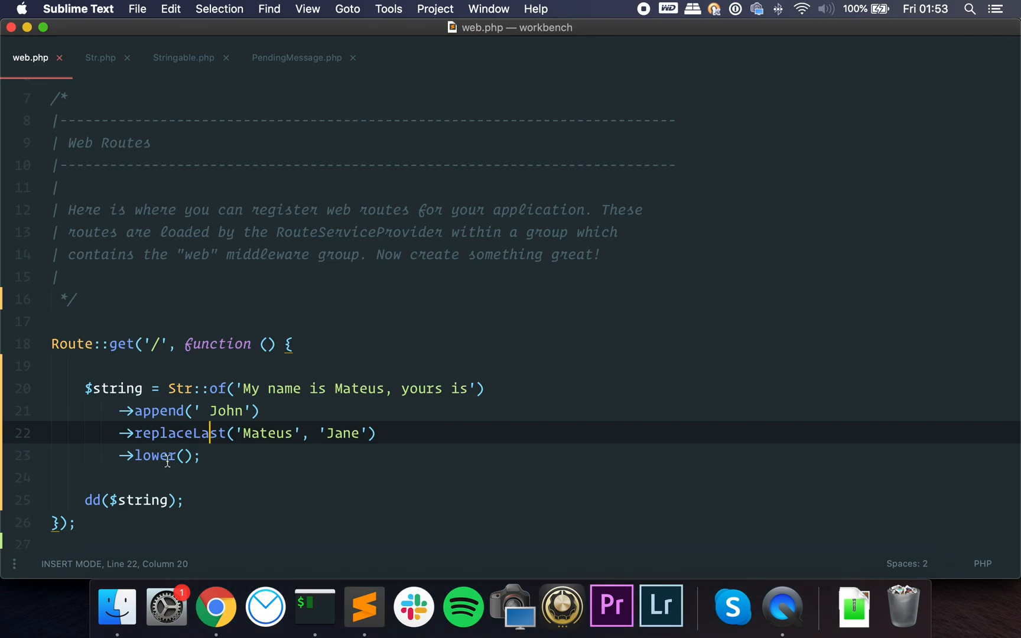
click(246, 455)
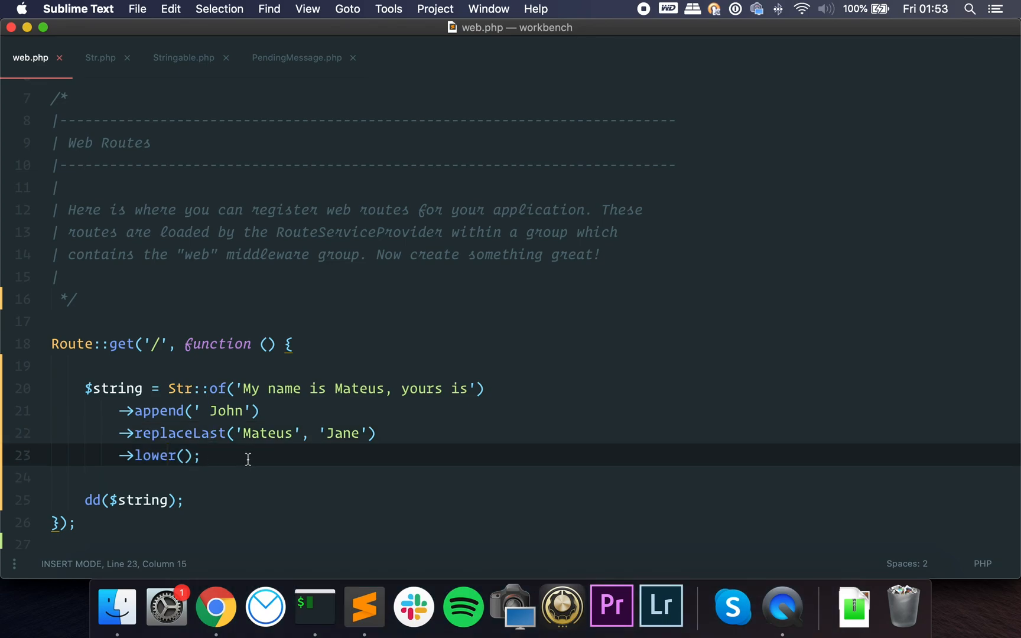
mouse_move(208, 389)
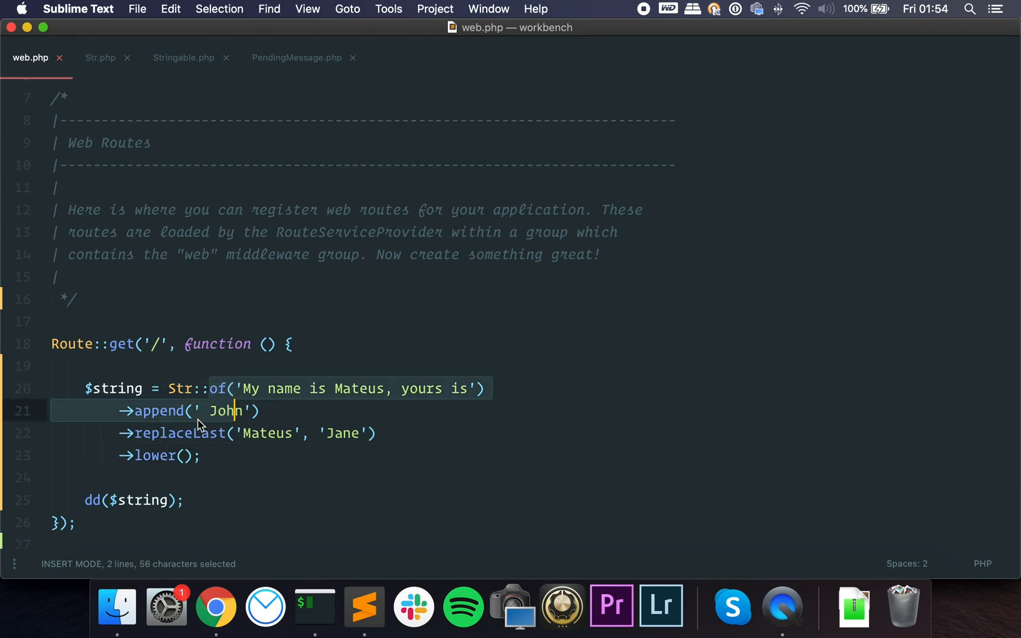
click(203, 455)
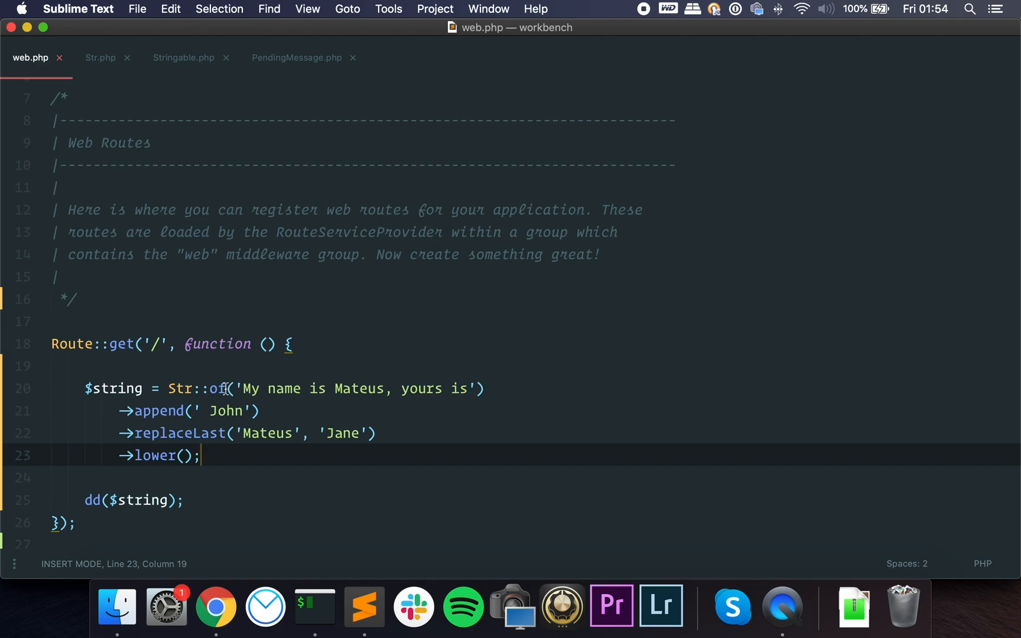
Look up the definition of append, listing the matching Illuminate framework files
click(210, 412)
text(illuinate)
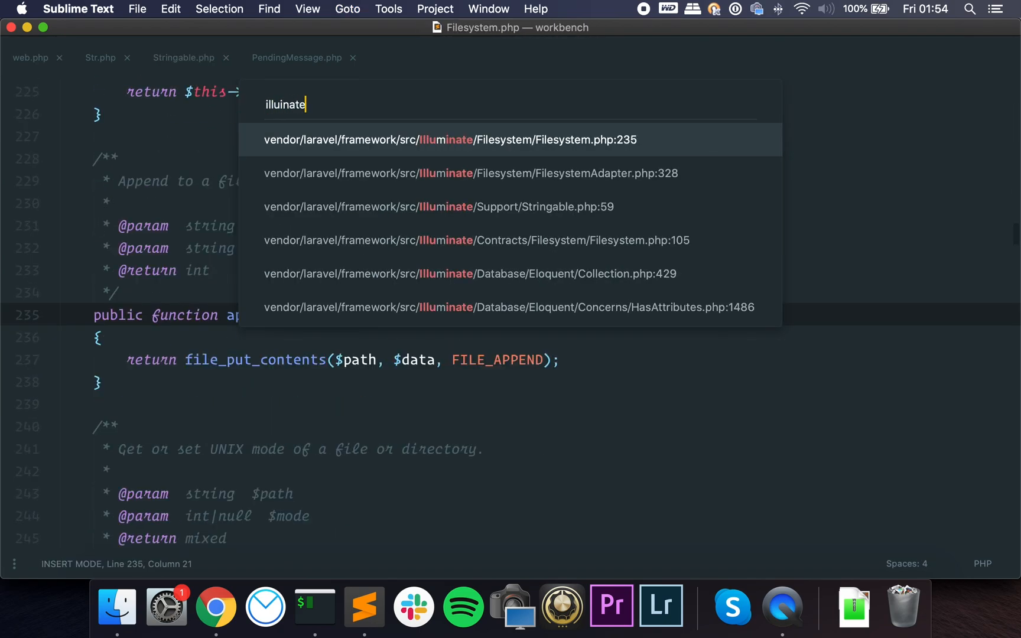
Read Stringable.php's after, afterLast, append and ascii methods wrapping Str calls
click(438, 207)
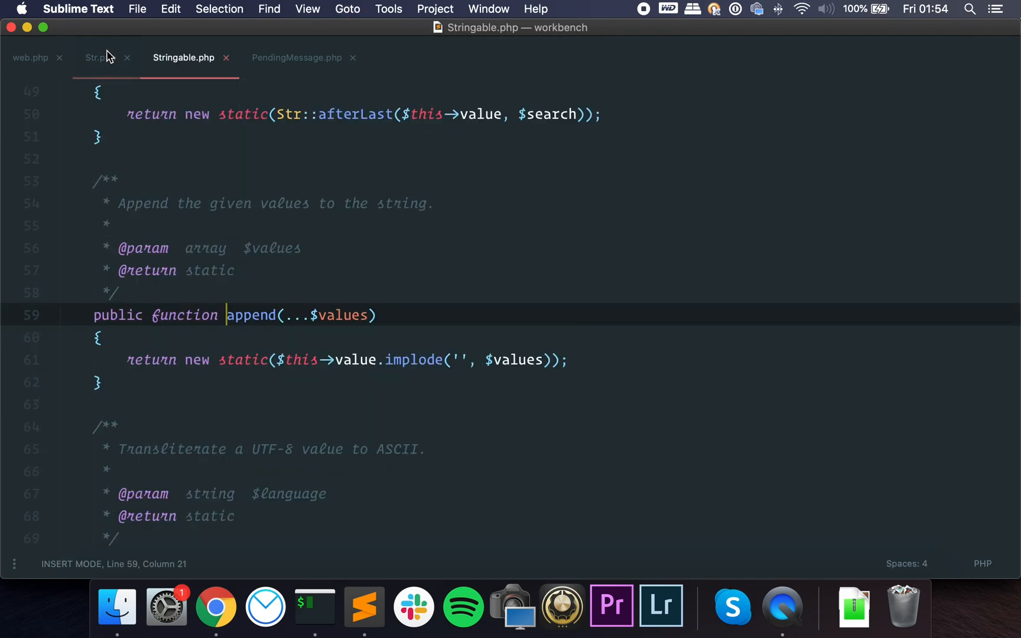
click(100, 57)
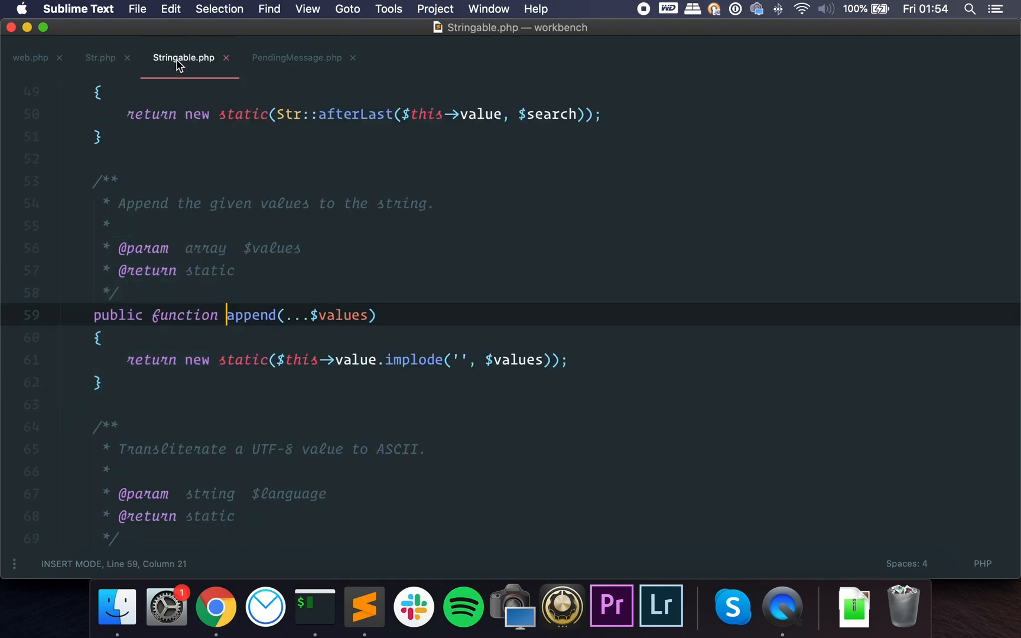
scroll(up, 3)
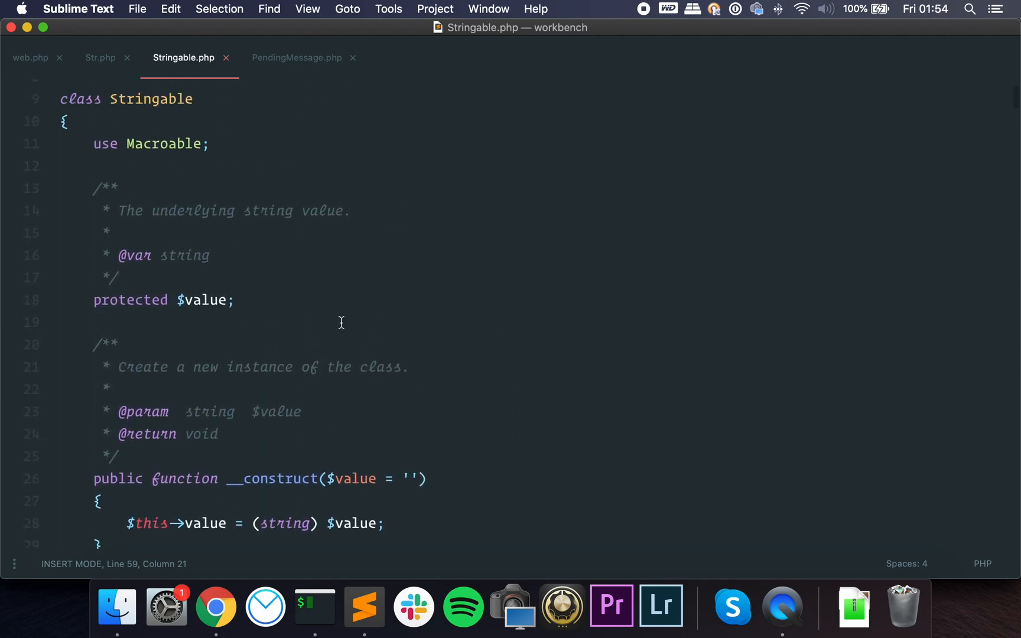
scroll(down, 3)
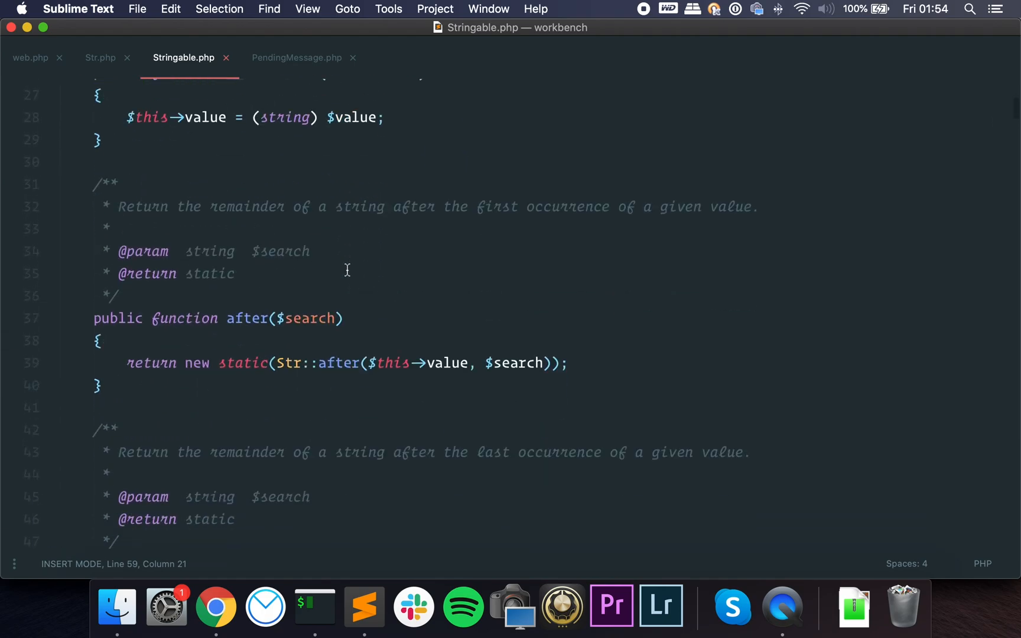
scroll(down, 3)
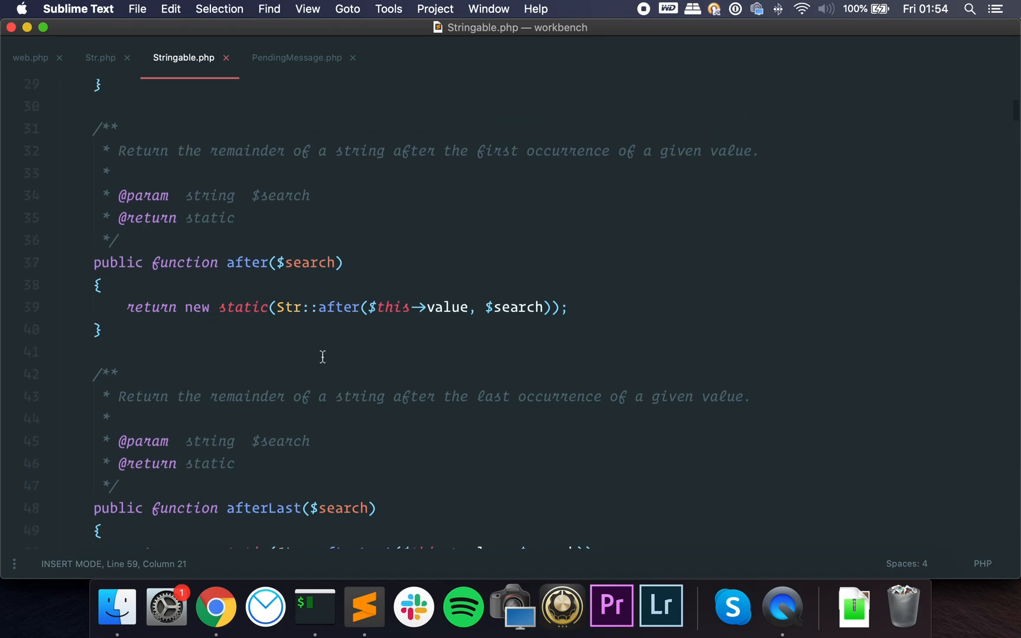
mouse_move(218, 308)
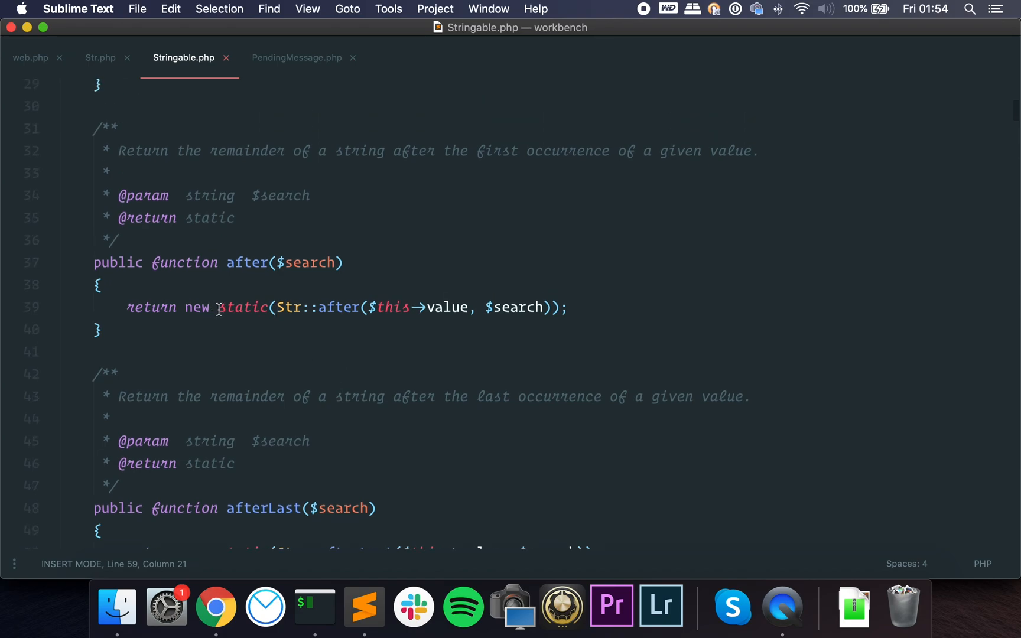
double_click(242, 307)
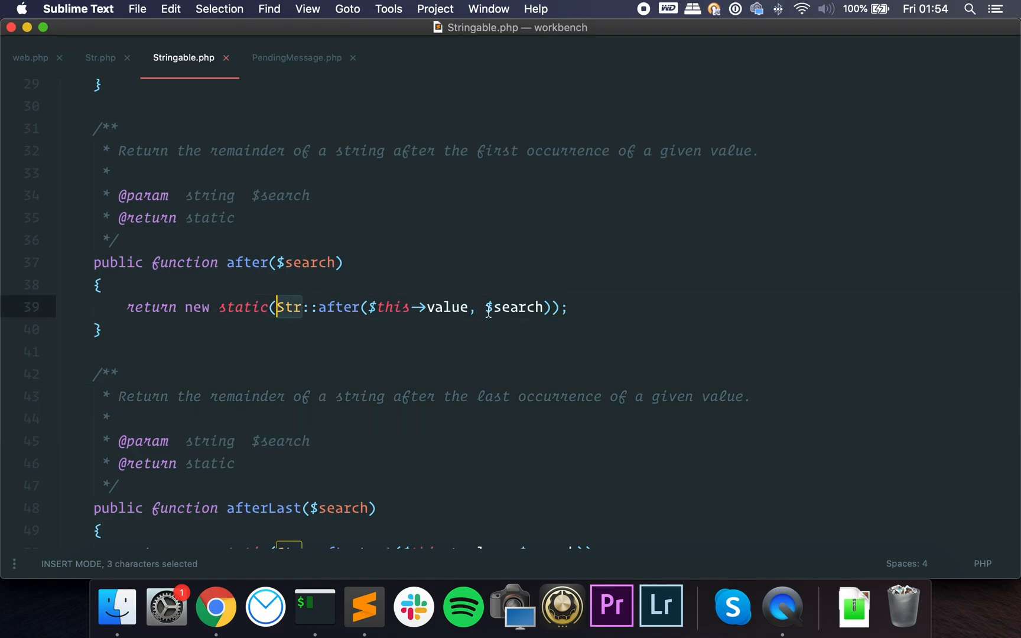
click(98, 329)
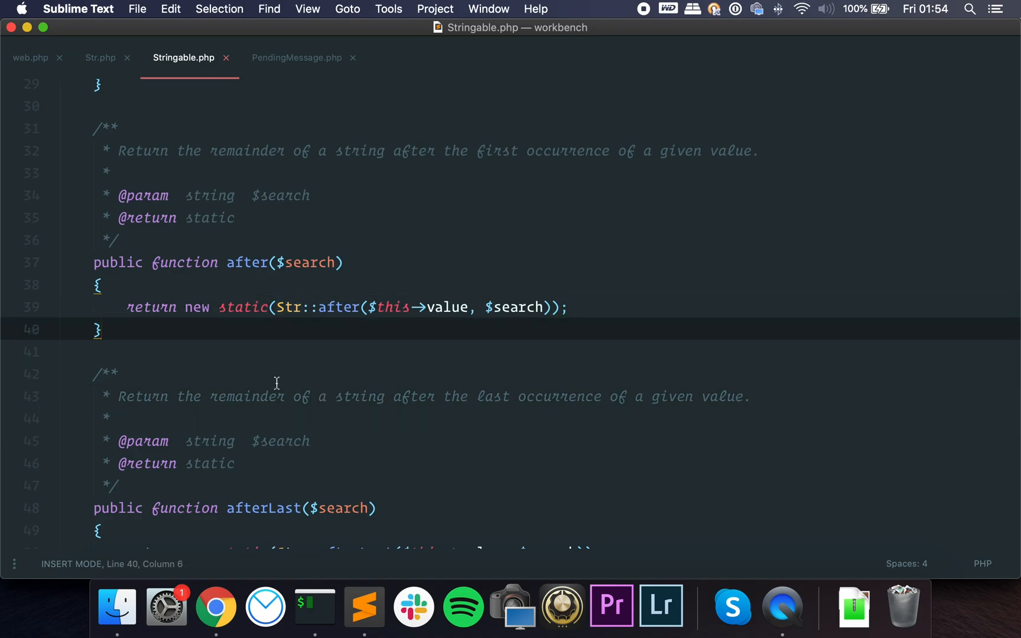
scroll(down, 3)
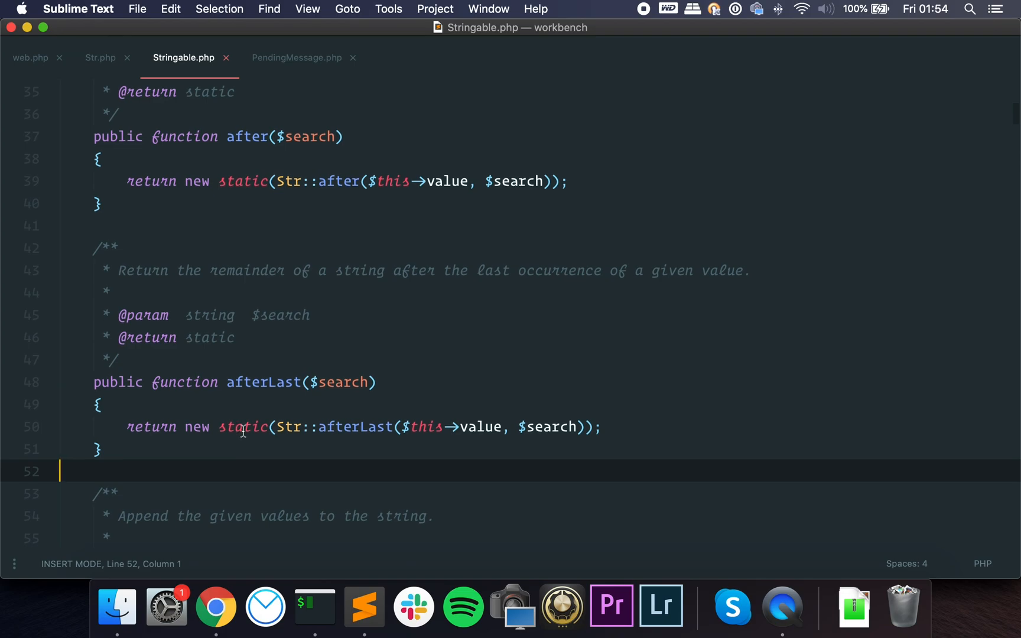
scroll(down, 3)
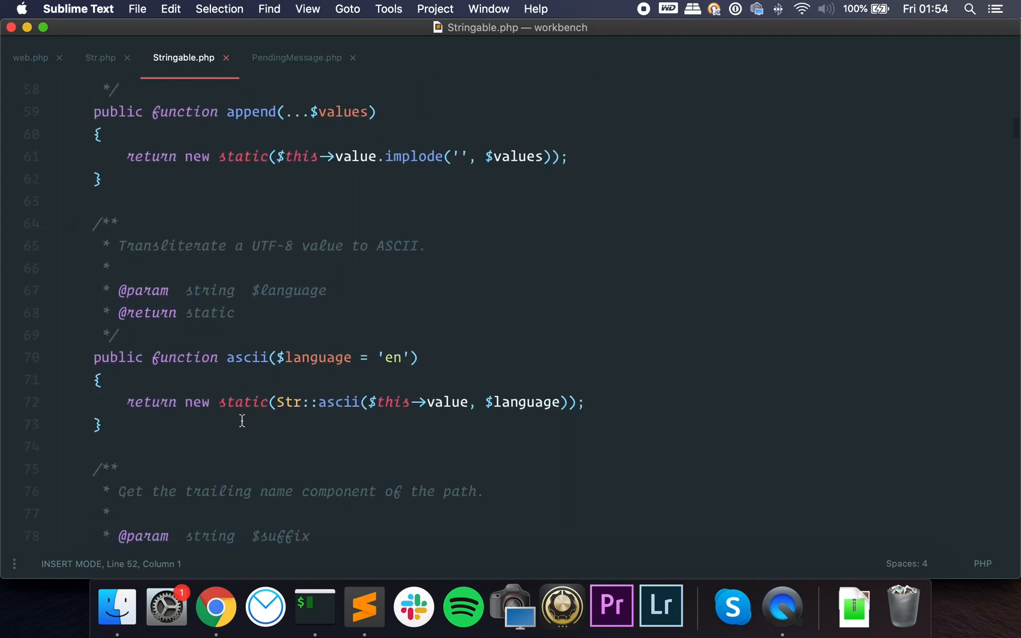
mouse_move(226, 402)
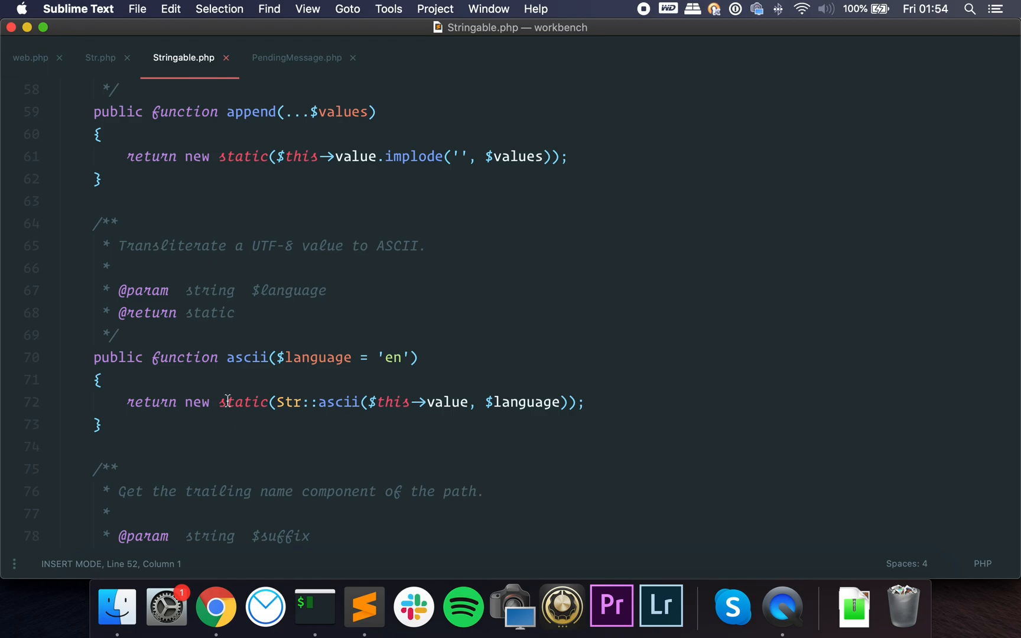
Review Str::of returning a new Stringable, then return to web.php's string chain
click(101, 57)
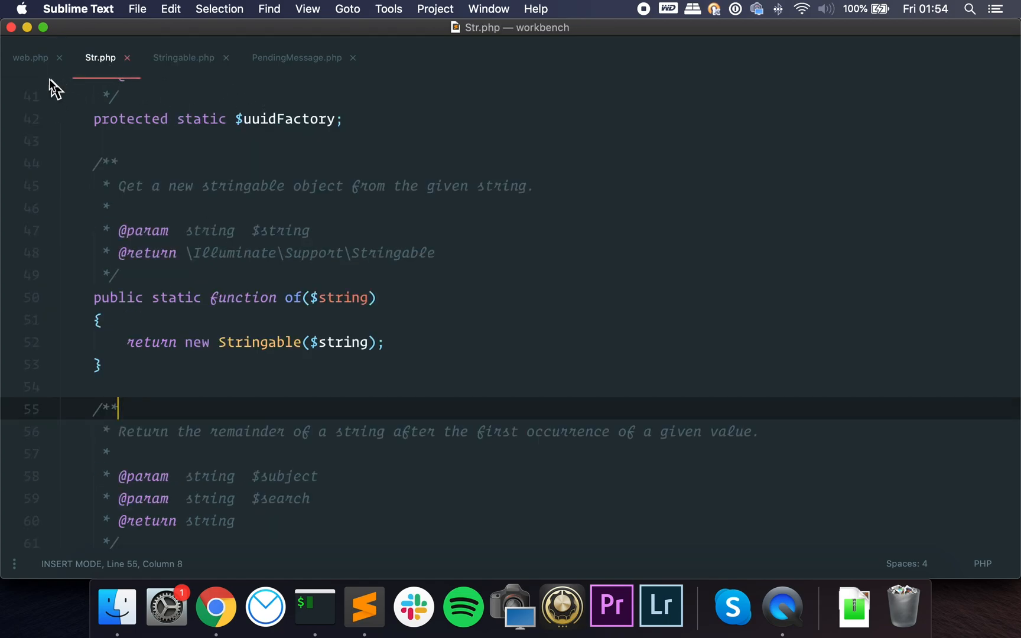
click(29, 57)
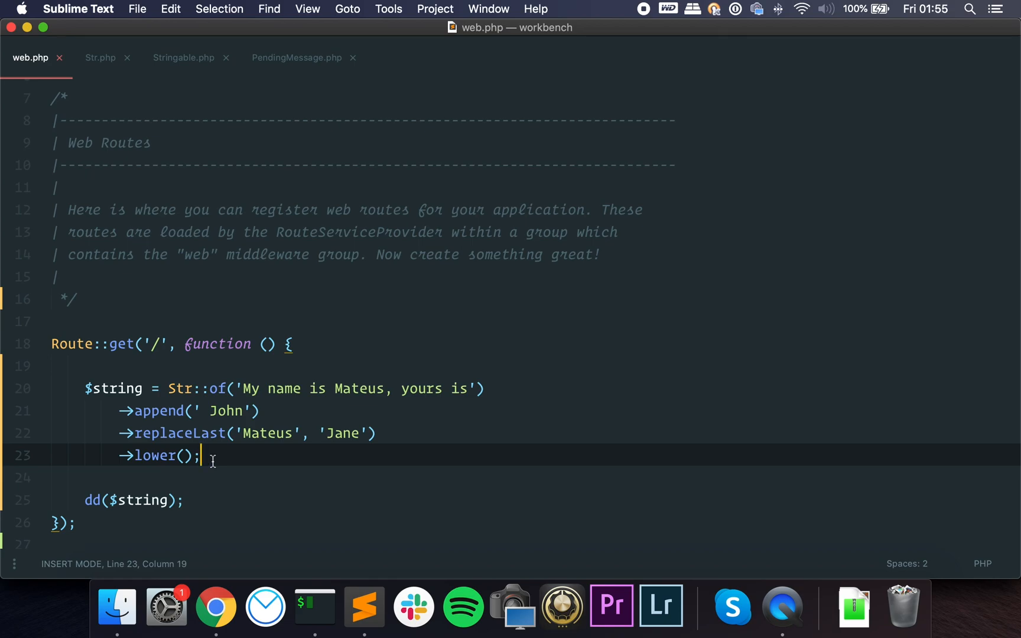
mouse_move(246, 453)
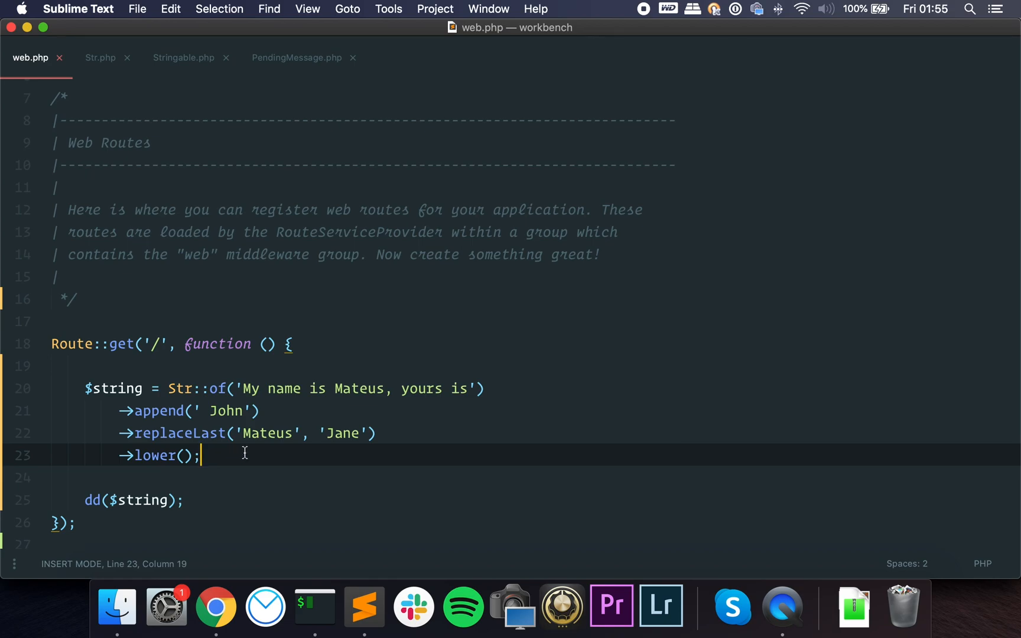
Replace dd($string) with $response = $this->actingAs($user) and ->get('route'); on the next line
click(143, 500)
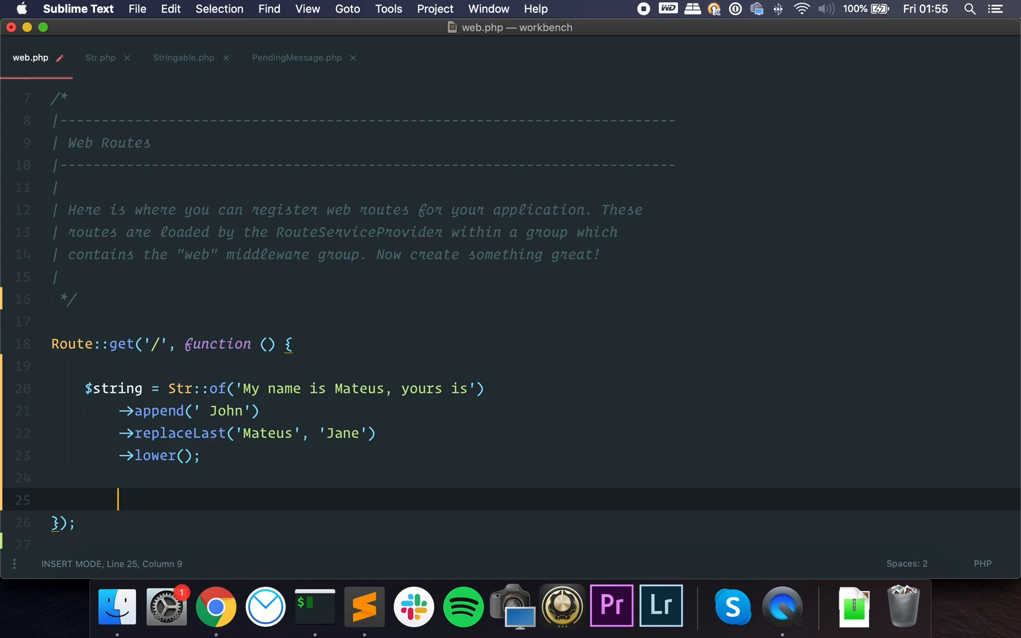
text($)
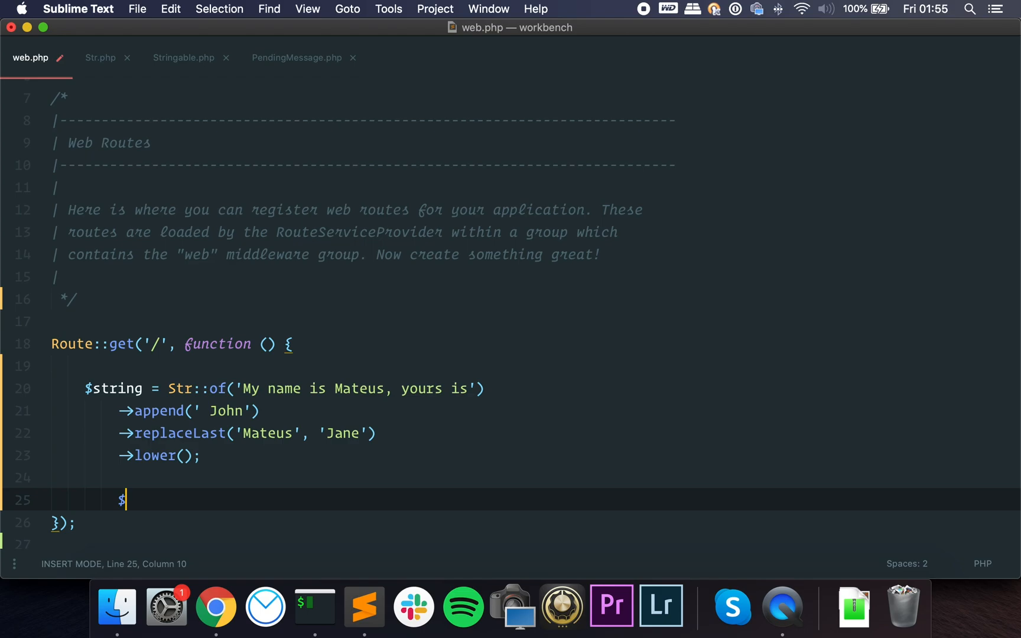
text(response = $this->get('route)
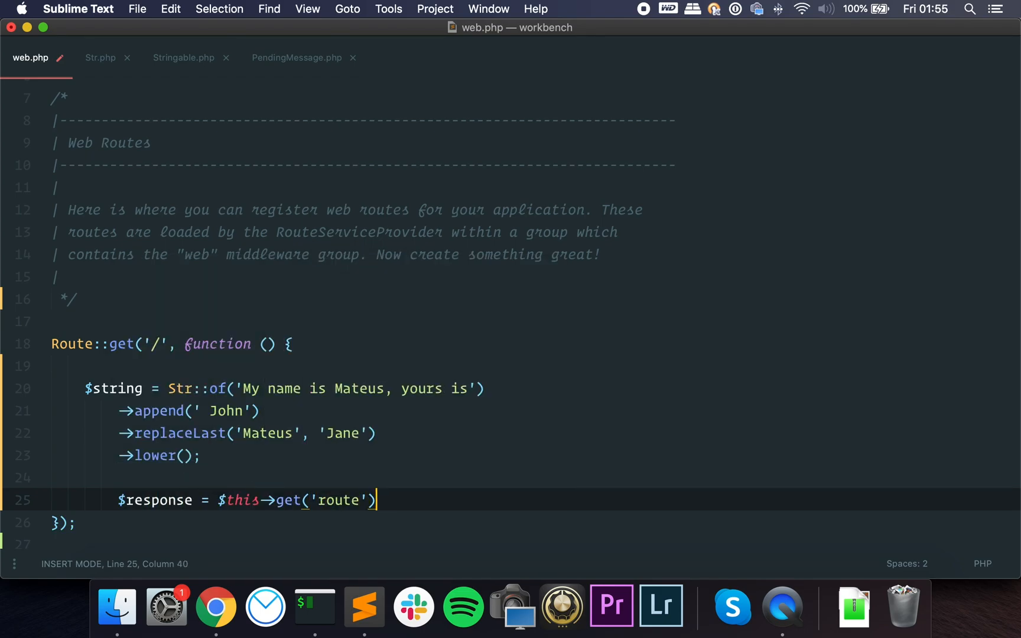
text(;)
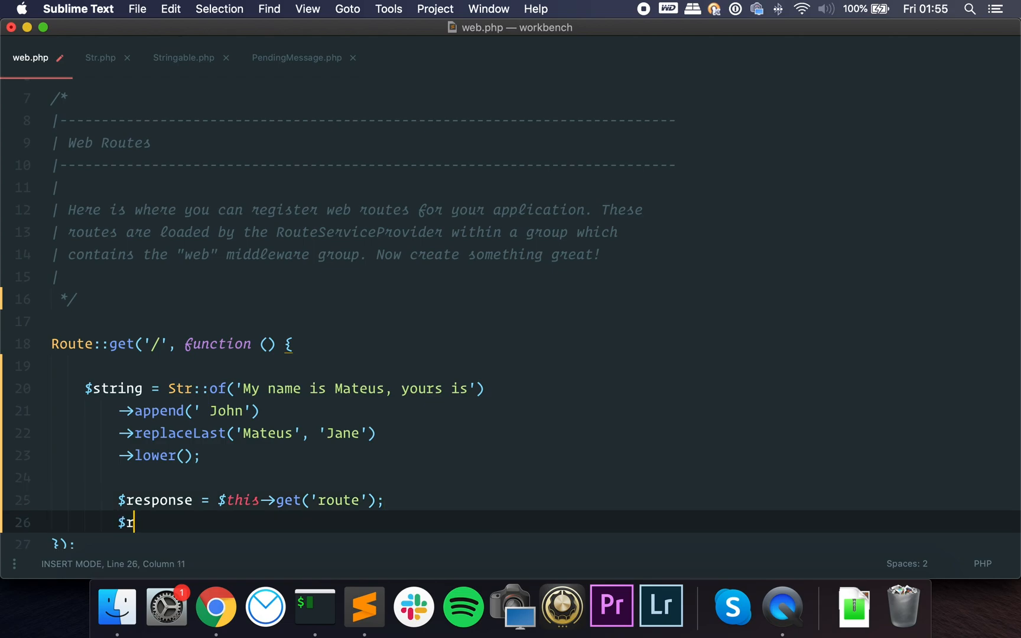
text(esponse =)
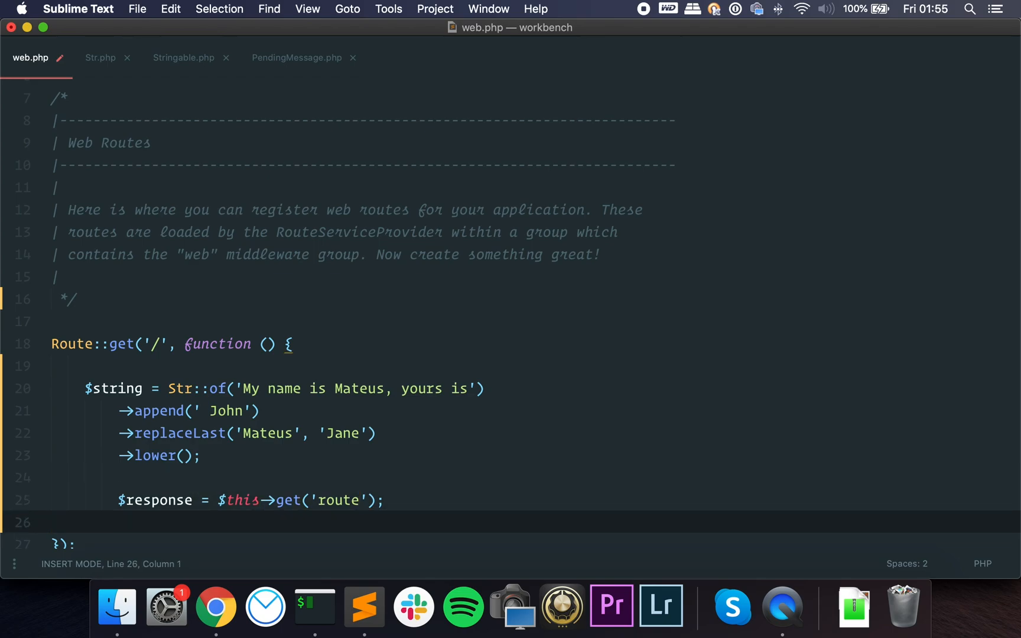
click(276, 500)
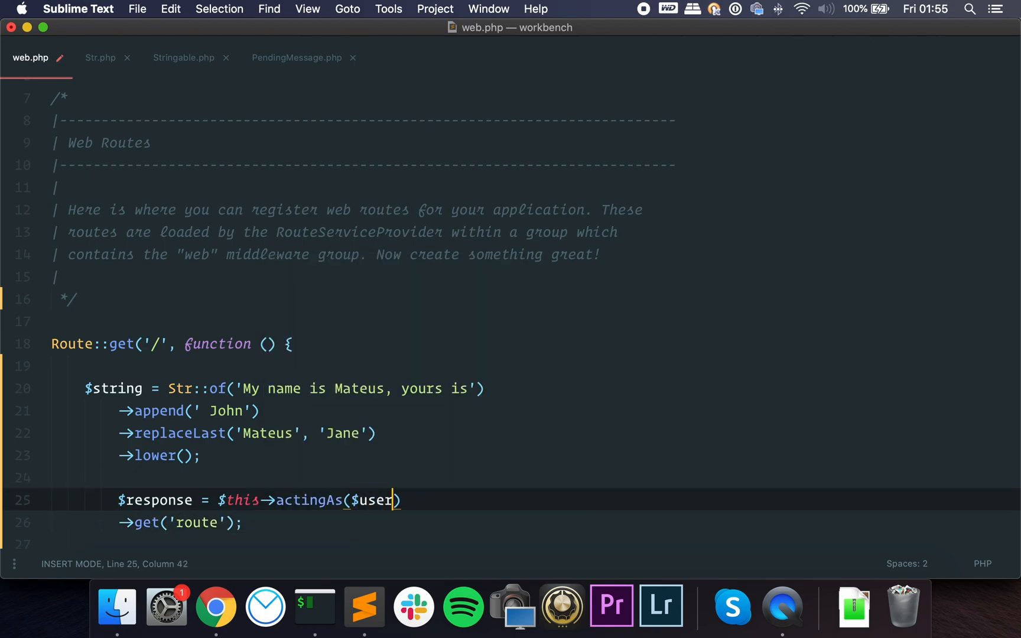
key(enter)
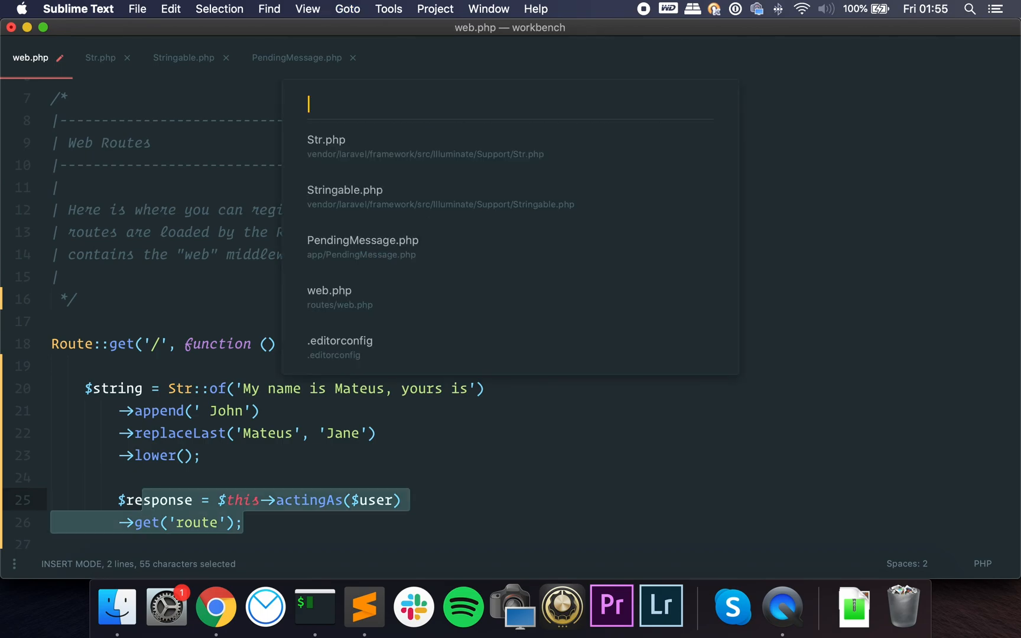
Open TestResponse.php via Goto Anything and read its assertSuccessful method
text(test\response.php)
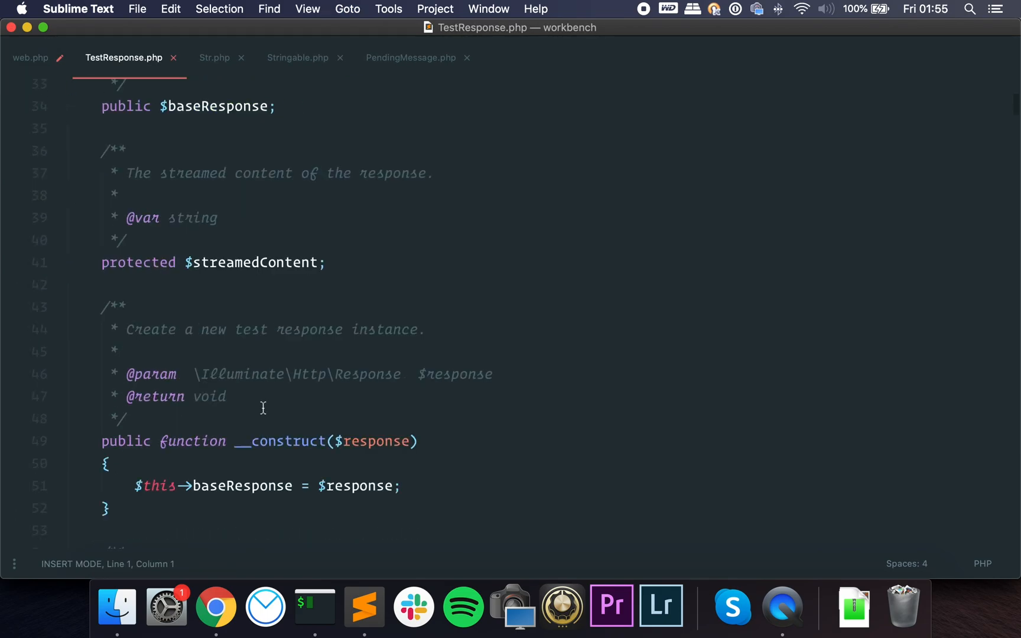
scroll(down, 3)
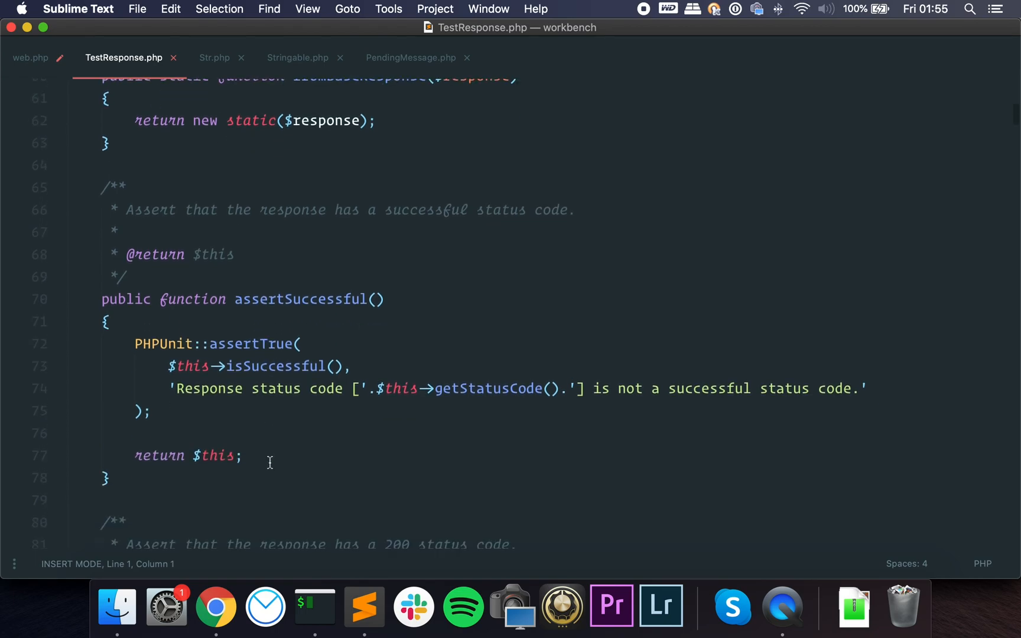
triple_click(189, 455)
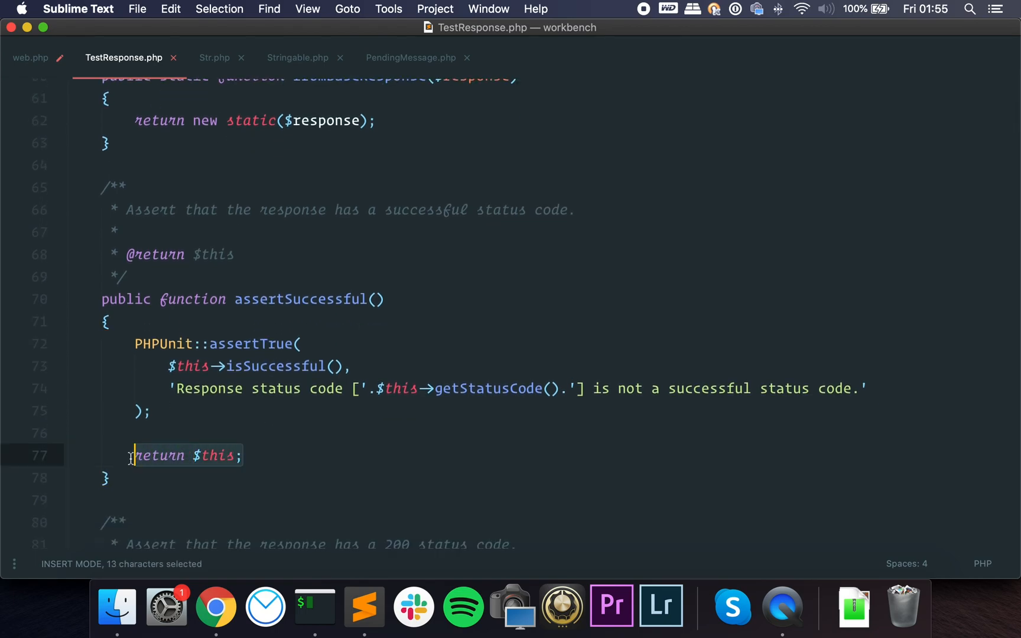
scroll(down, 3)
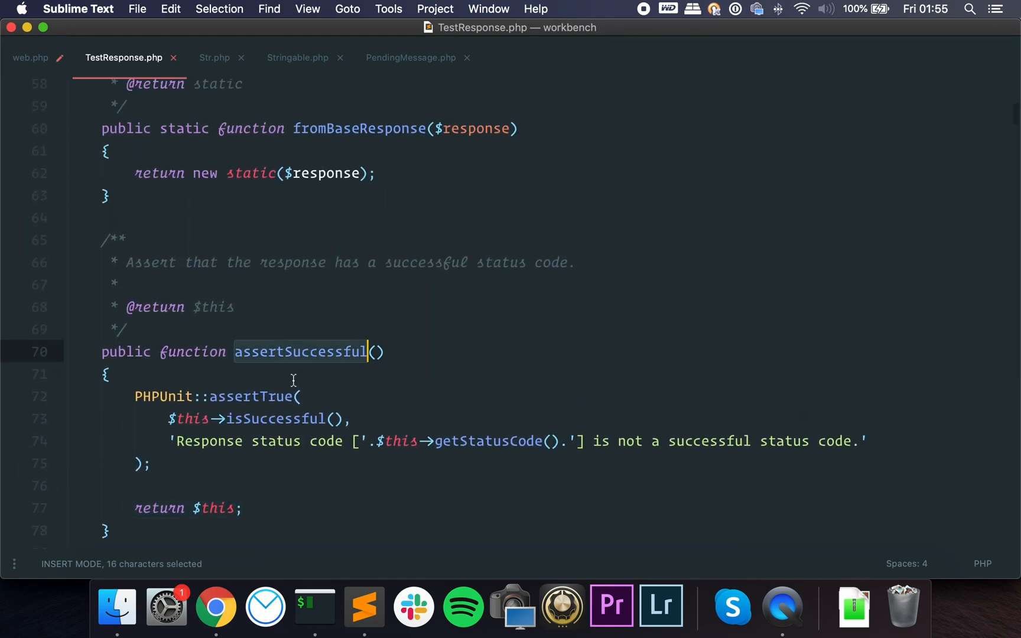
Back in web.php, try a sample $response assertion chain, remove it and save
click(31, 56)
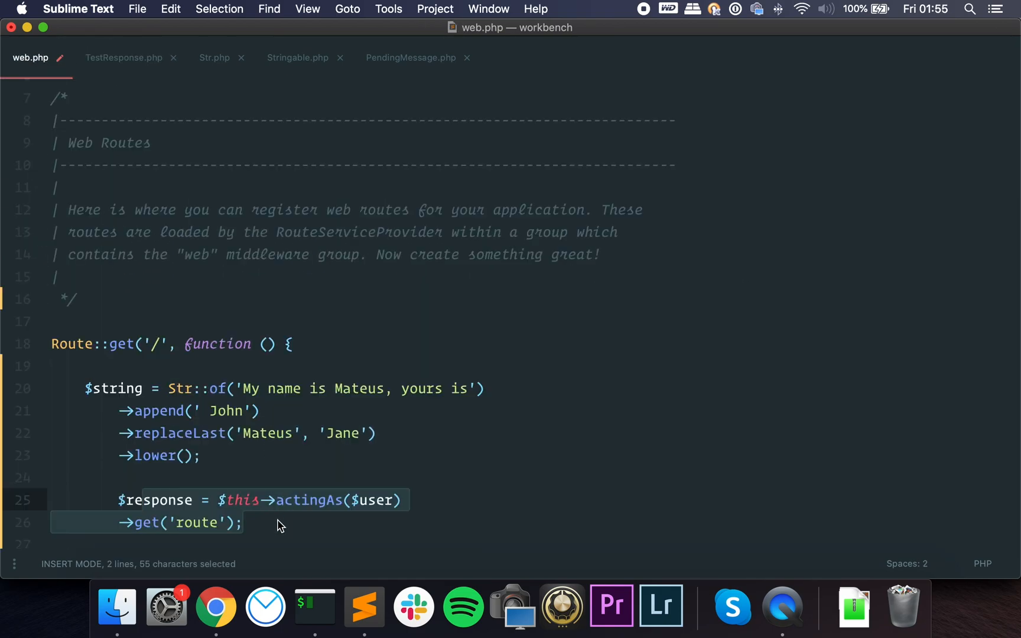
text($response->assertSomething()->a)
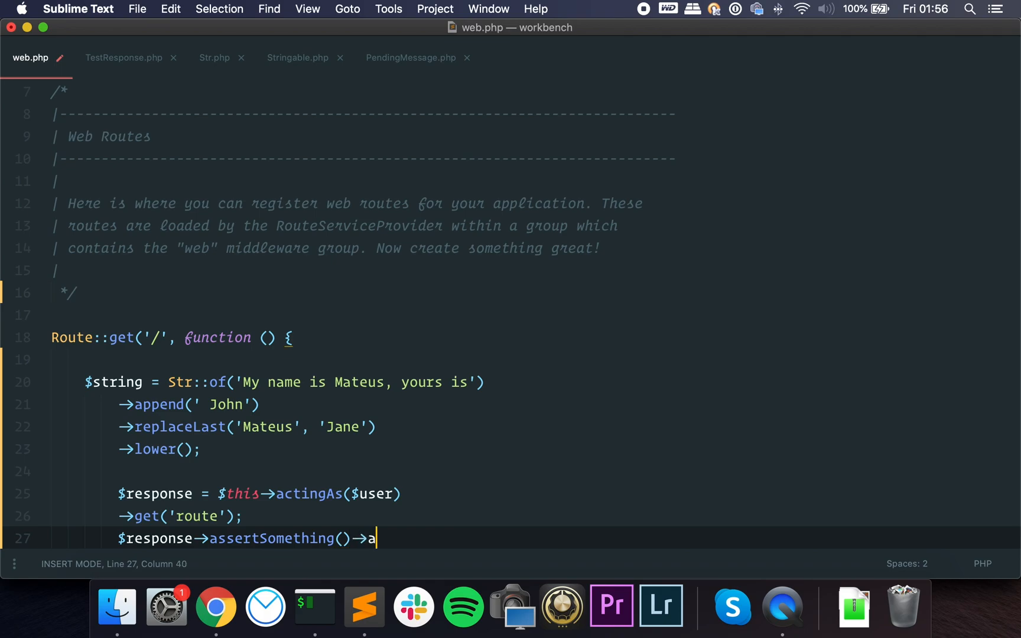
text(ssertSmethingElse)
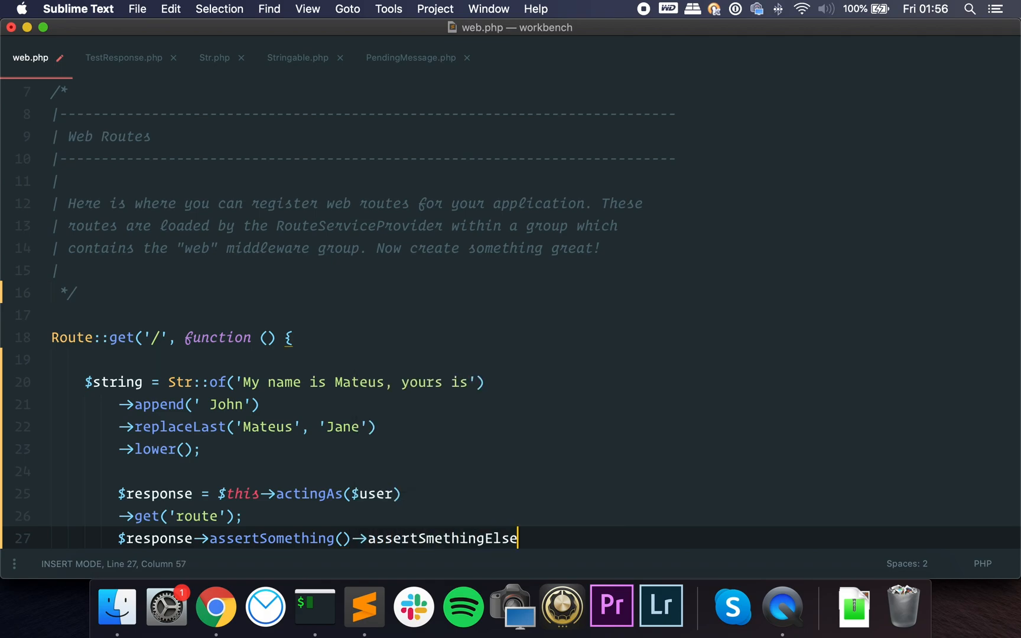
text(()->doSomthing)
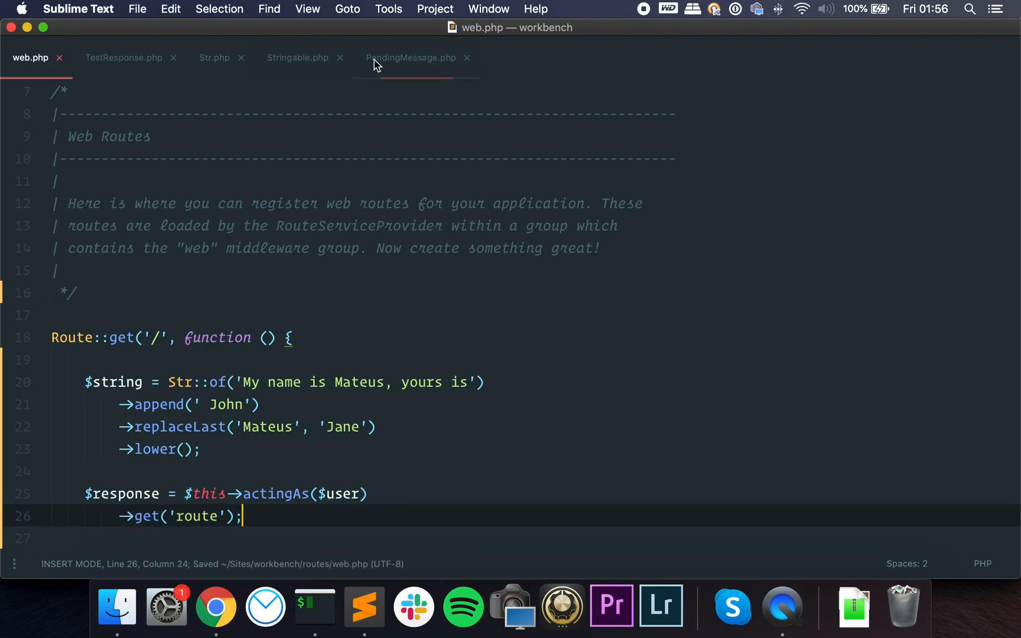
Skim TestResponse.php's header, cookie and see-text assertions, close it and return to web.php
click(124, 57)
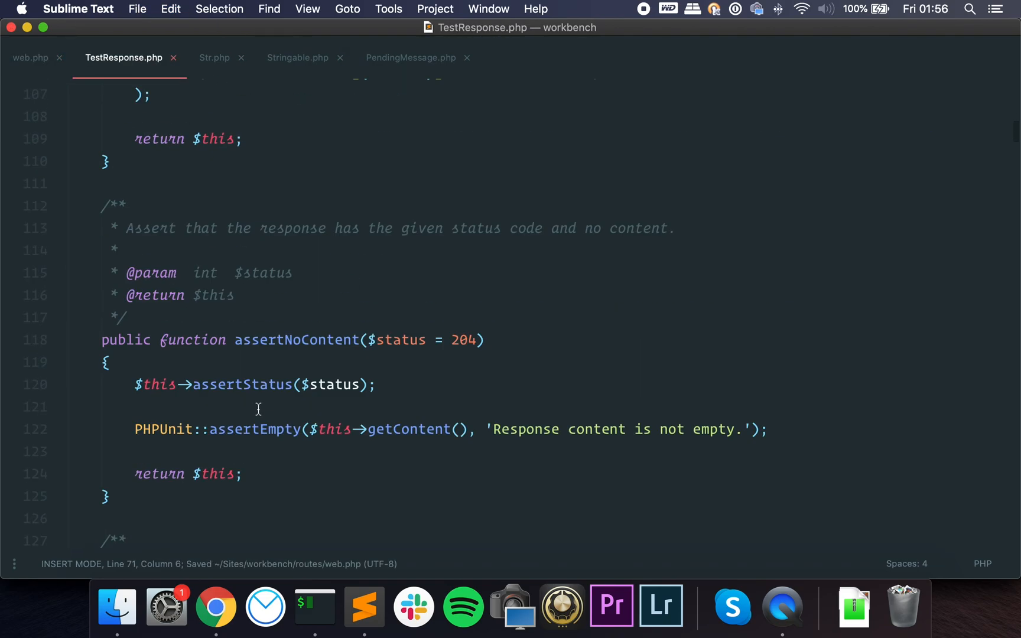
scroll(down, 3)
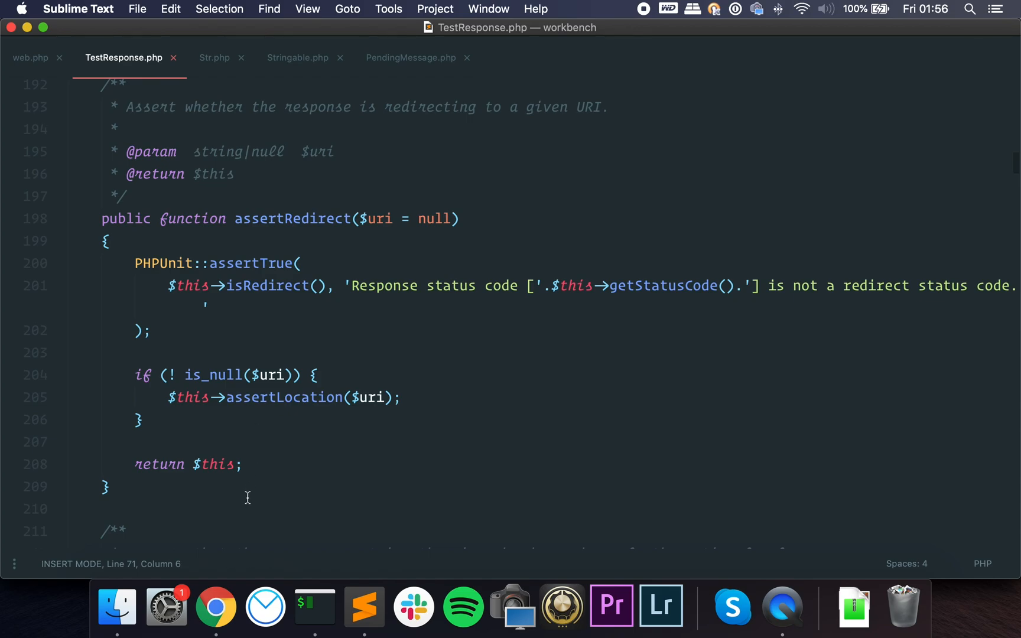
scroll(down, 3)
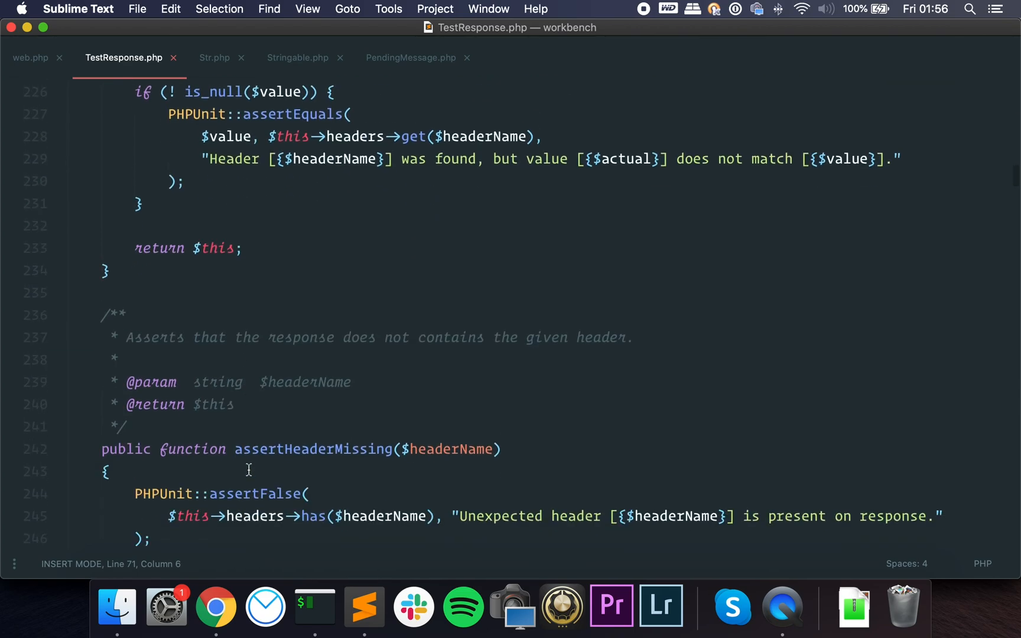
scroll(down, 3)
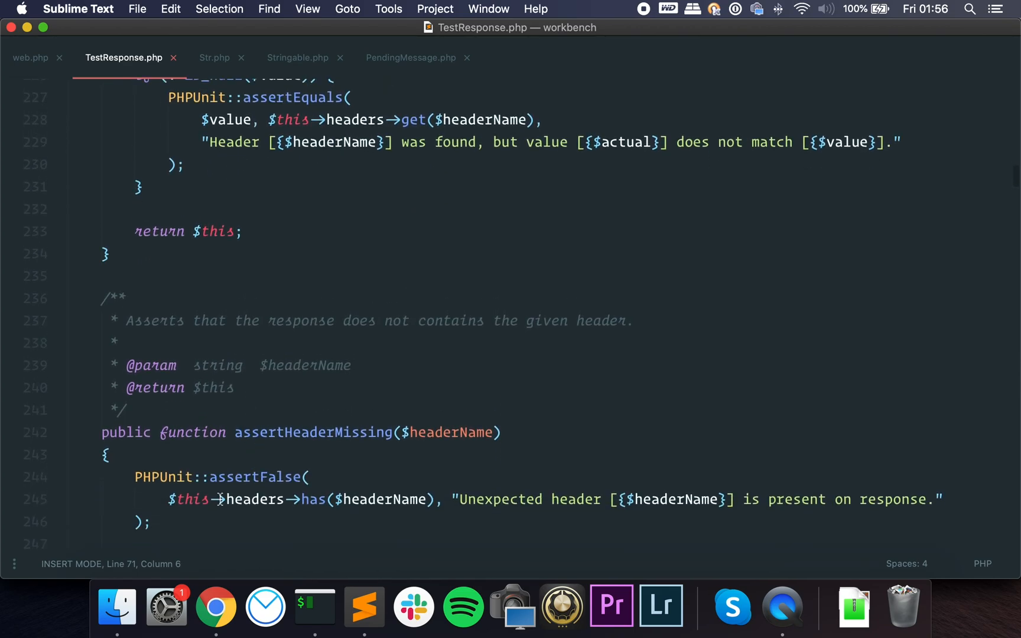
scroll(down, 3)
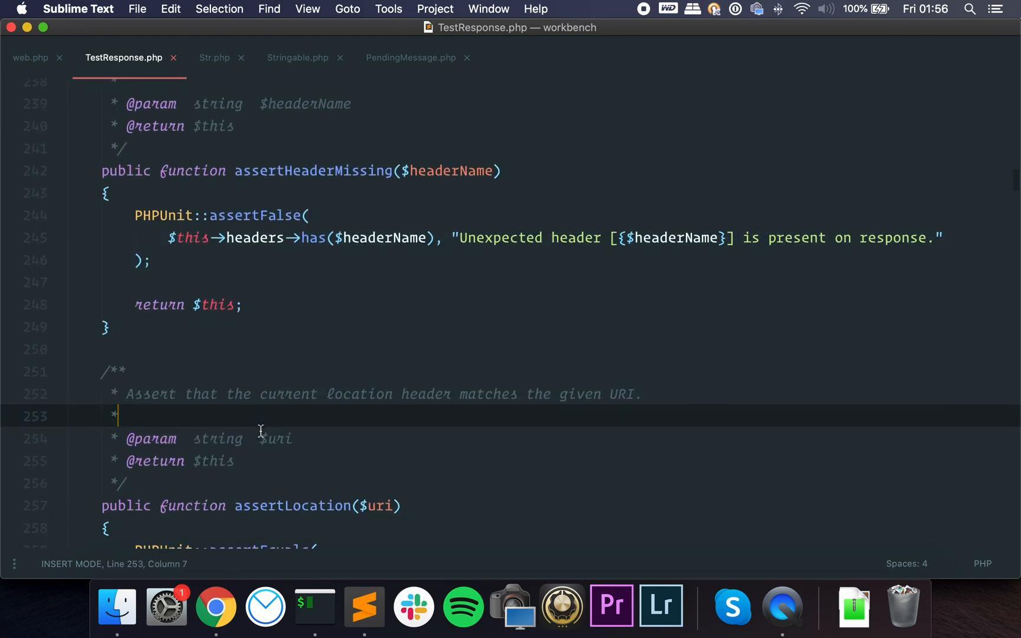
scroll(down, 3)
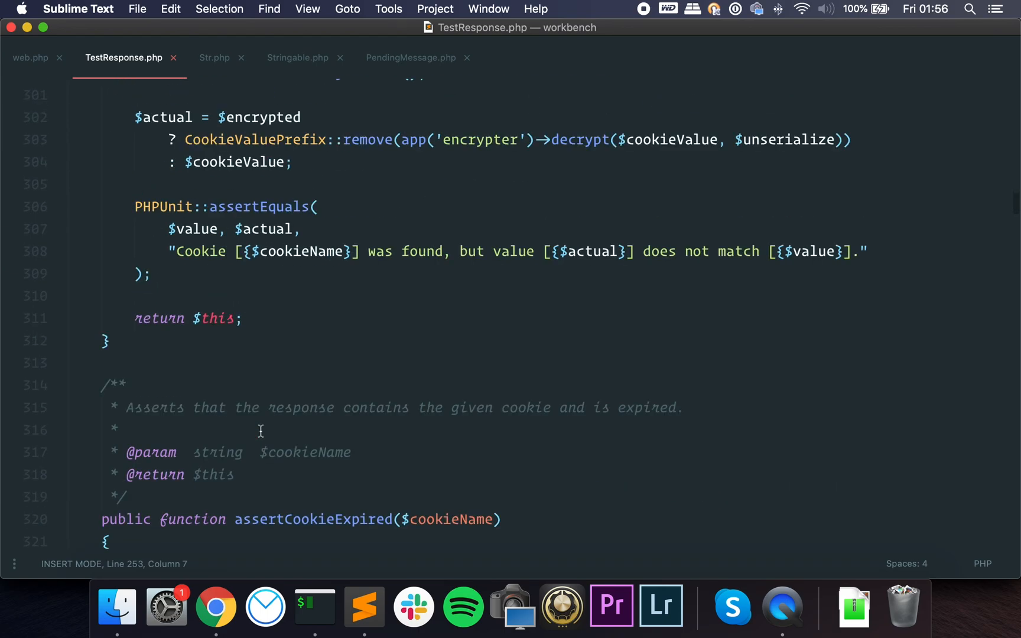
scroll(down, 3)
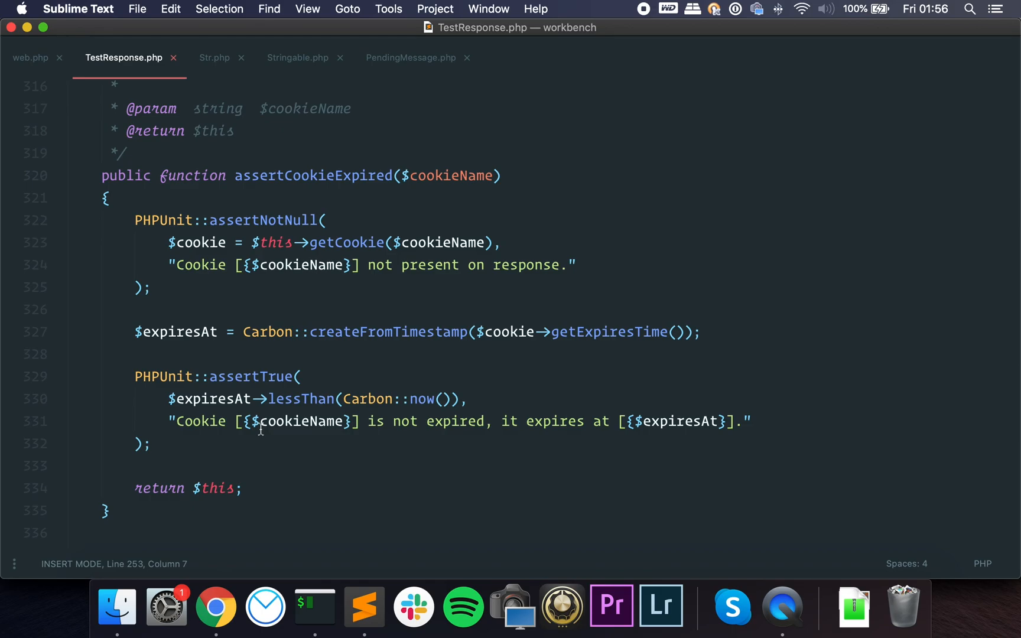
scroll(down, 3)
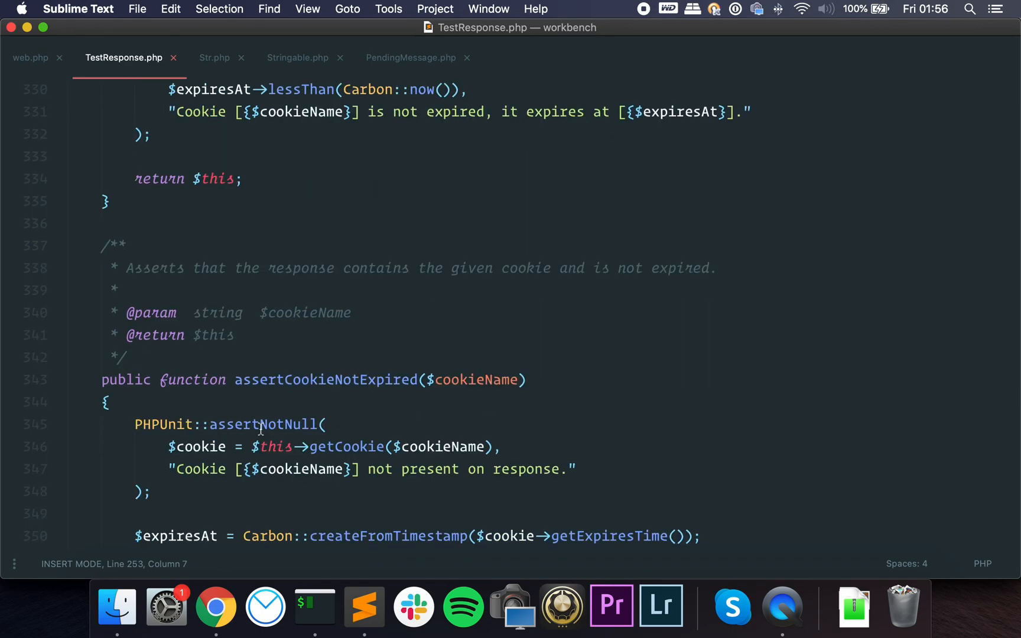
scroll(down, 3)
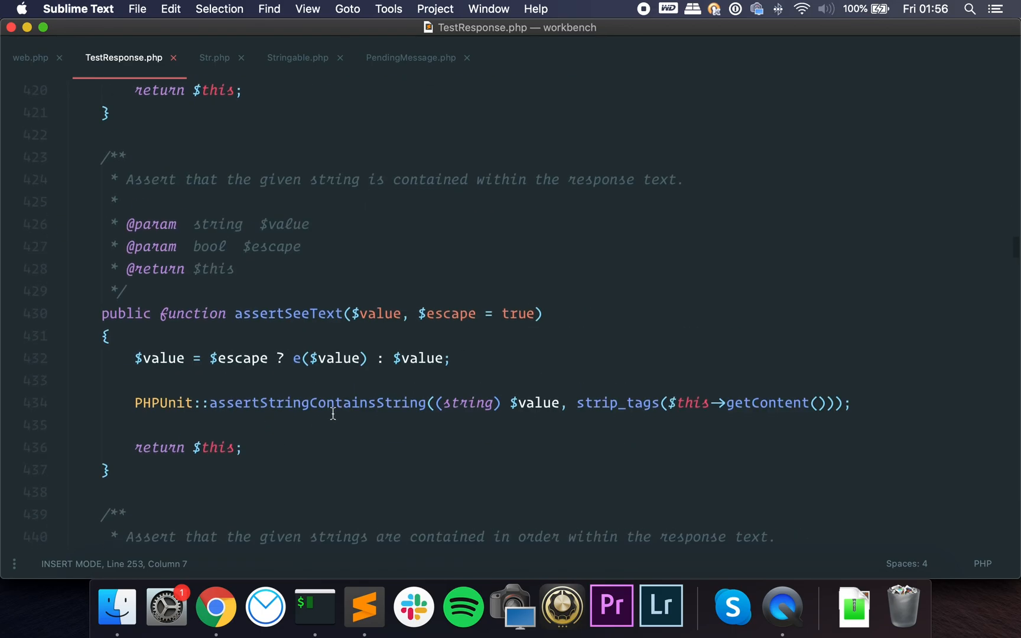
click(31, 57)
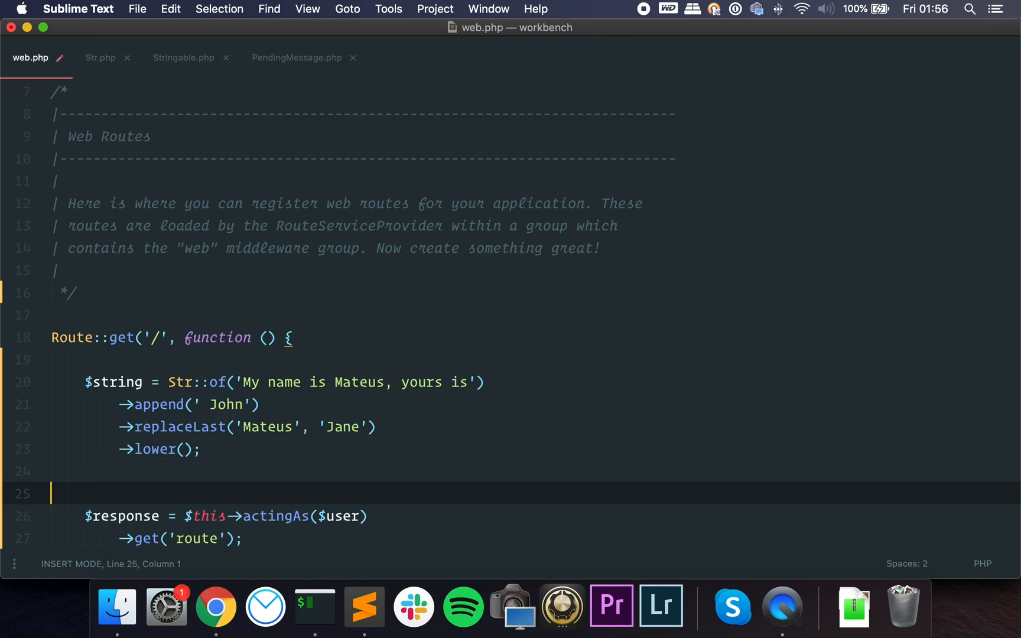
text(// [])
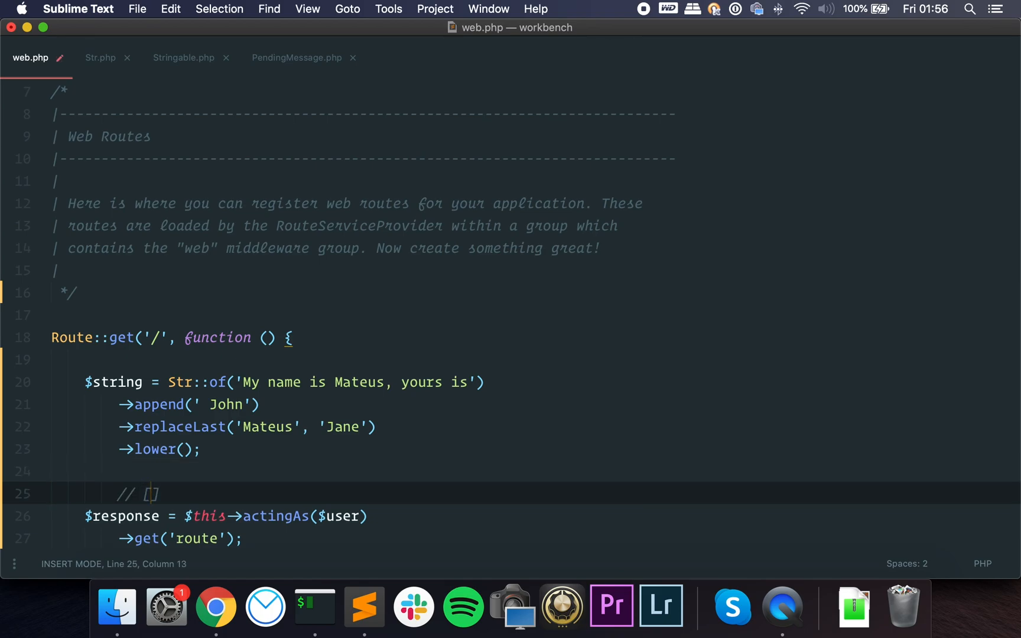
text(.map()->)
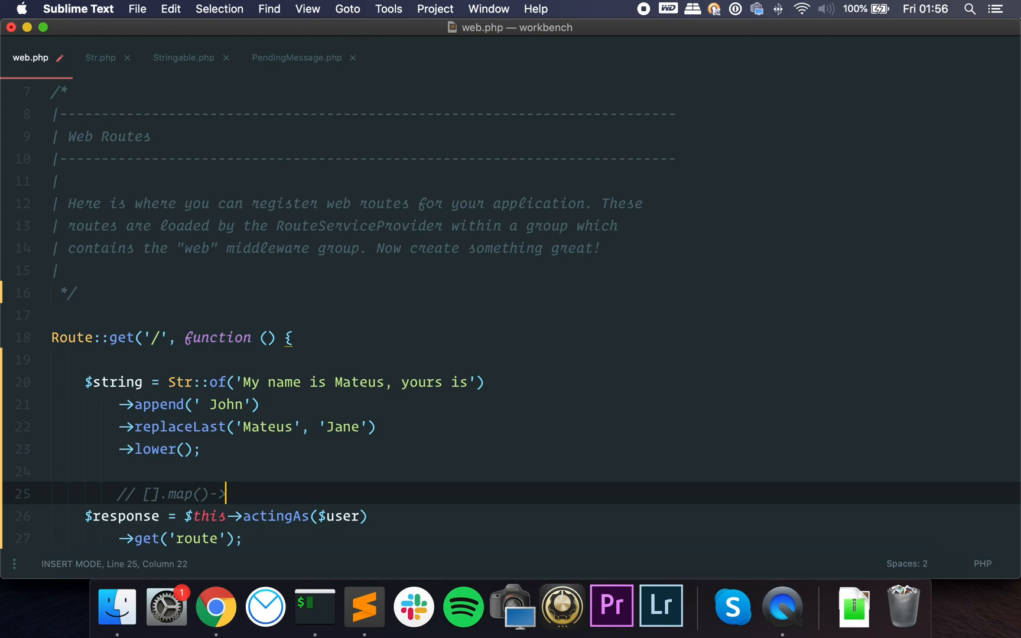
key(backspace)
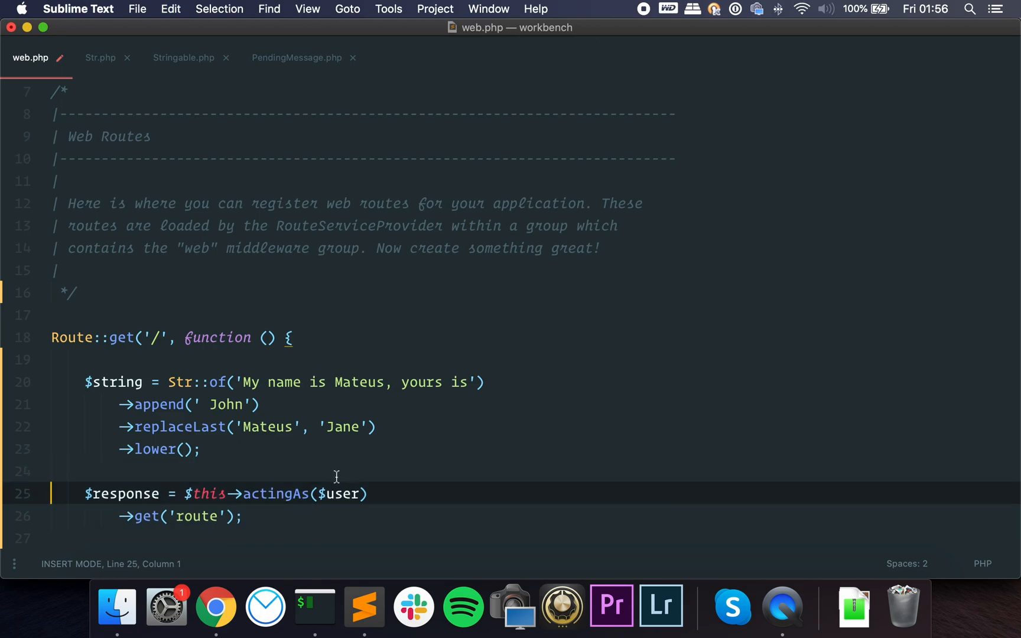
click(202, 449)
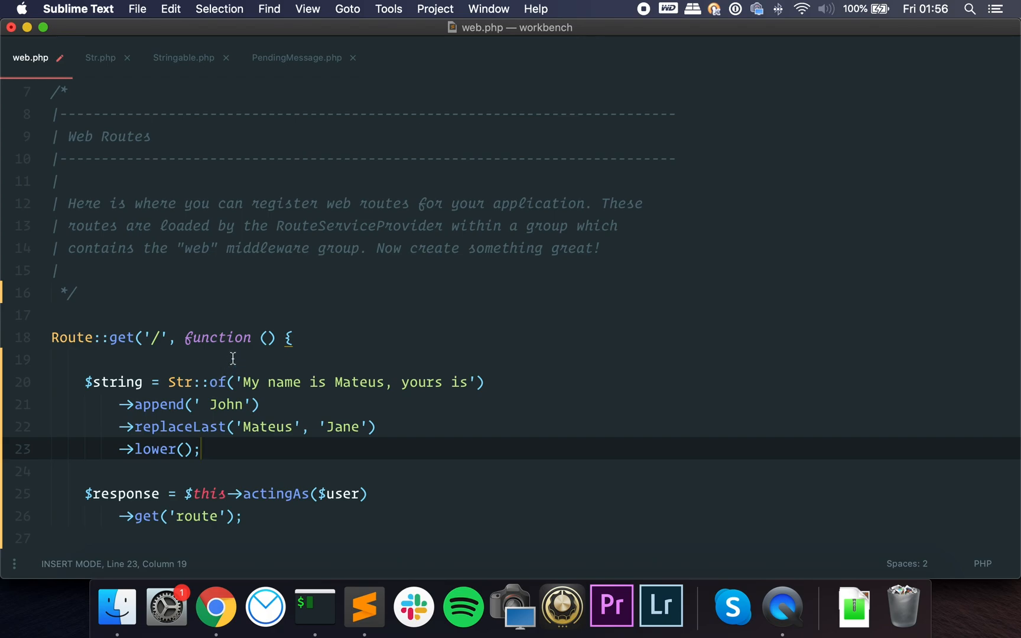
click(210, 404)
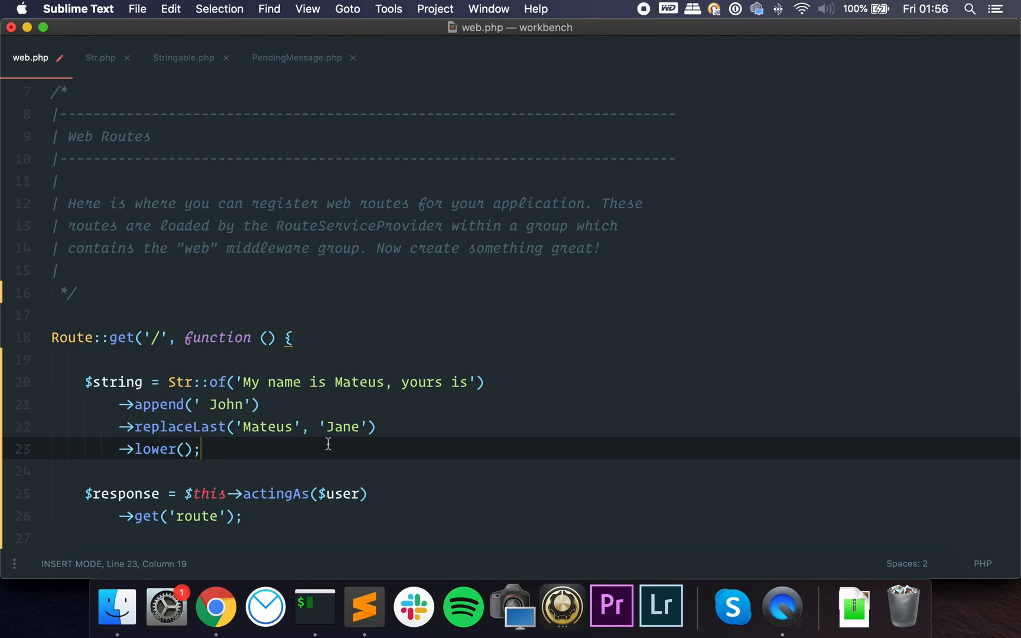
text(Str::)
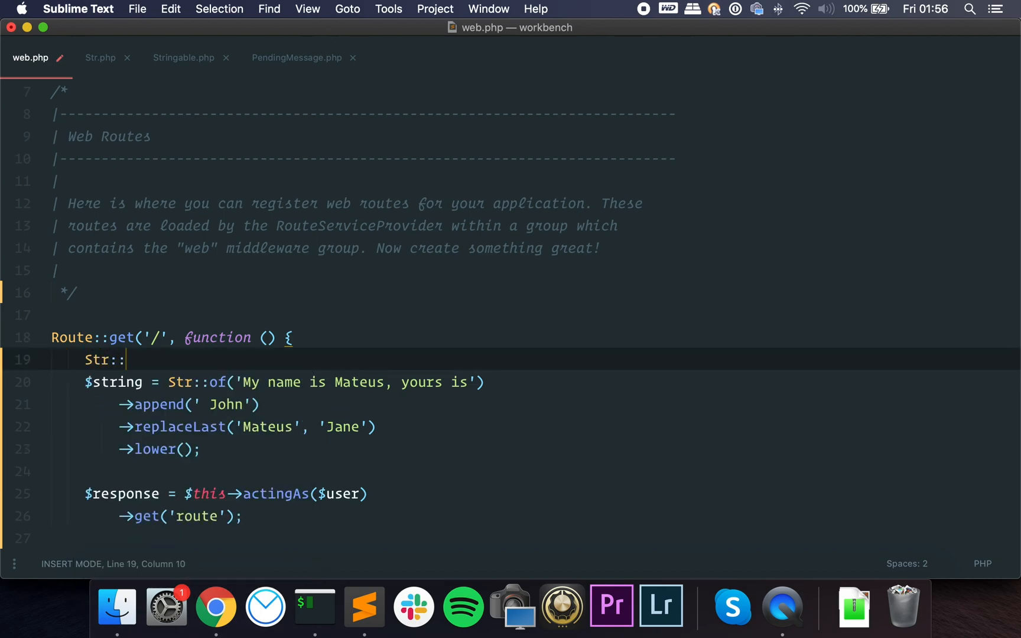
text(lower())
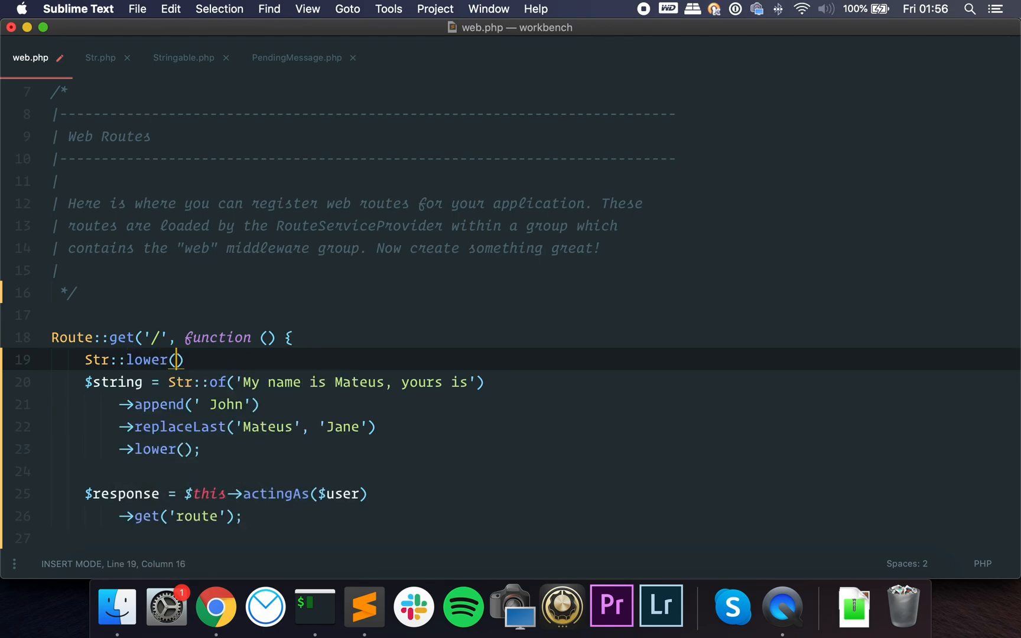
text(Str::replaceLast)
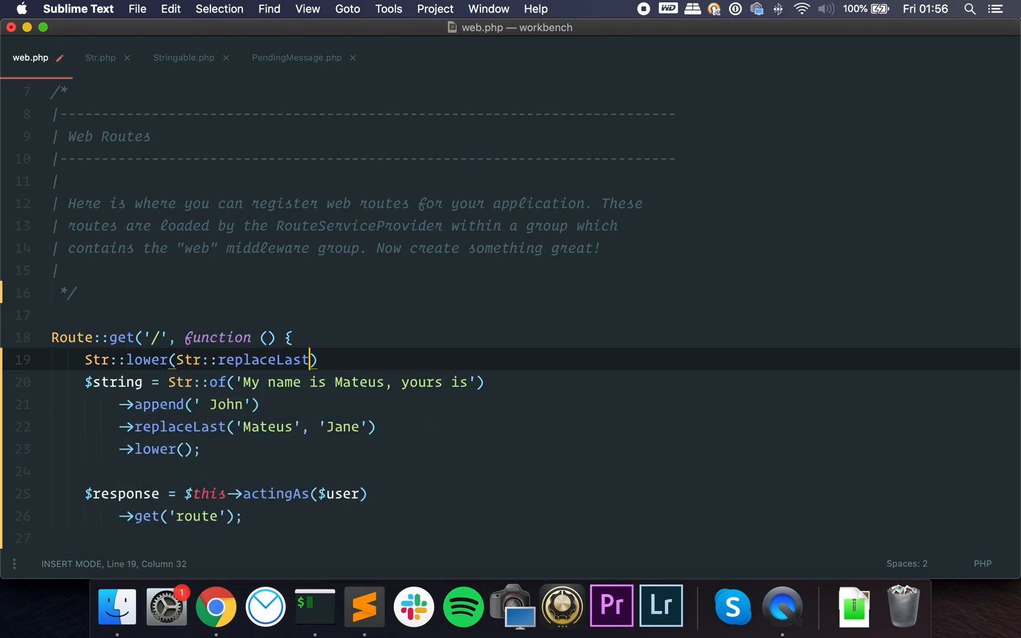
text(Str::apend())
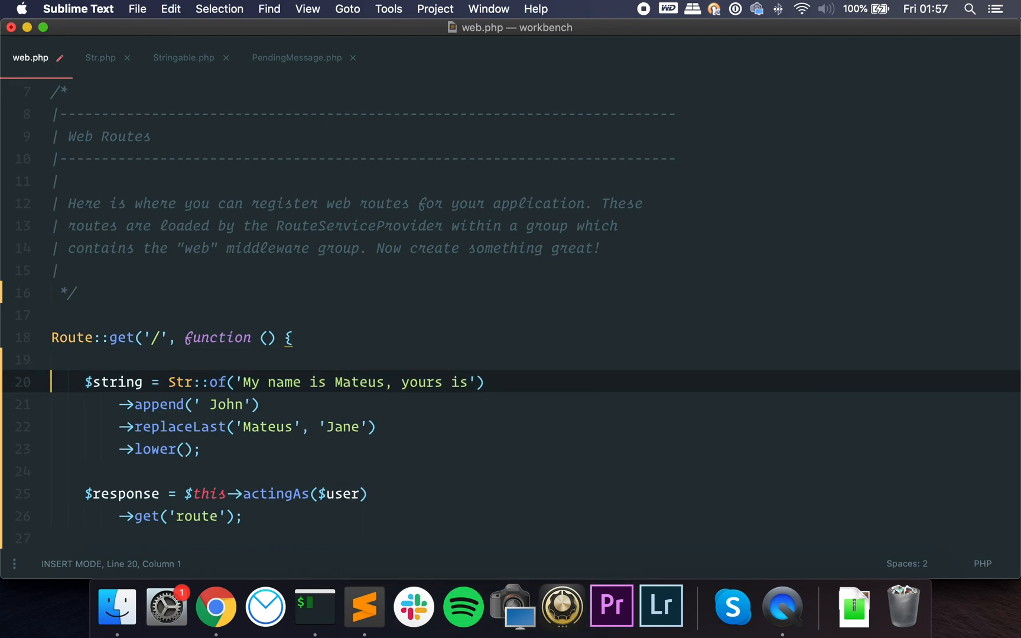
Drop the $response lines, scroll to the example route and open the SendMessage job class
scroll(down, 3)
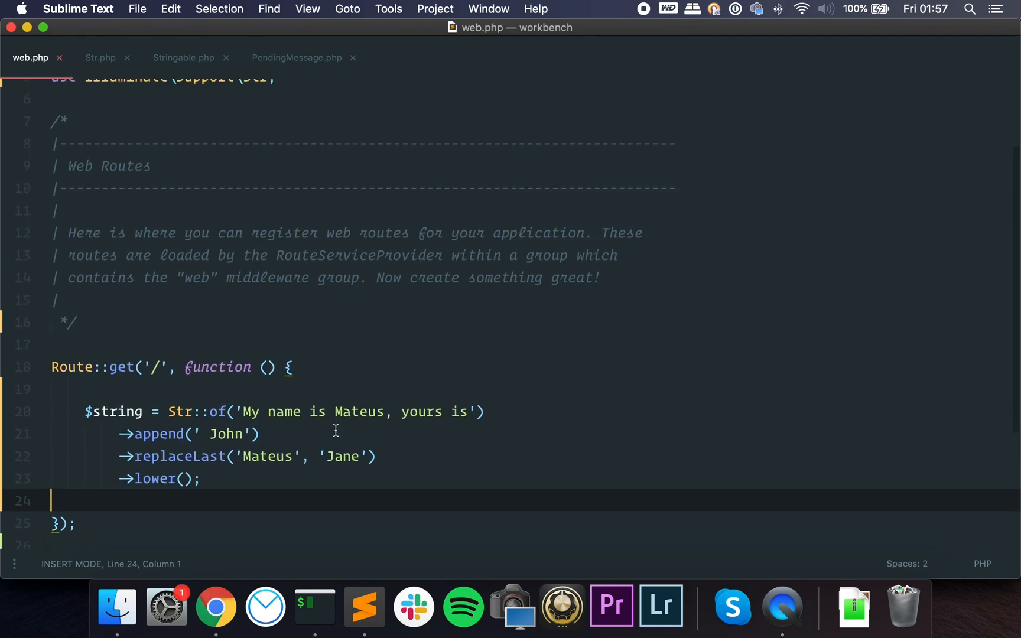
scroll(down, 3)
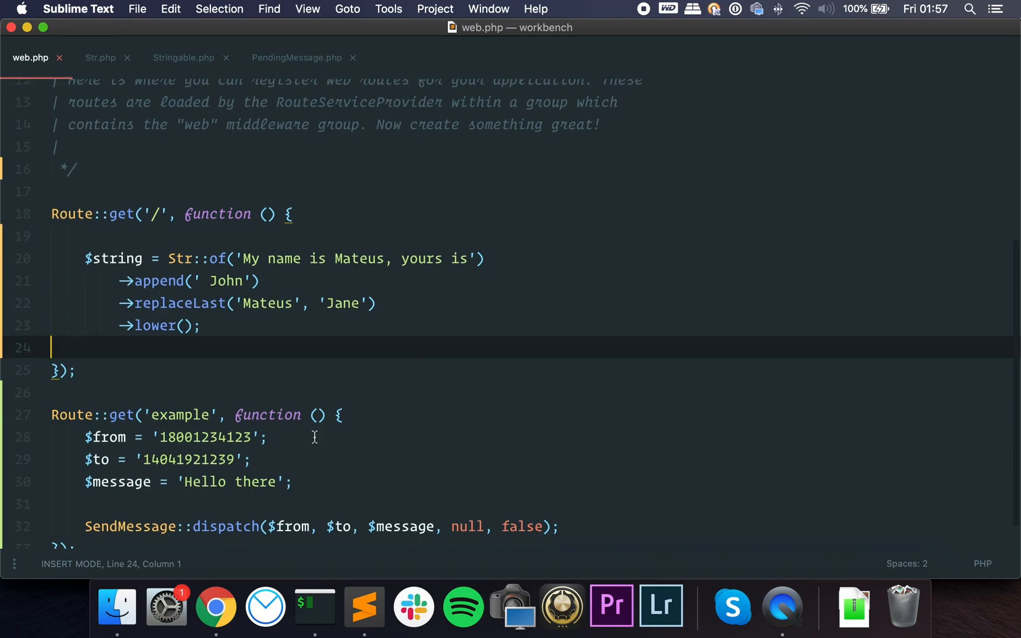
scroll(up, 3)
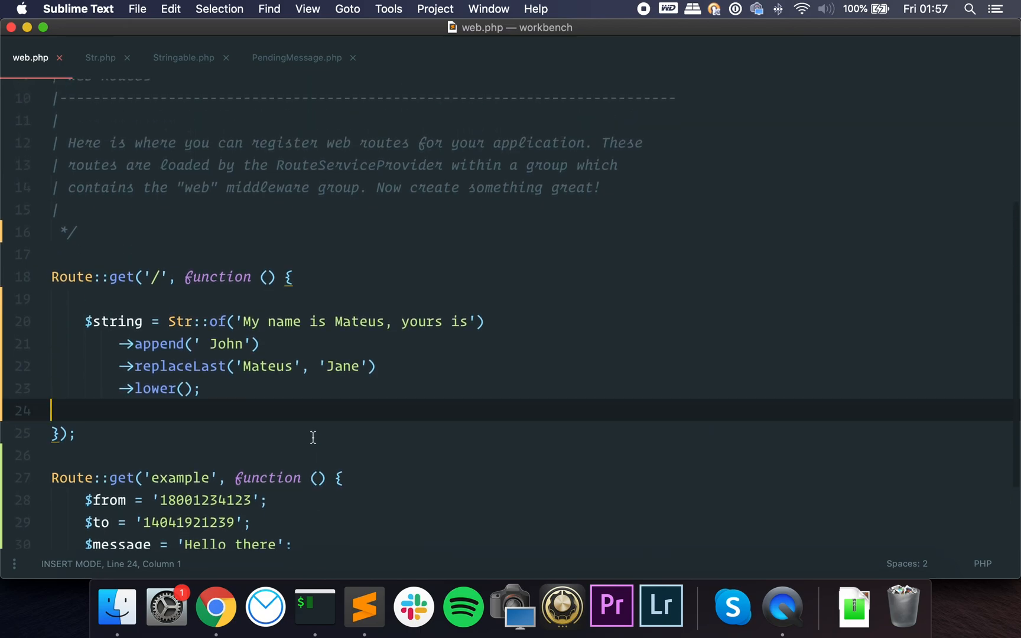
scroll(down, 3)
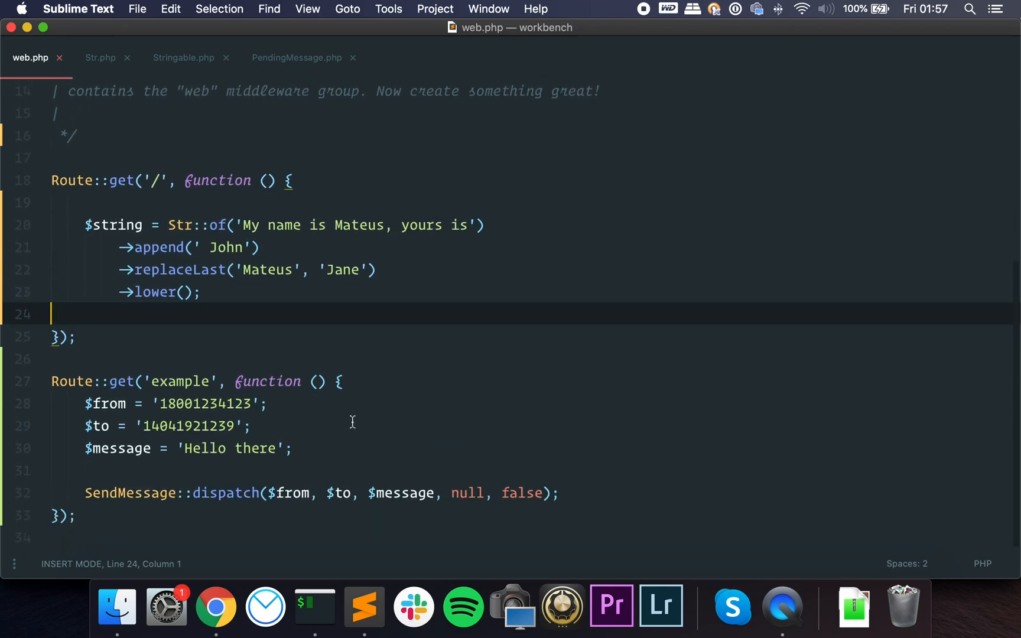
mouse_move(612, 501)
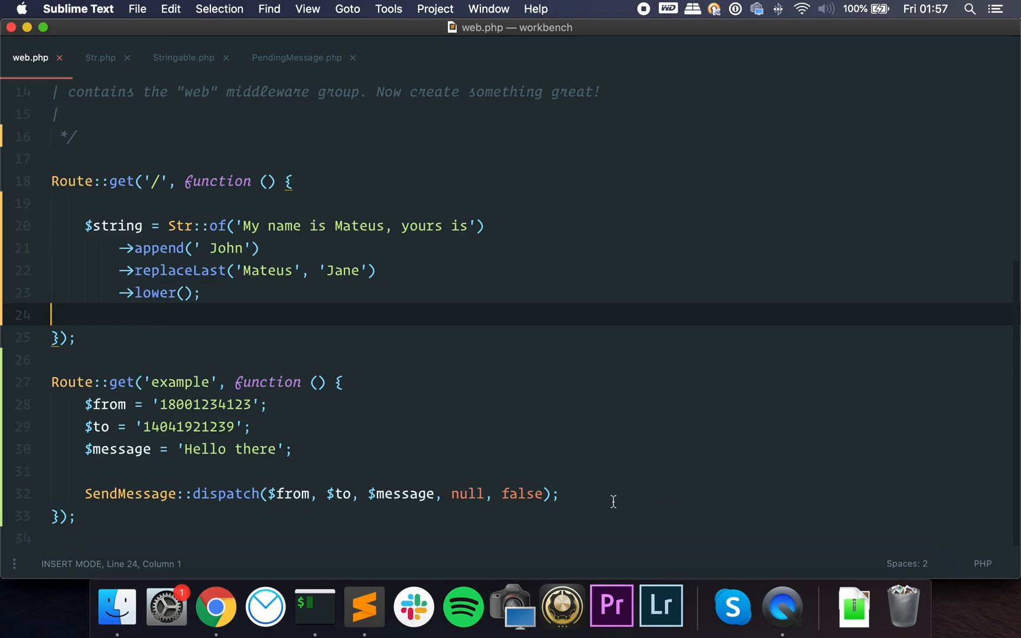
click(293, 449)
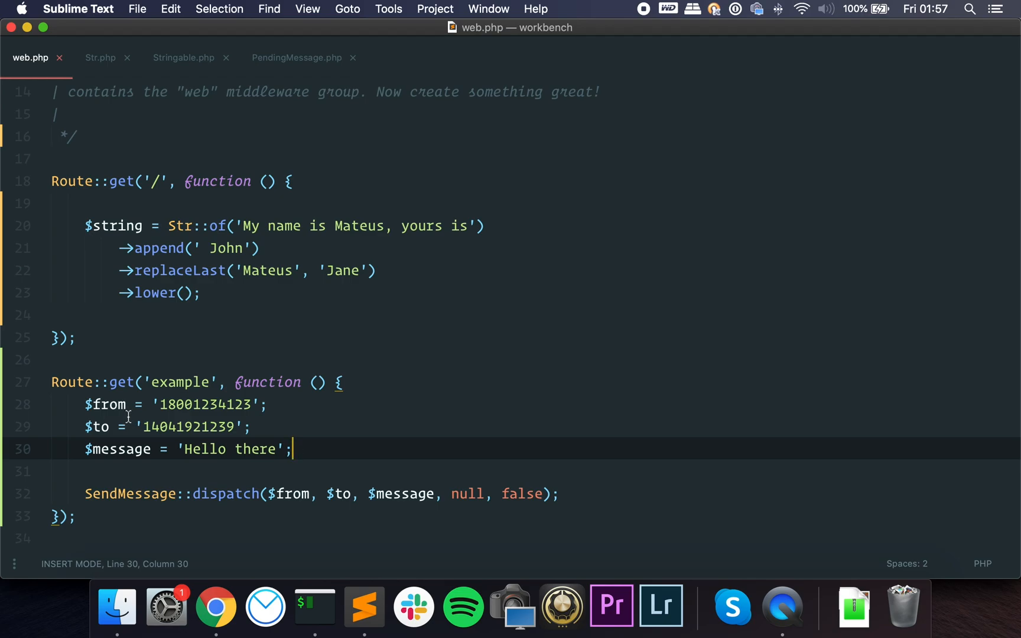
key(Return)
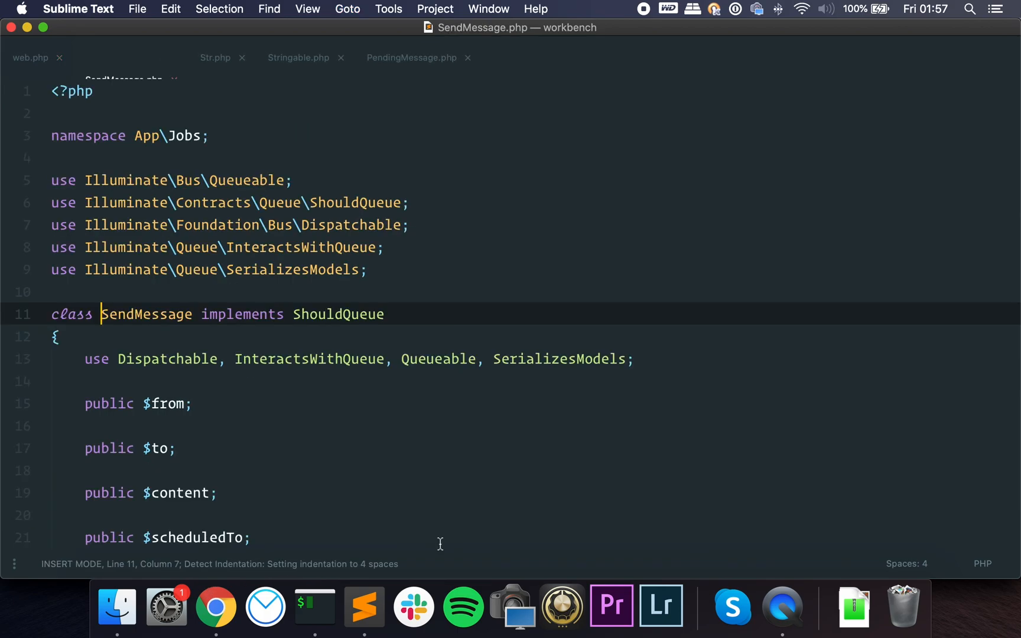
Review SendMessage's from, to, content, scheduledTo and retry properties, then return to web.php
scroll(down, 3)
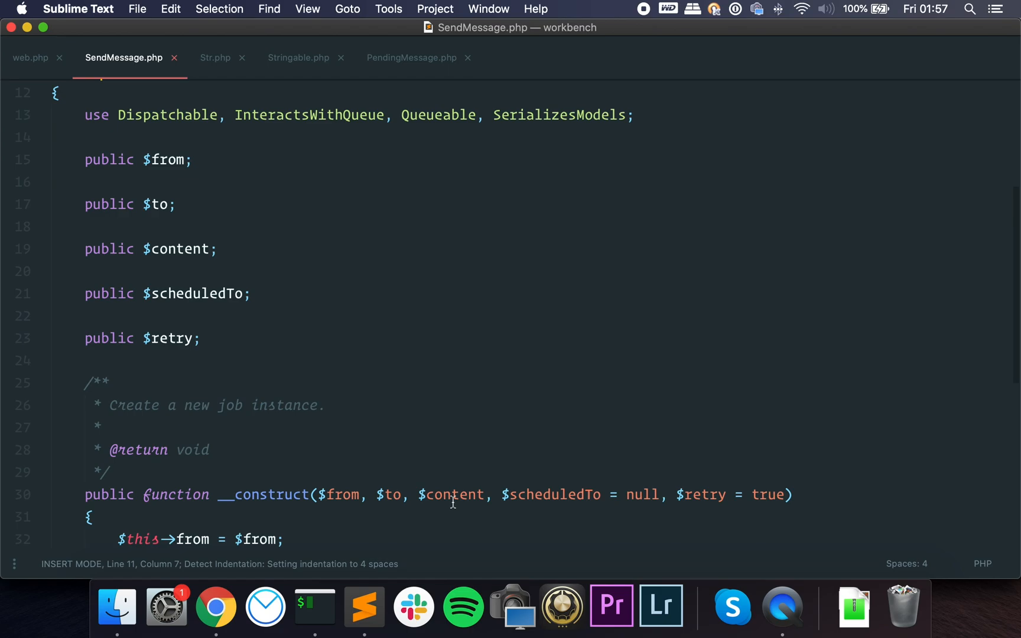
scroll(up, 3)
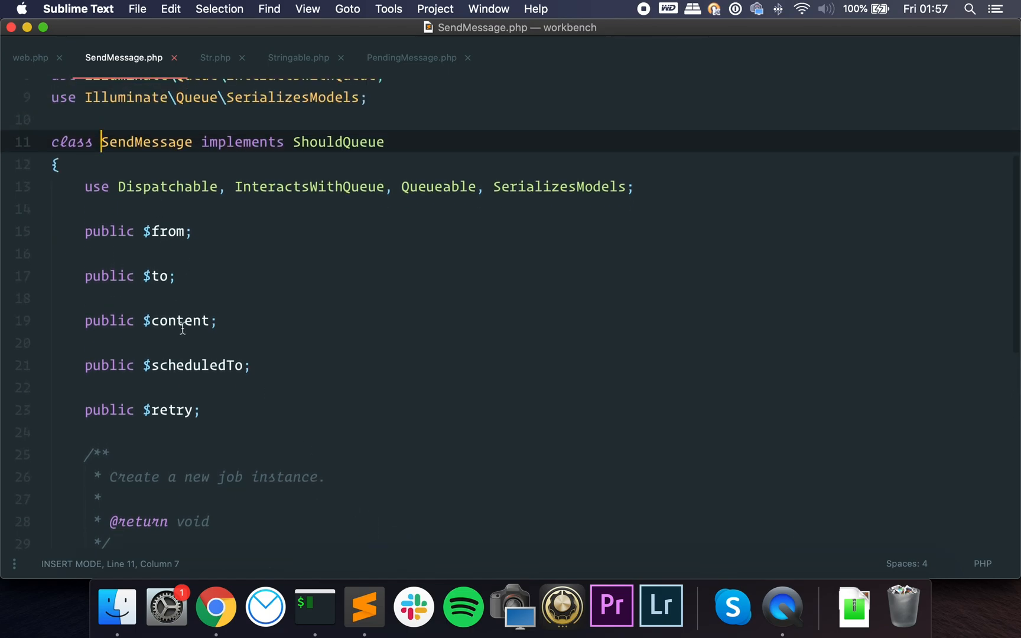
mouse_move(202, 365)
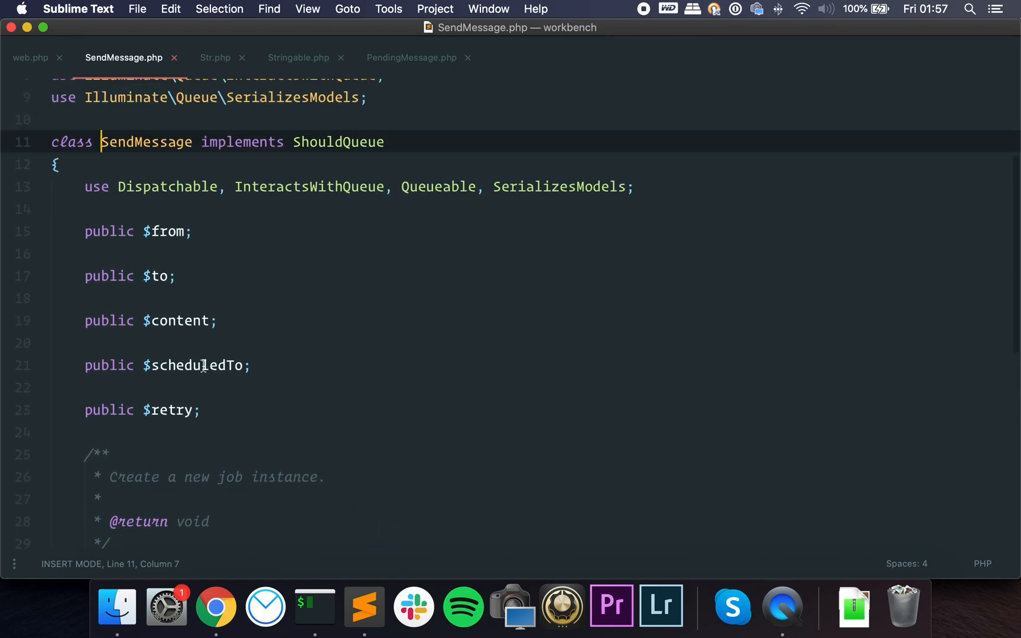
double_click(194, 365)
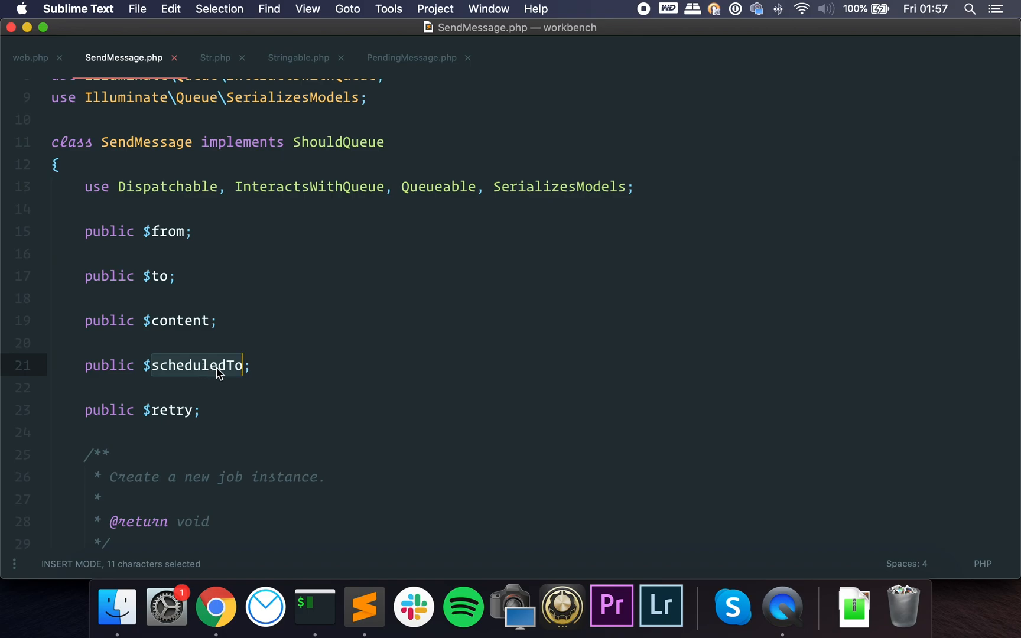
mouse_move(213, 393)
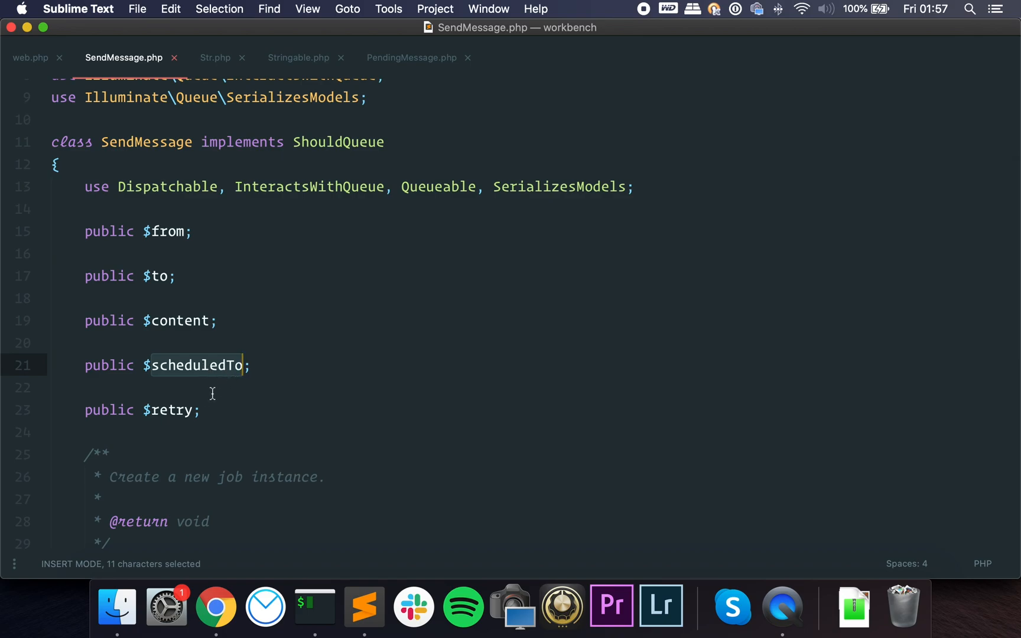
click(201, 410)
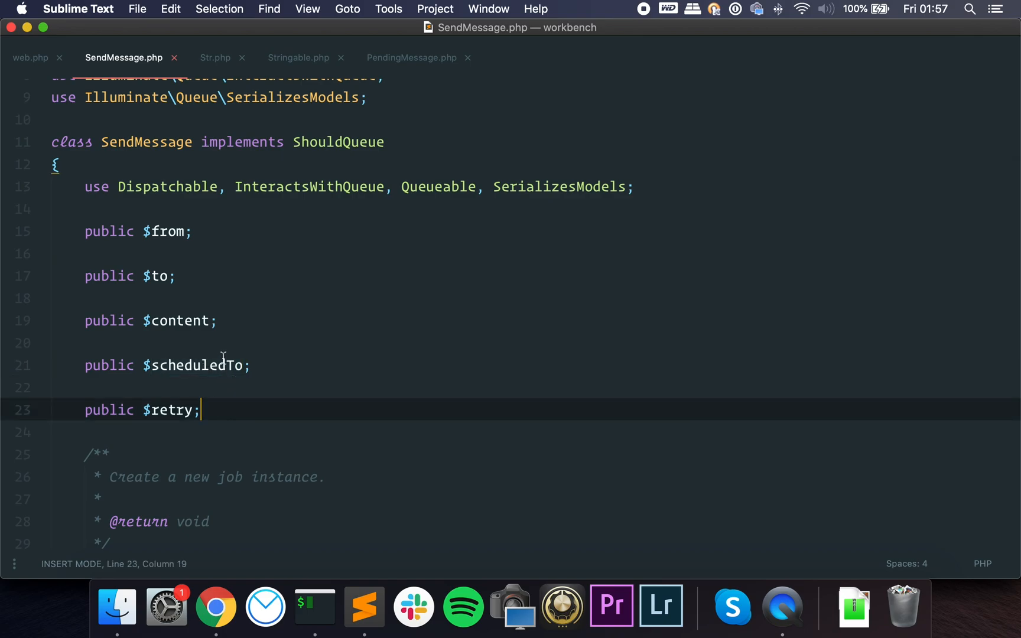
mouse_move(44, 63)
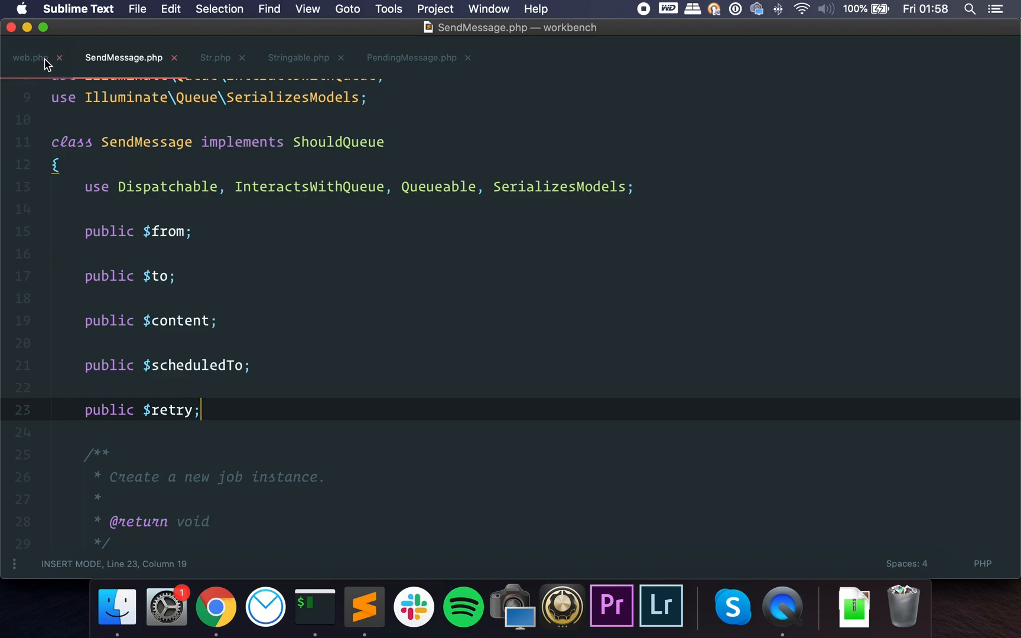
click(30, 57)
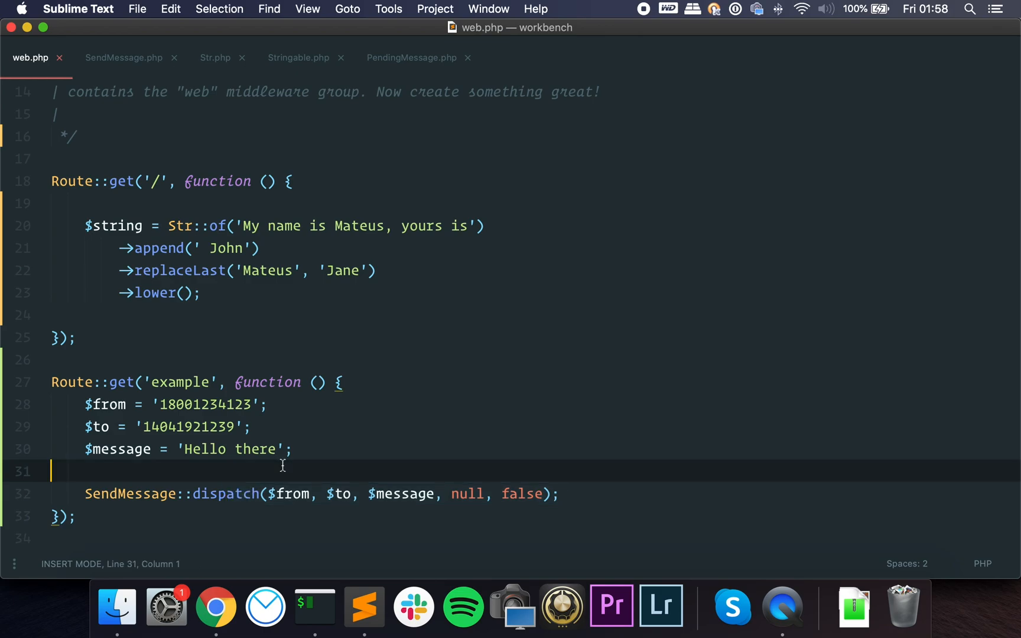
click(273, 494)
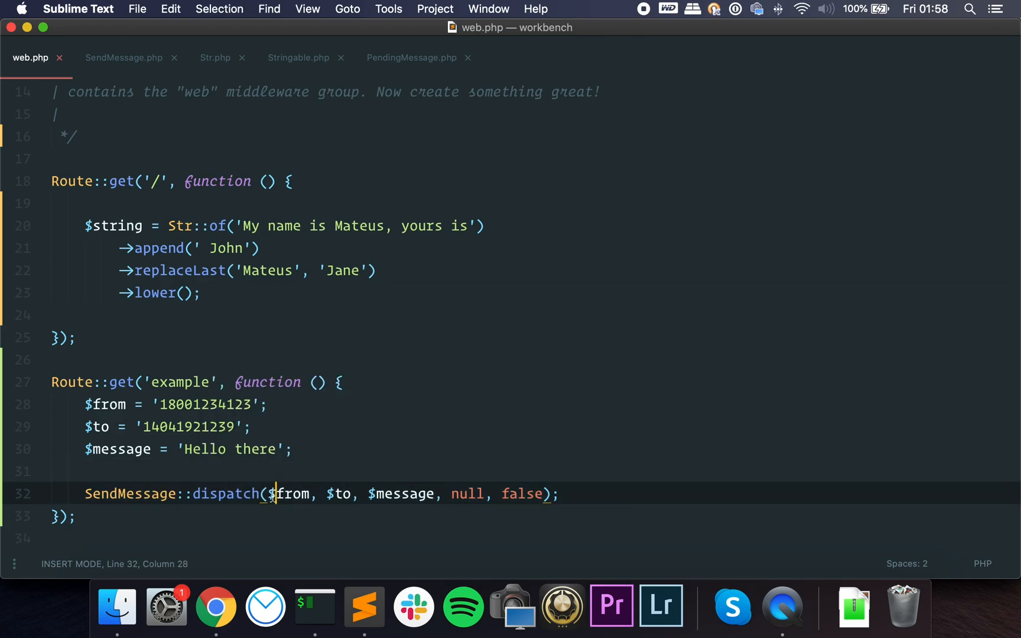
mouse_move(265, 472)
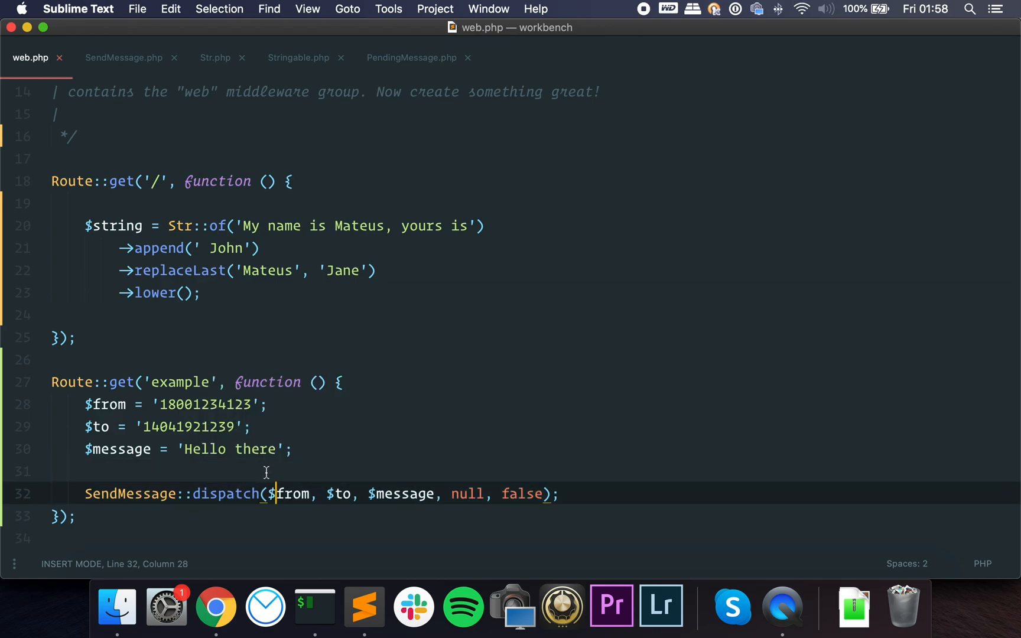
double_click(467, 494)
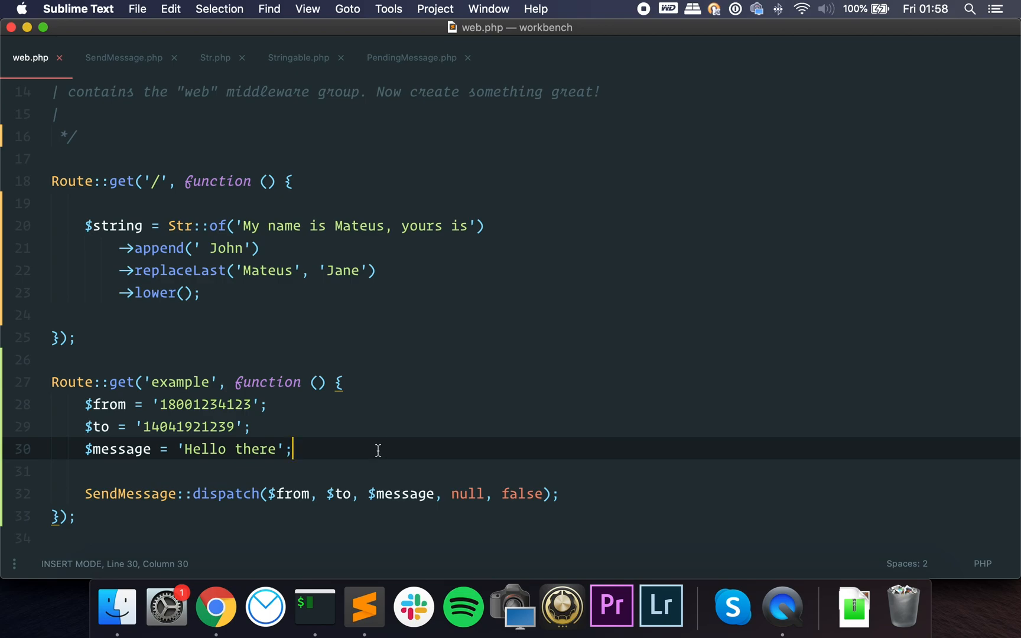
mouse_move(371, 450)
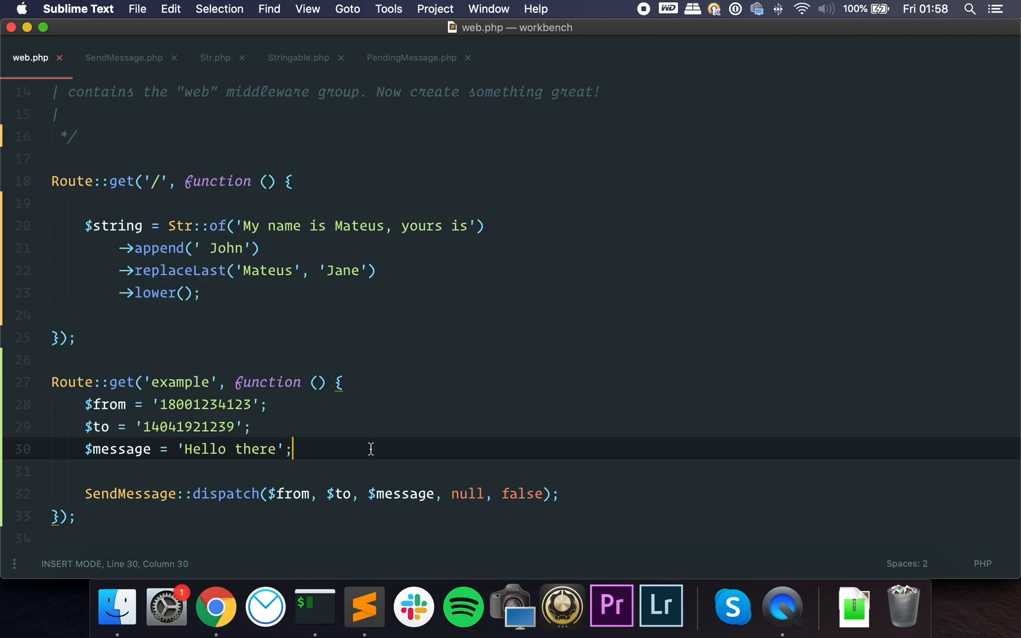
mouse_move(337, 485)
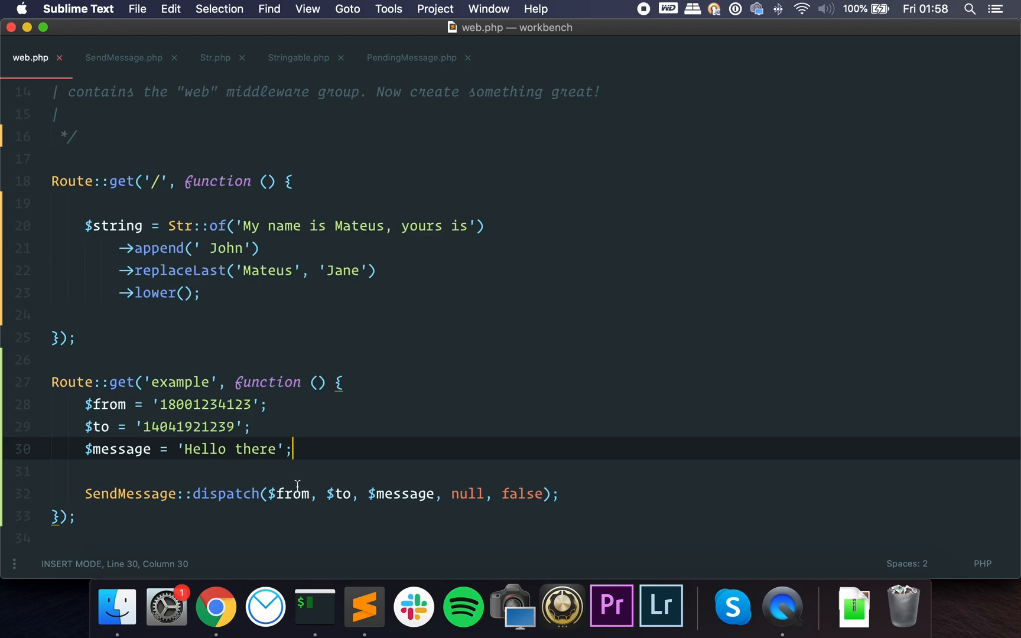
mouse_move(322, 431)
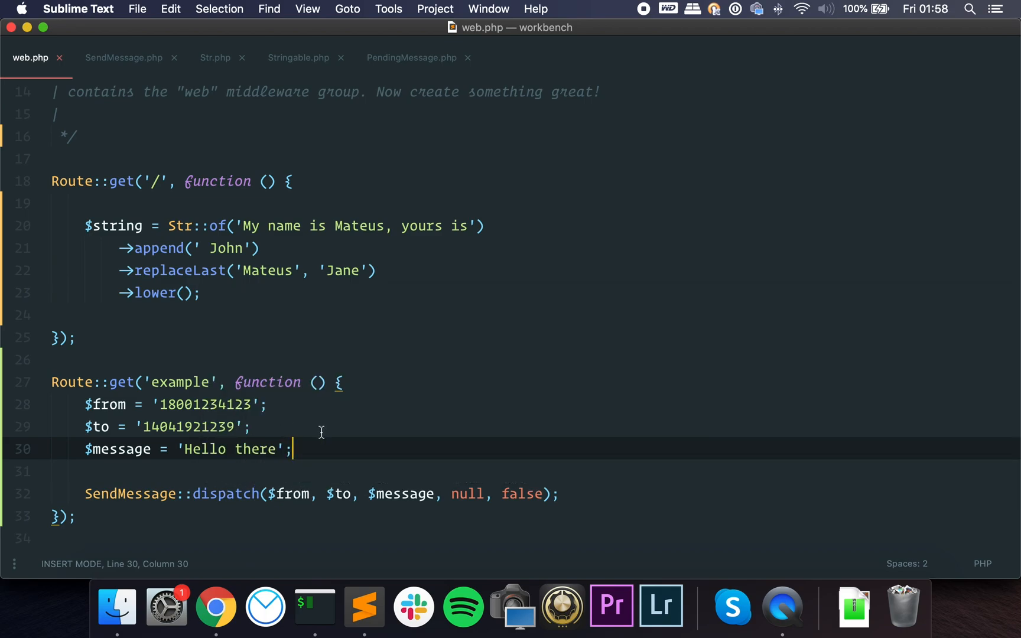
click(557, 494)
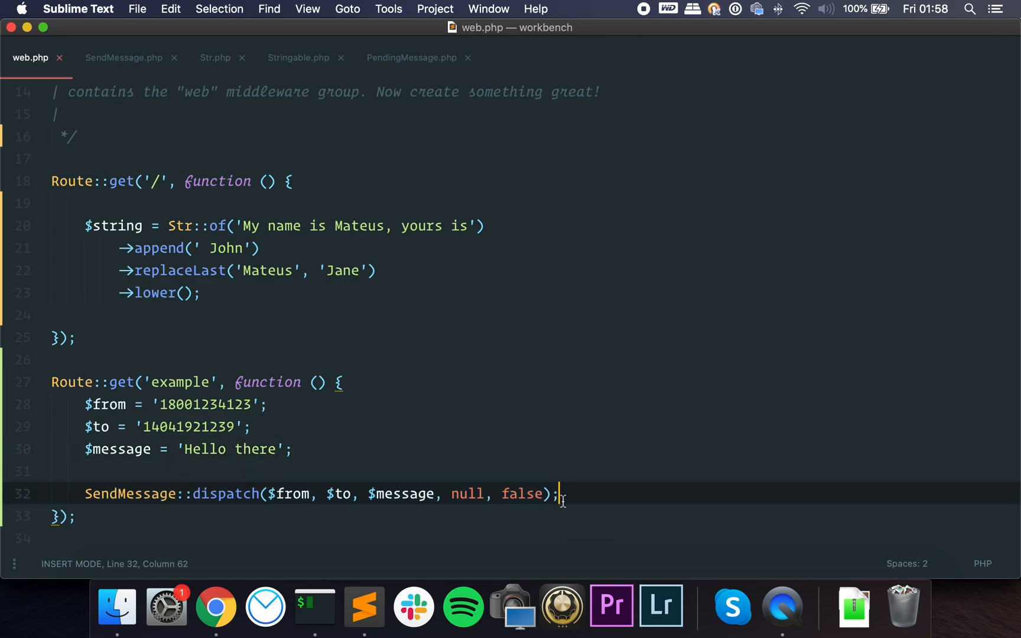
Start a PendingMessage::make()->from($from) chain below the SendMessage::dispatch call
key(enter)
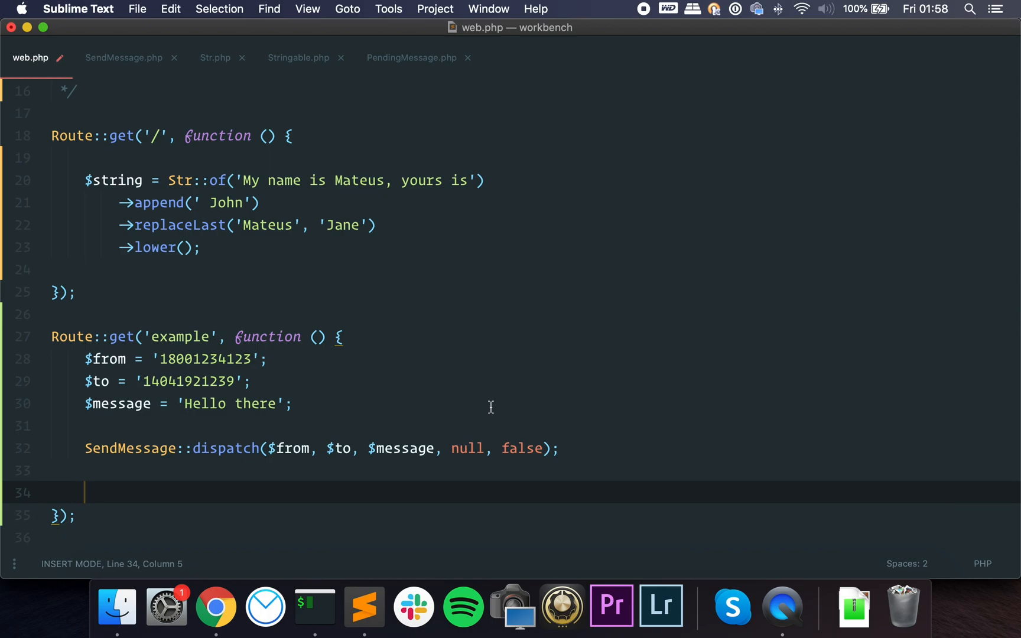
text(P)
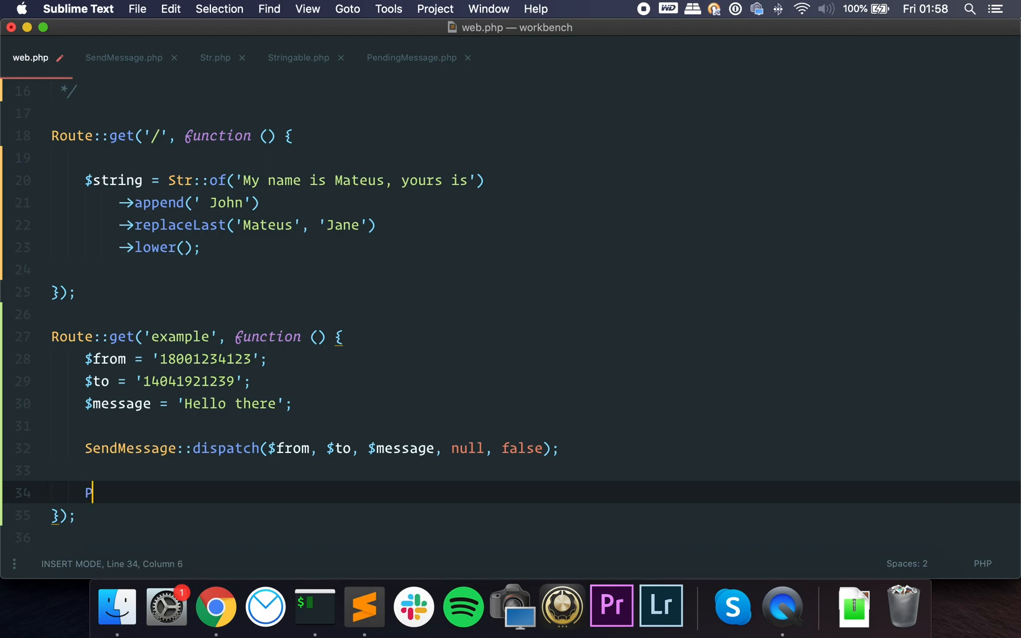
text(endingMessage)
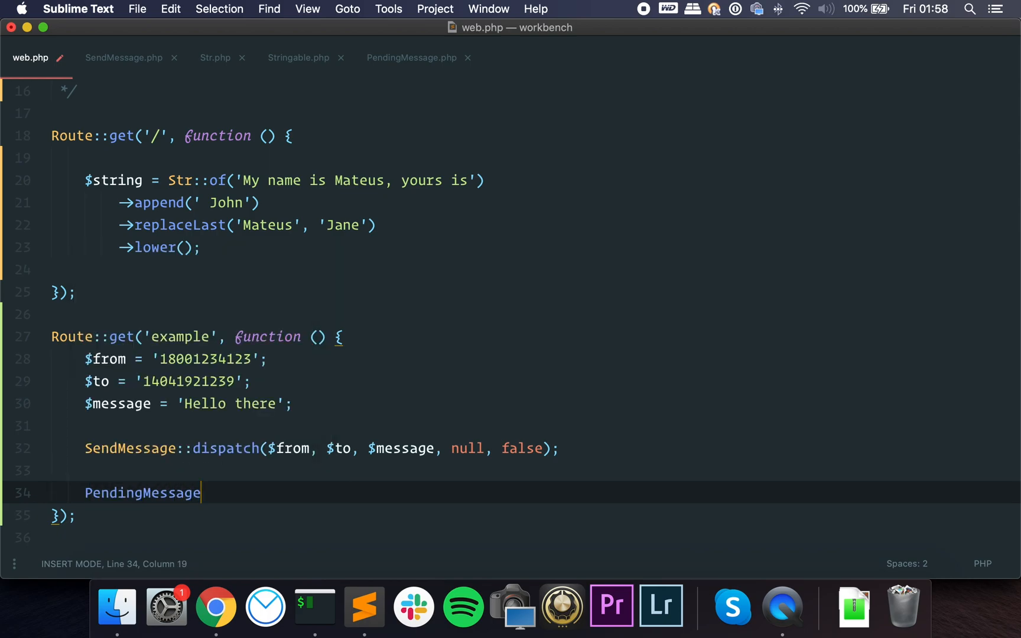
text(::make())
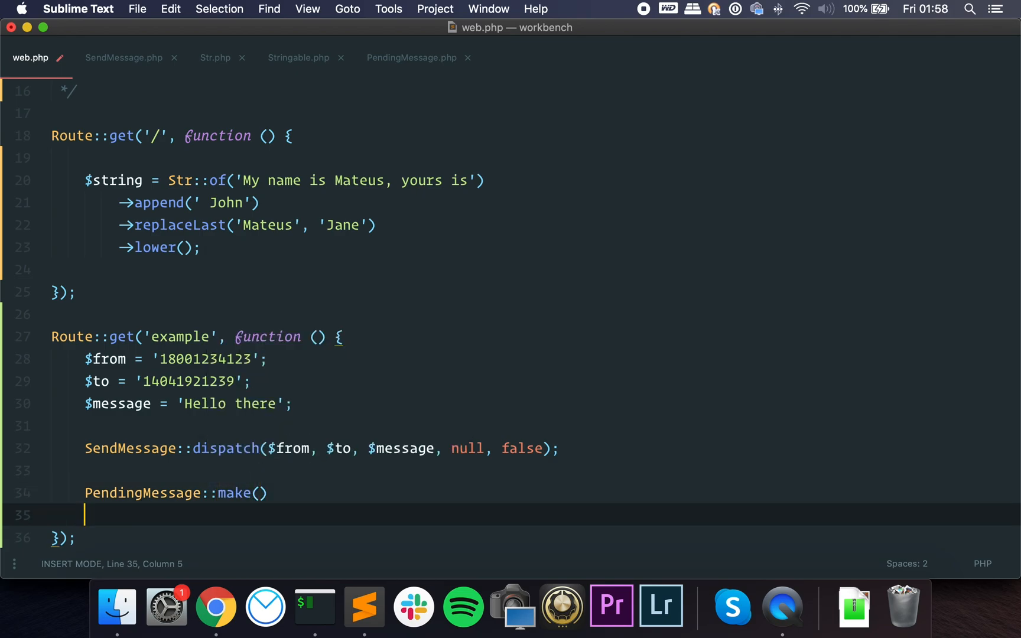
text(->)
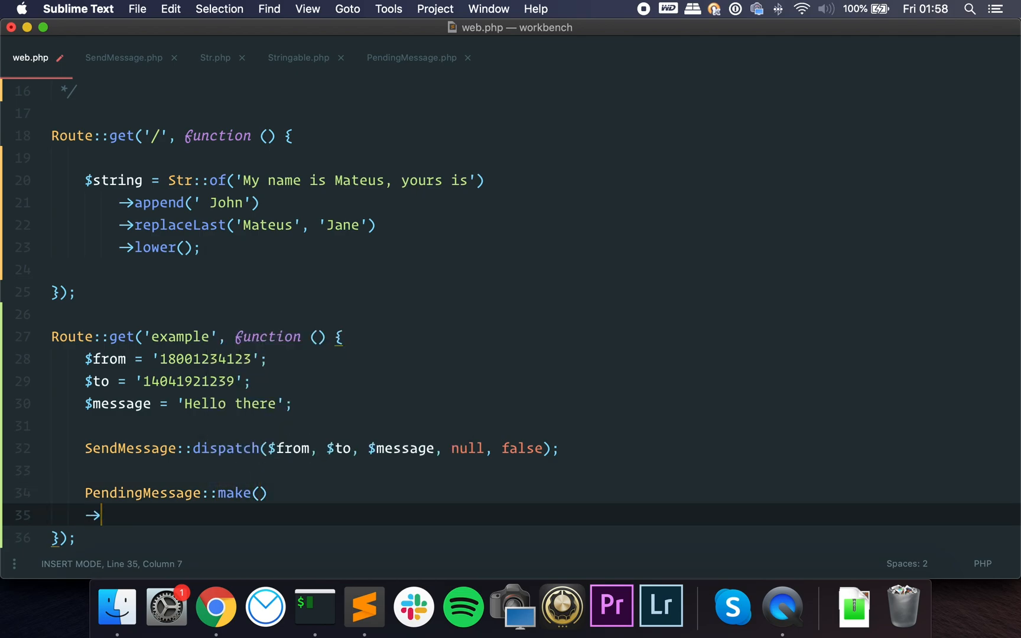
text(from($from))
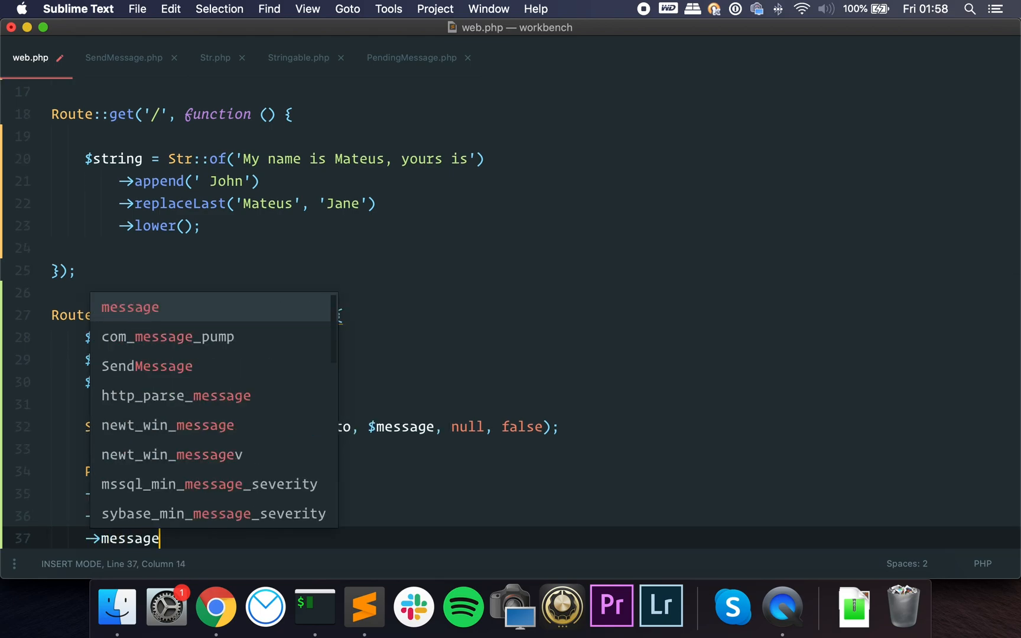
Finish the chain with to, message($message), dontSchedule, retry and send, and save web.php
text(($message)->)
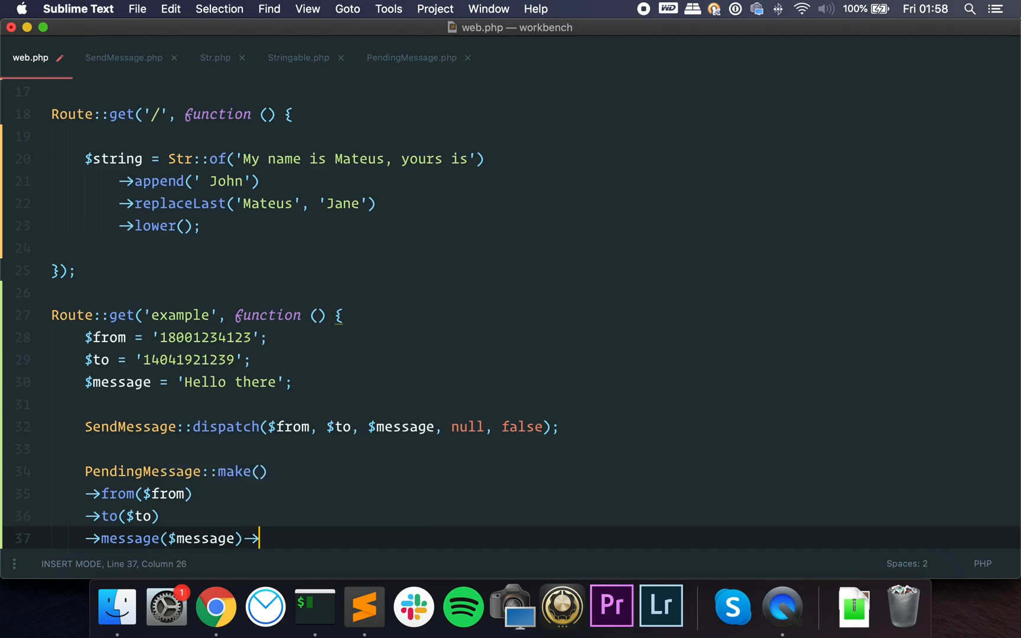
text(schu)
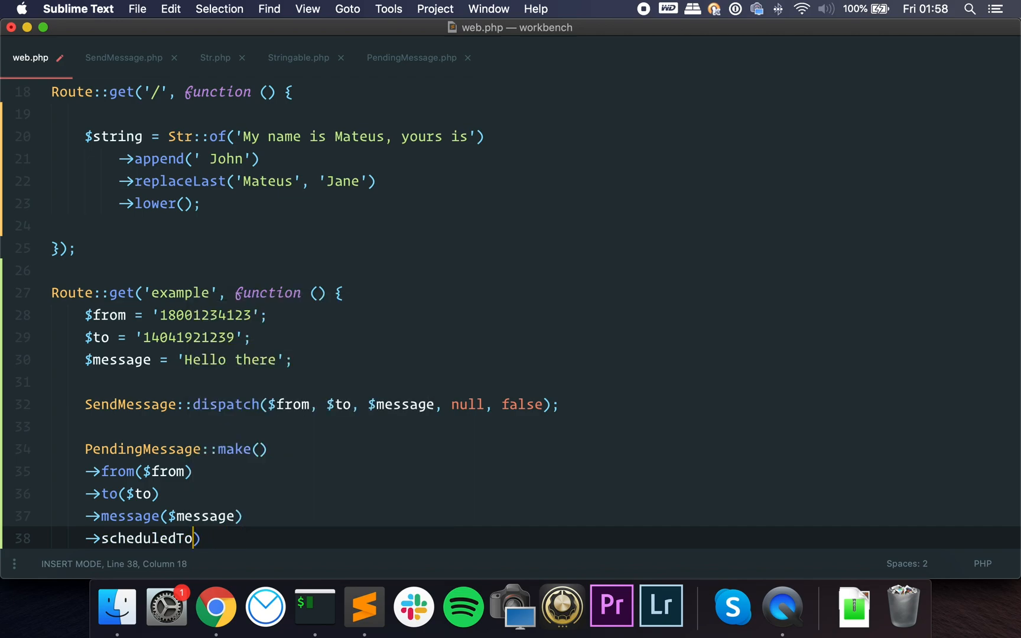
text(dontSche)
text(->)
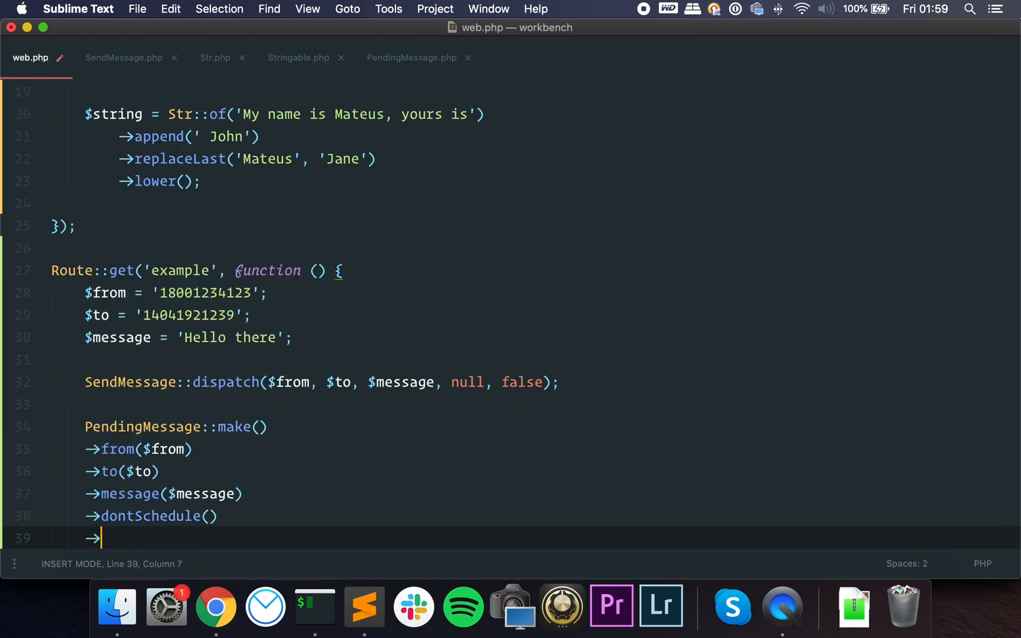
text(dontRetry)
text(->send();)
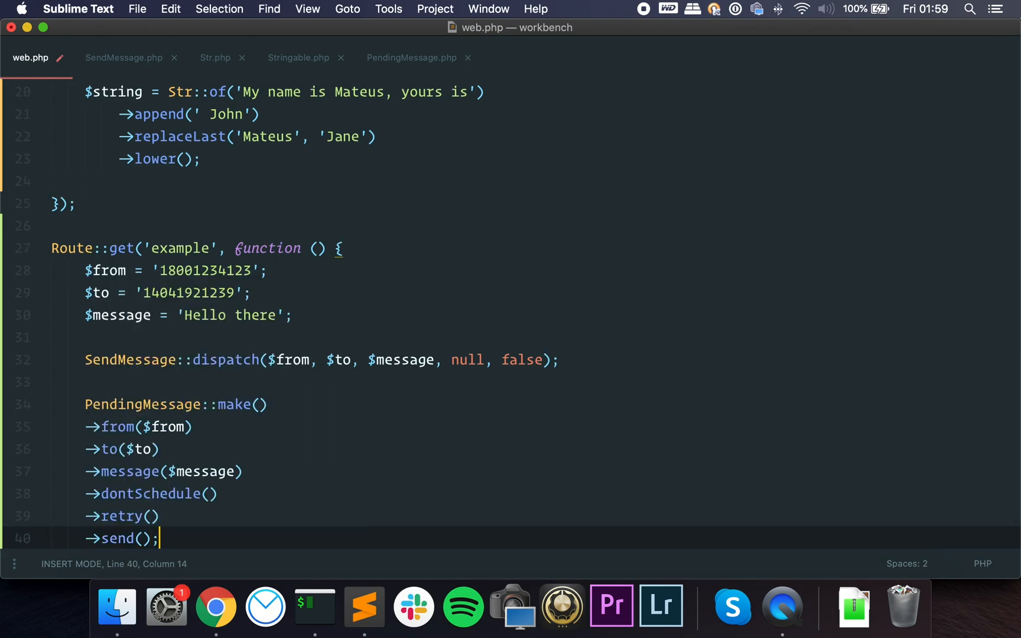
key(cmd+s)
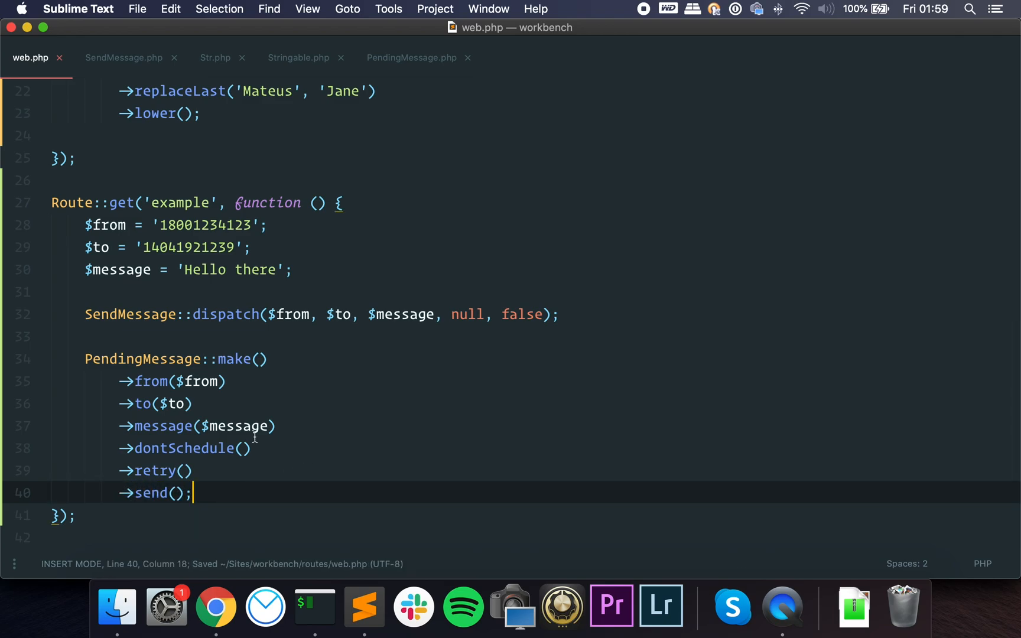
double_click(240, 359)
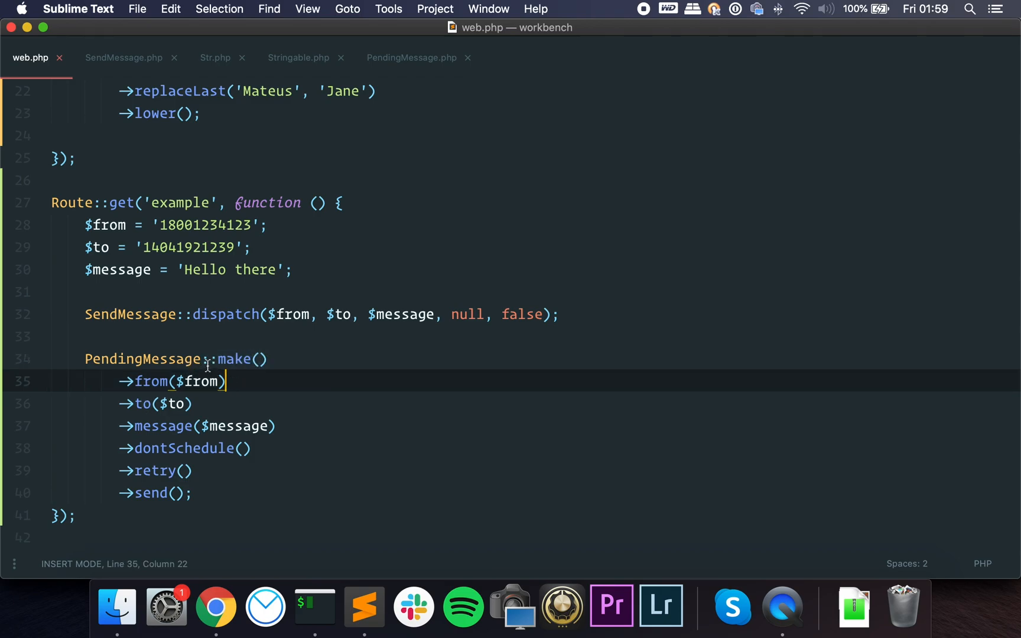
Experiment with an assertion on the send() line, undo to the saved chain, and view PendingMessage.php
click(181, 471)
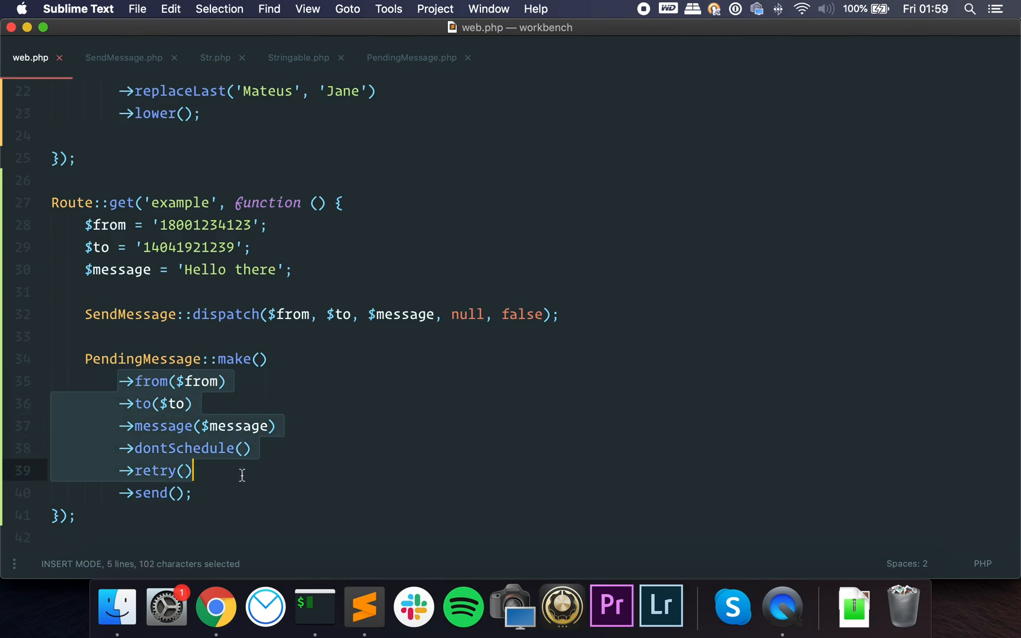
mouse_move(254, 477)
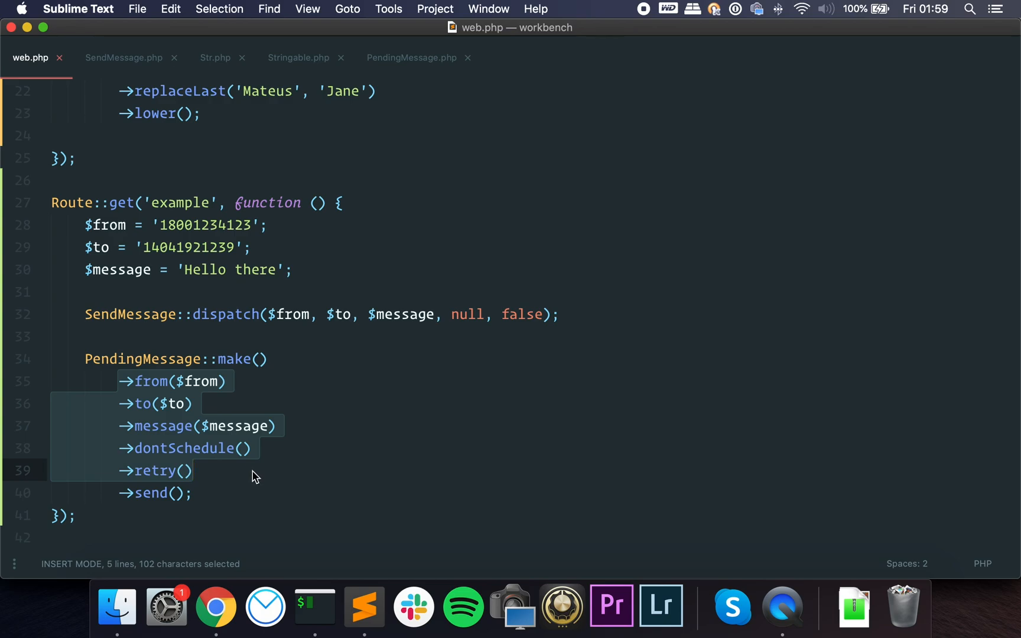
click(193, 493)
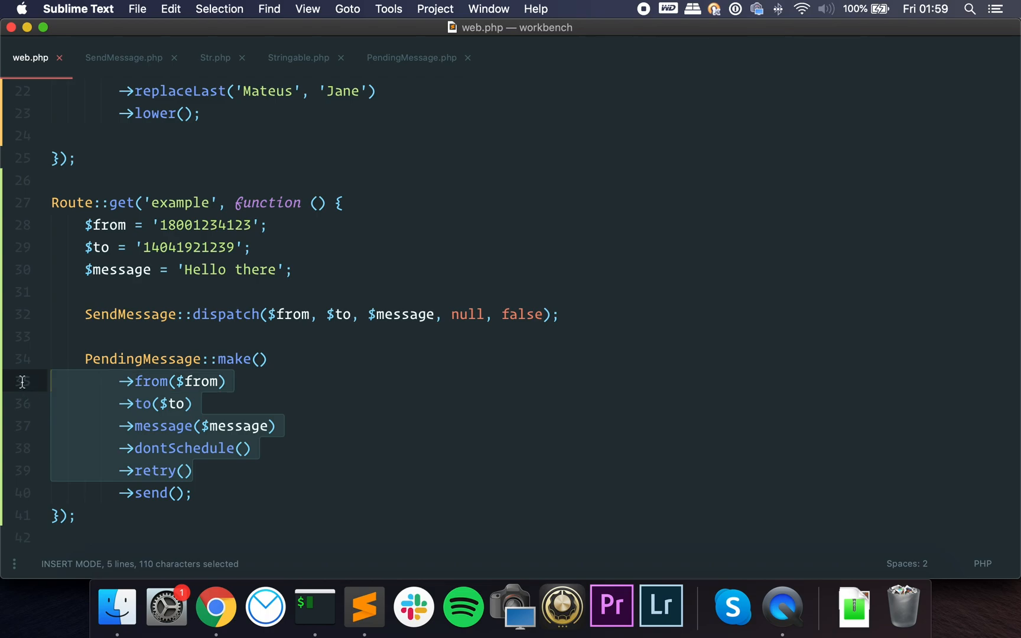
mouse_move(267, 431)
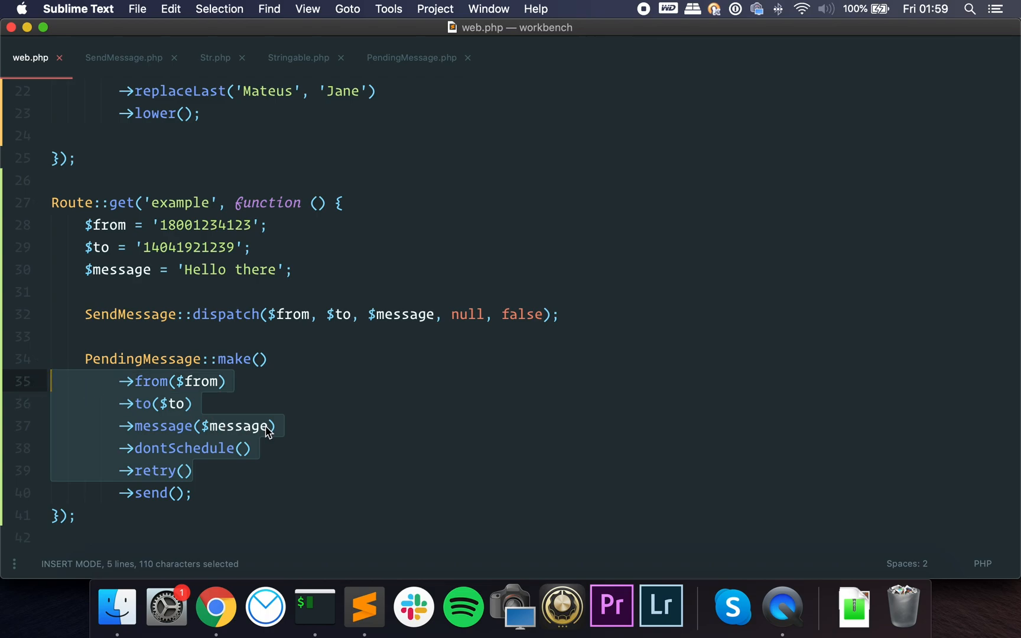
mouse_move(213, 514)
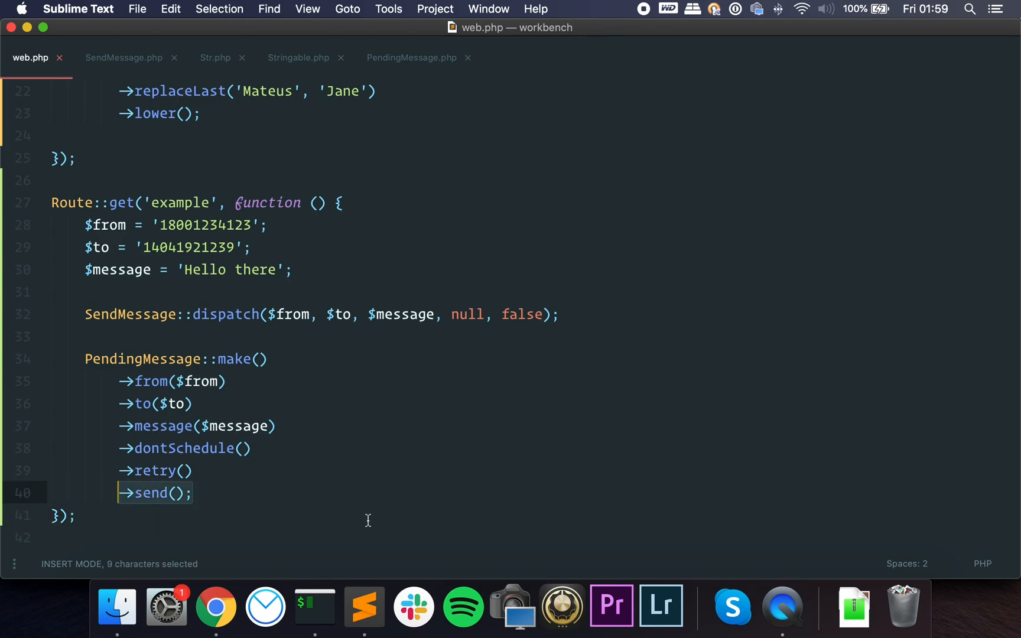
click(65, 515)
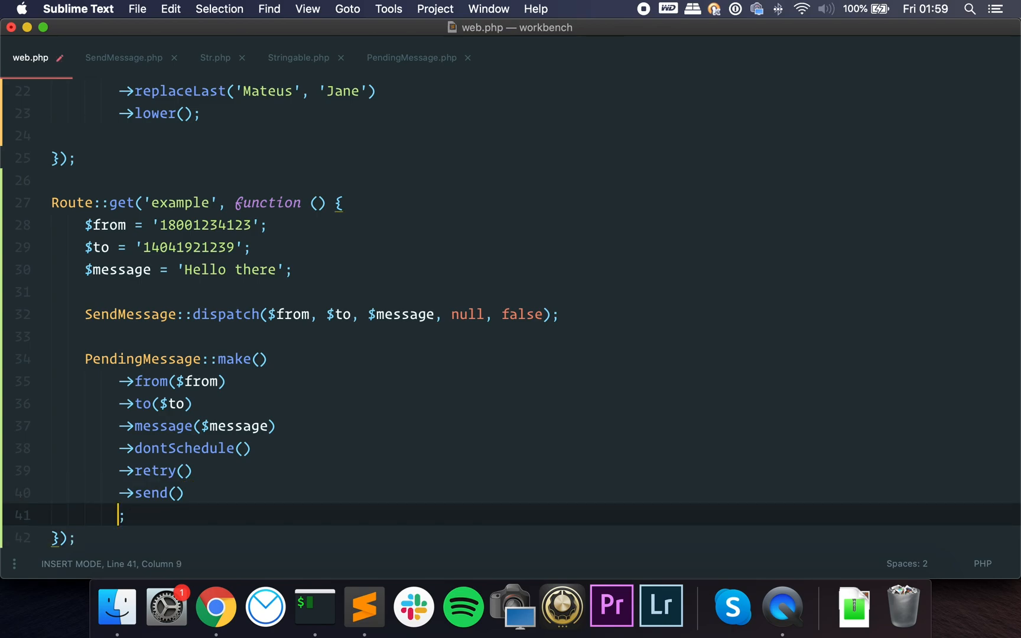
text(→assertSucce)
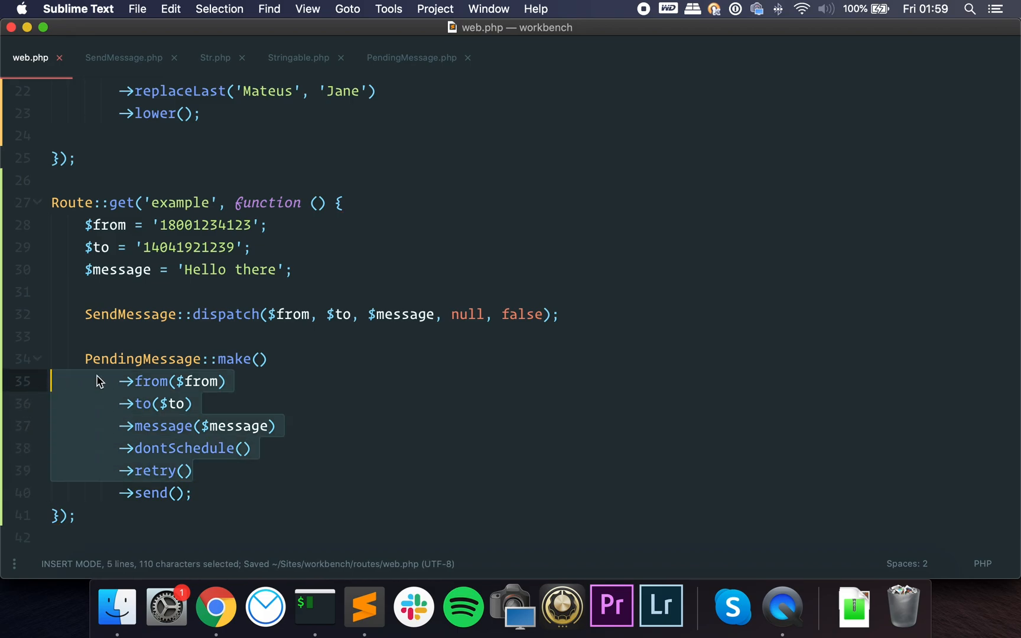
click(167, 359)
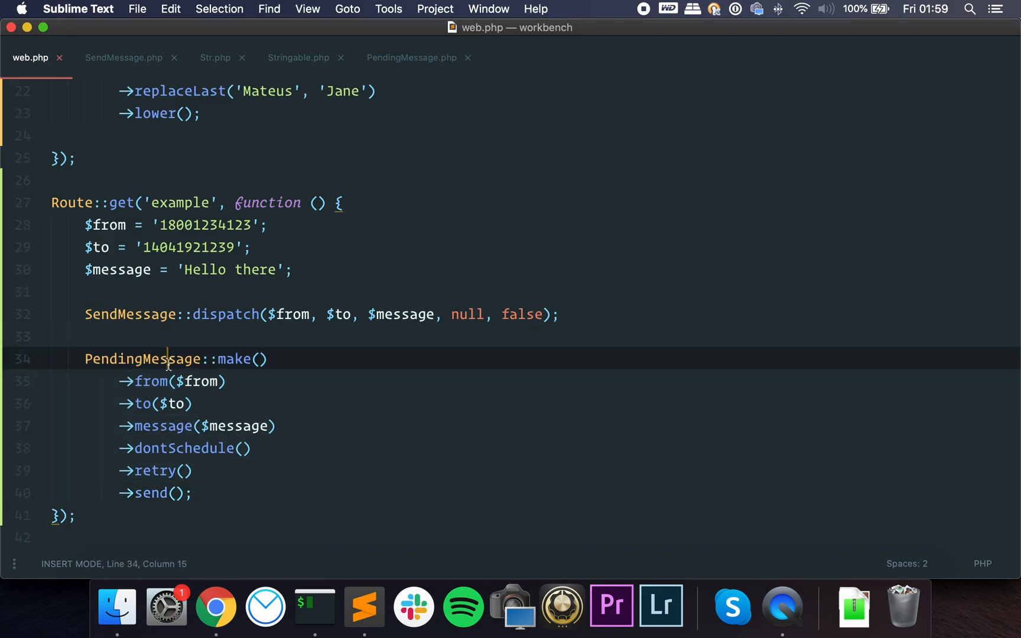
click(412, 57)
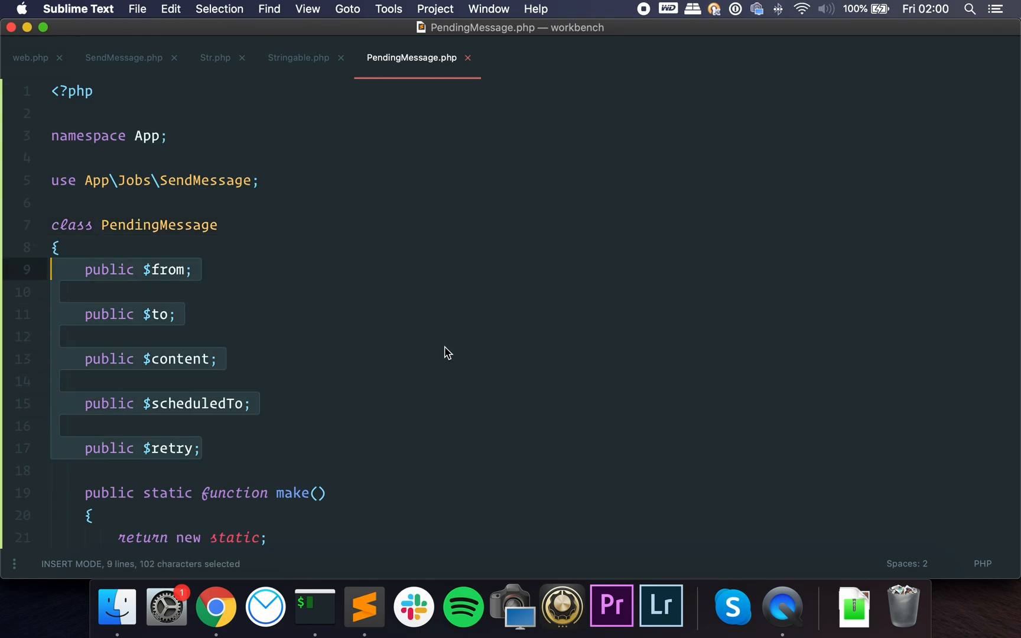
Read PendingMessage's fluent from, to, content, schedule and retry methods, close extra files and return to web.php
scroll(down, 3)
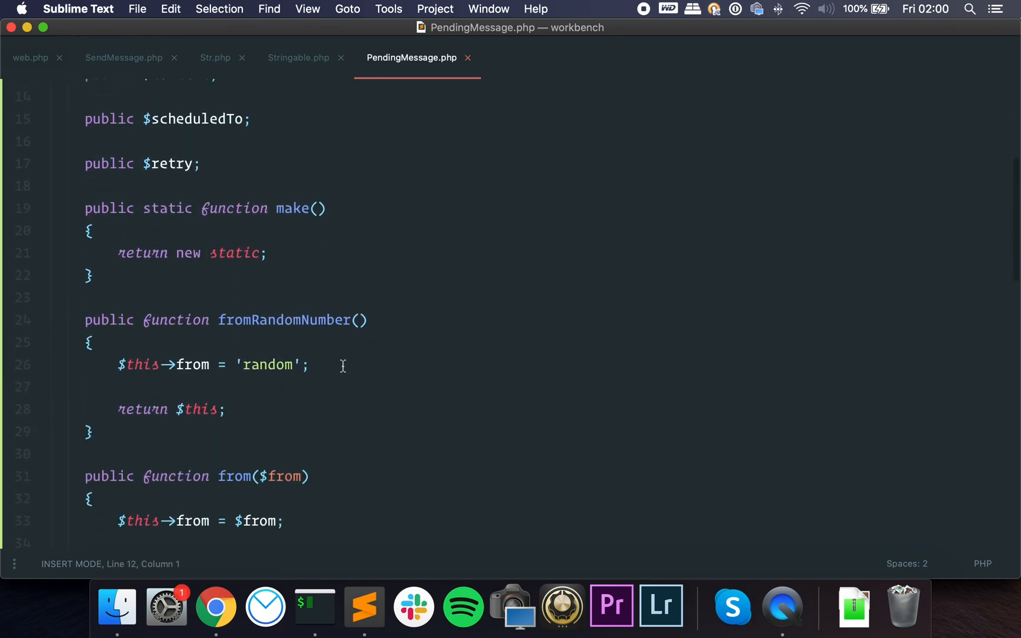
scroll(down, 3)
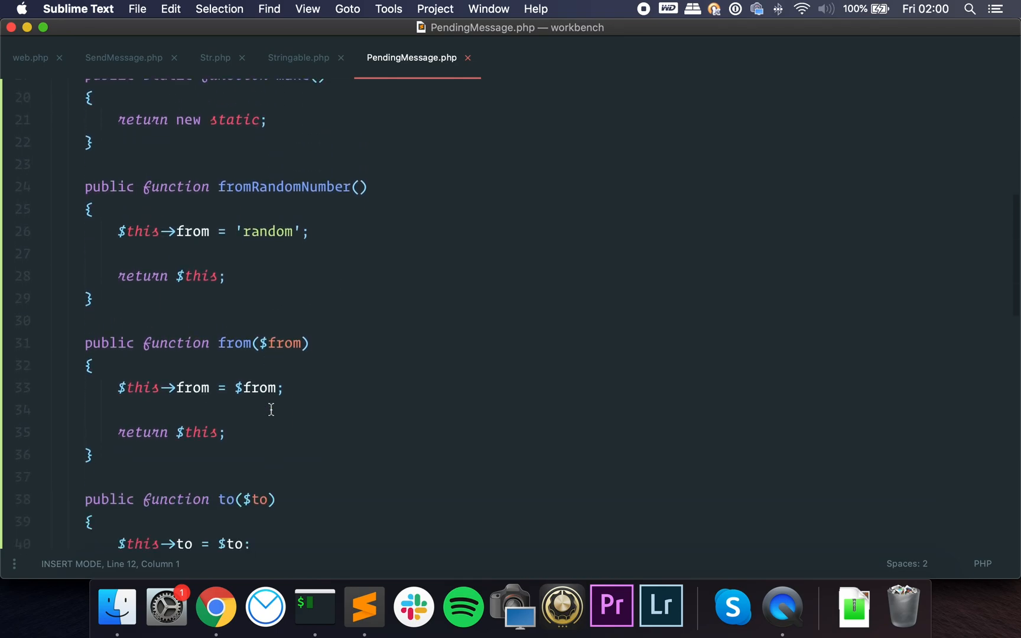
scroll(up, 3)
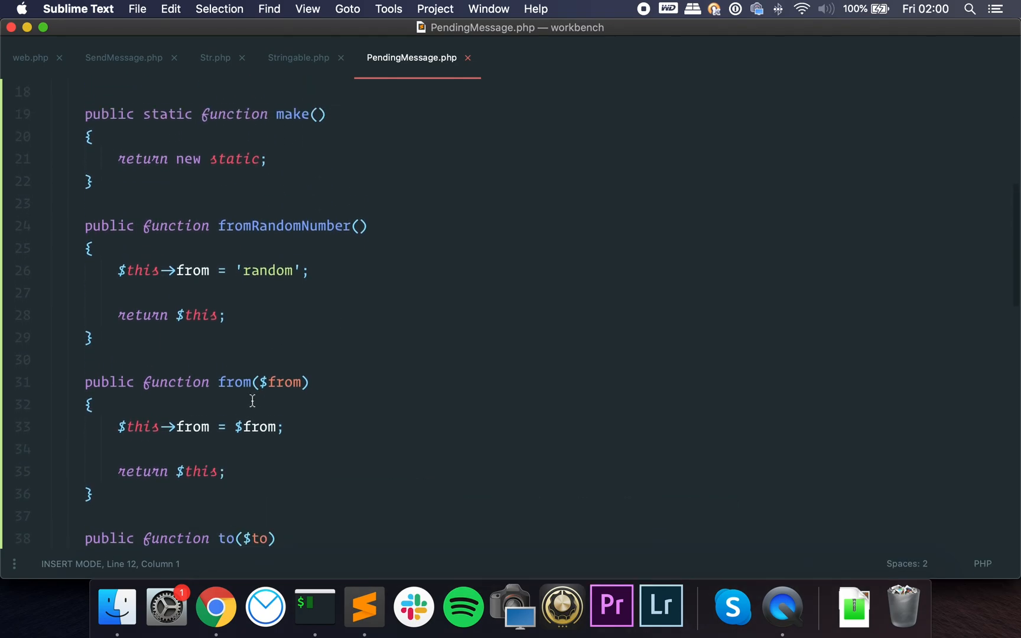
scroll(down, 3)
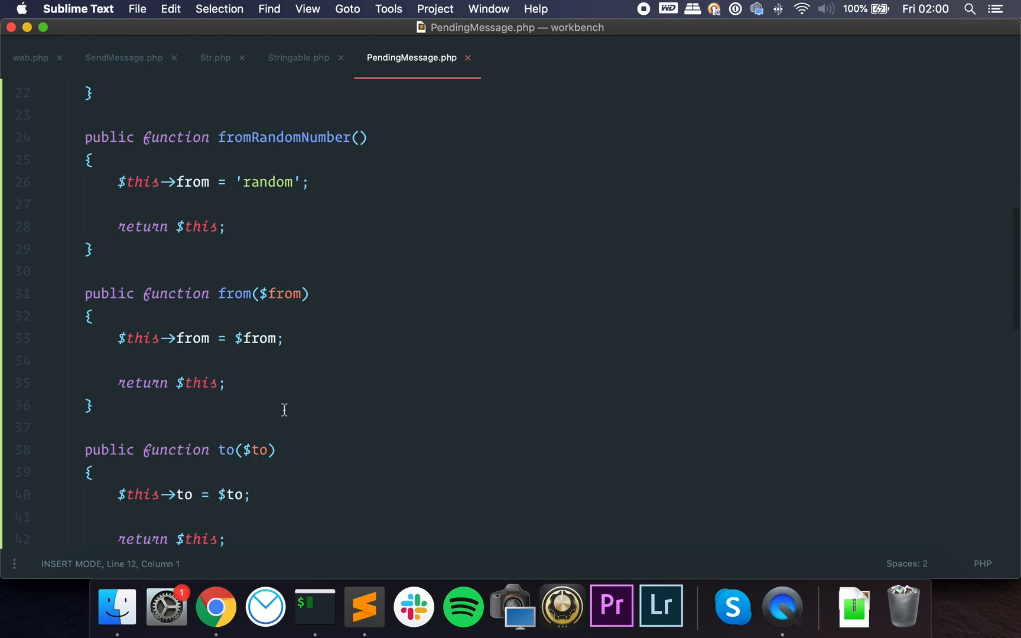
scroll(down, 3)
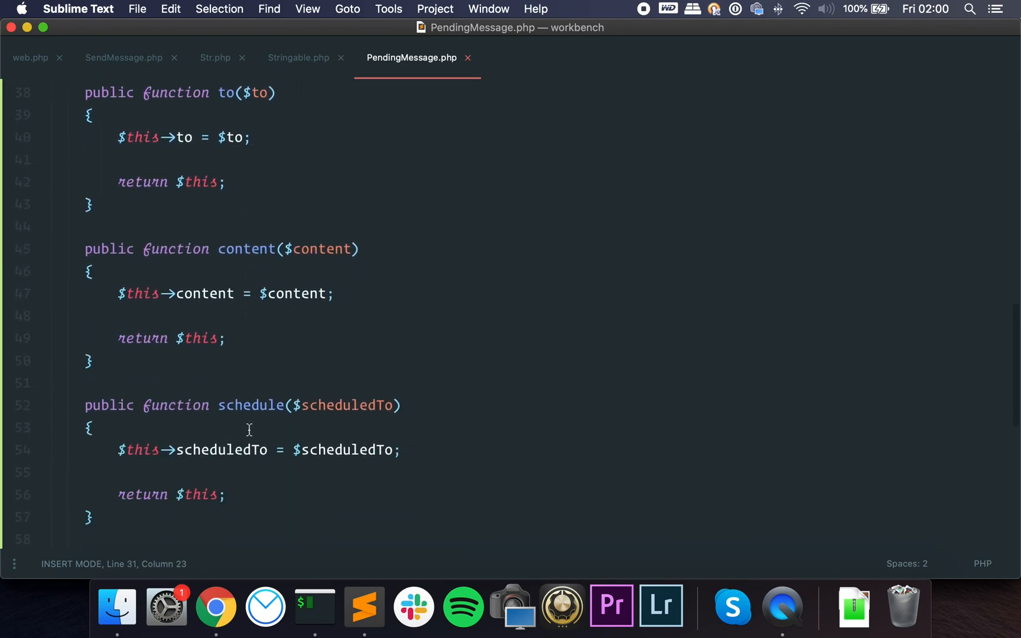
scroll(down, 3)
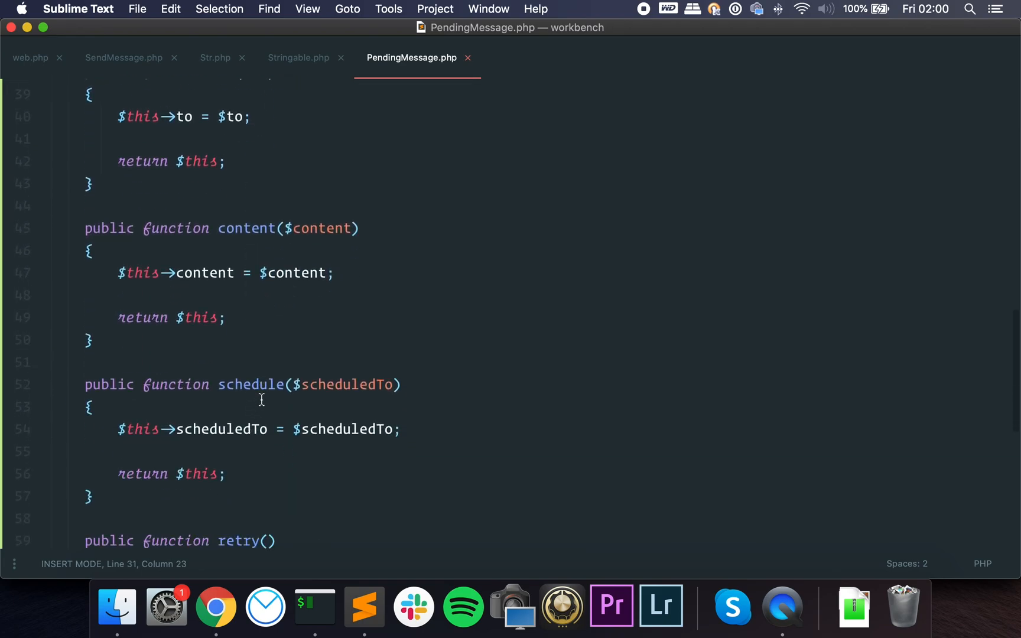
click(297, 57)
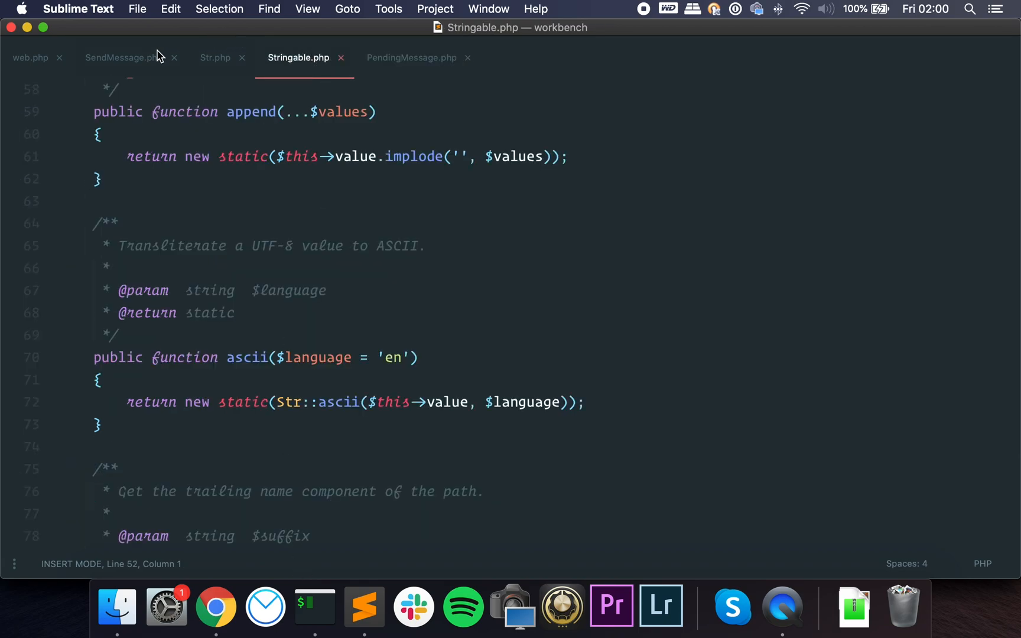
click(29, 57)
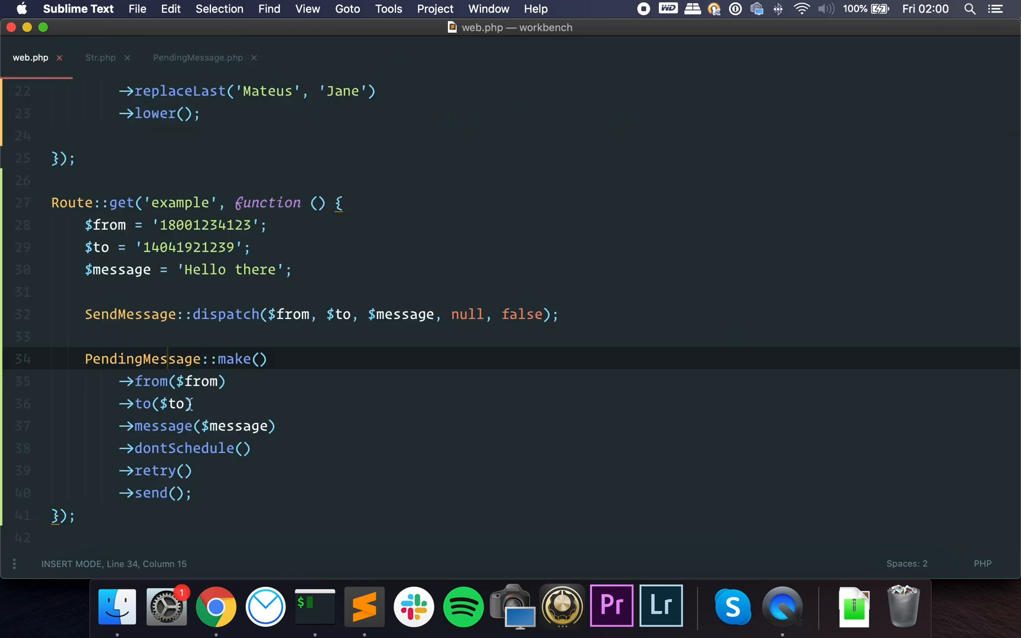
Fill dontSchedule() with $this->scheduledTo = null; and return $this; via snippet fields
click(197, 57)
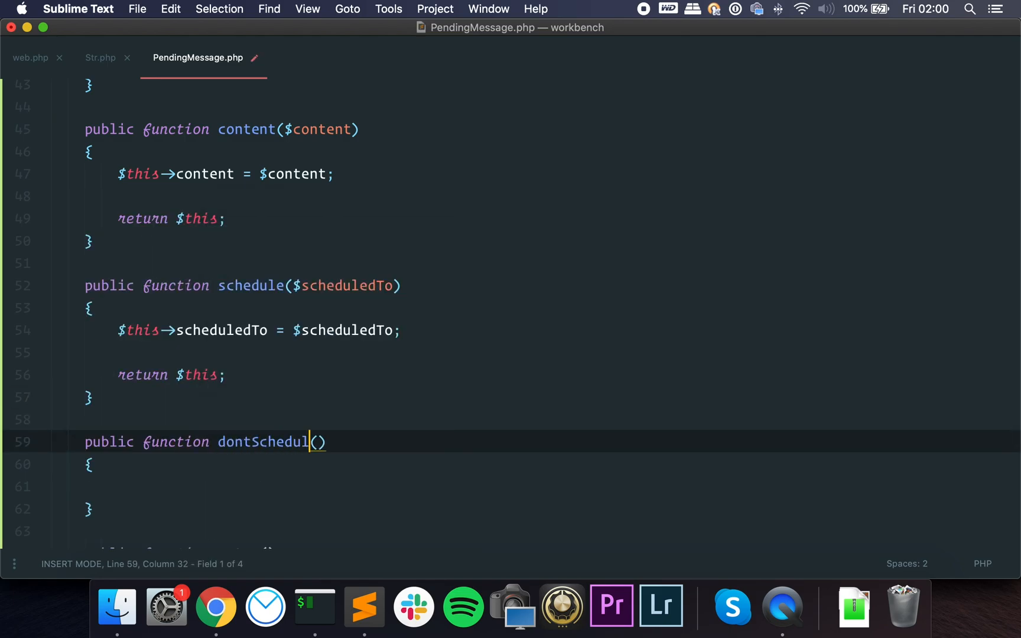
text($this->scheduledTo = null;)
text(r)
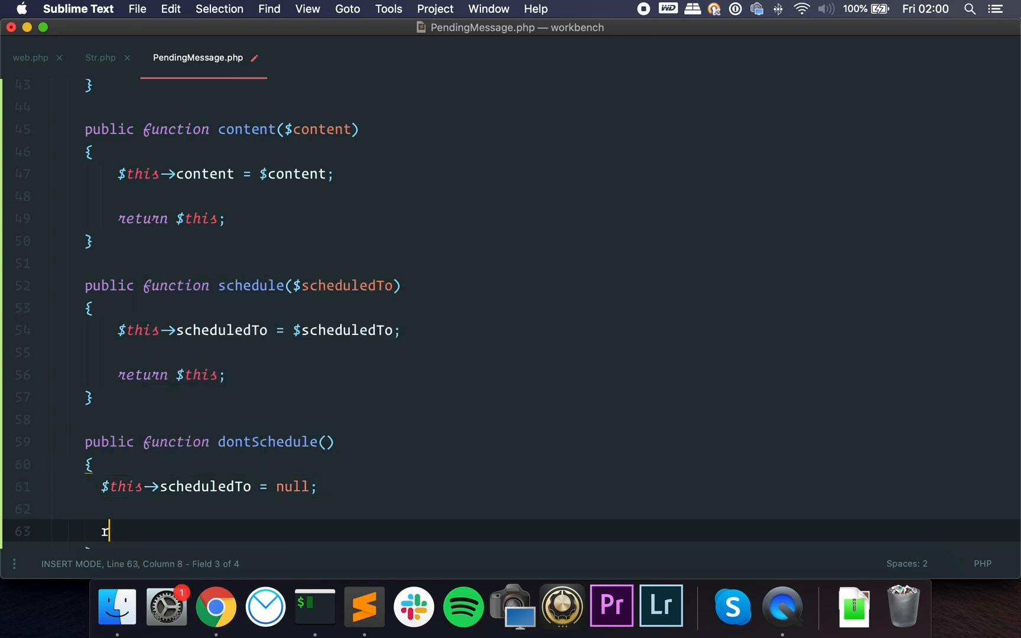
text(eturn $this;)
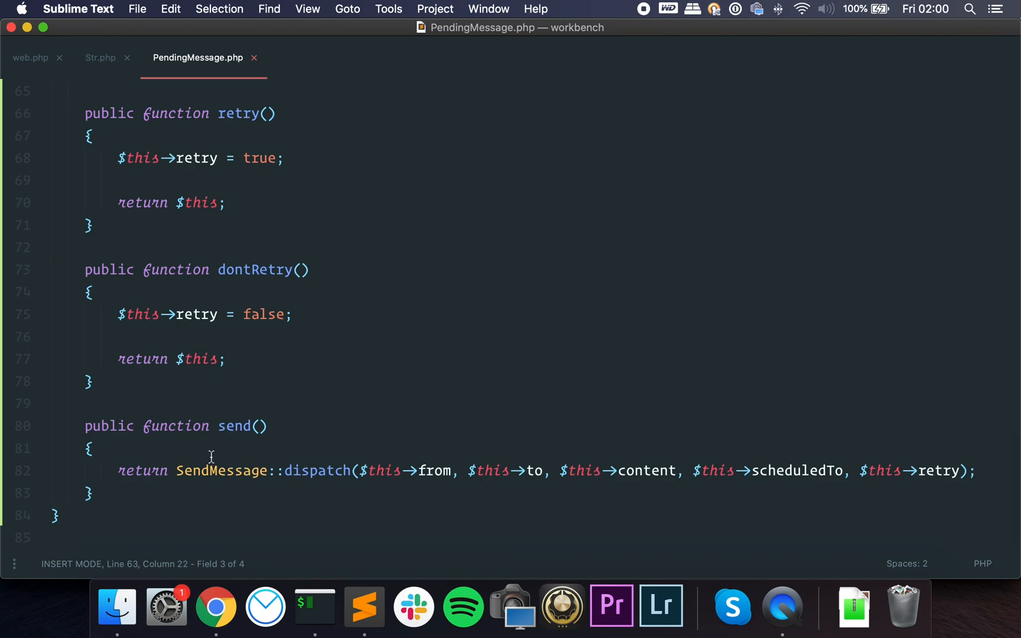
Review the send method's dispatch call and scroll through PendingMessage.php toward web.php
click(219, 471)
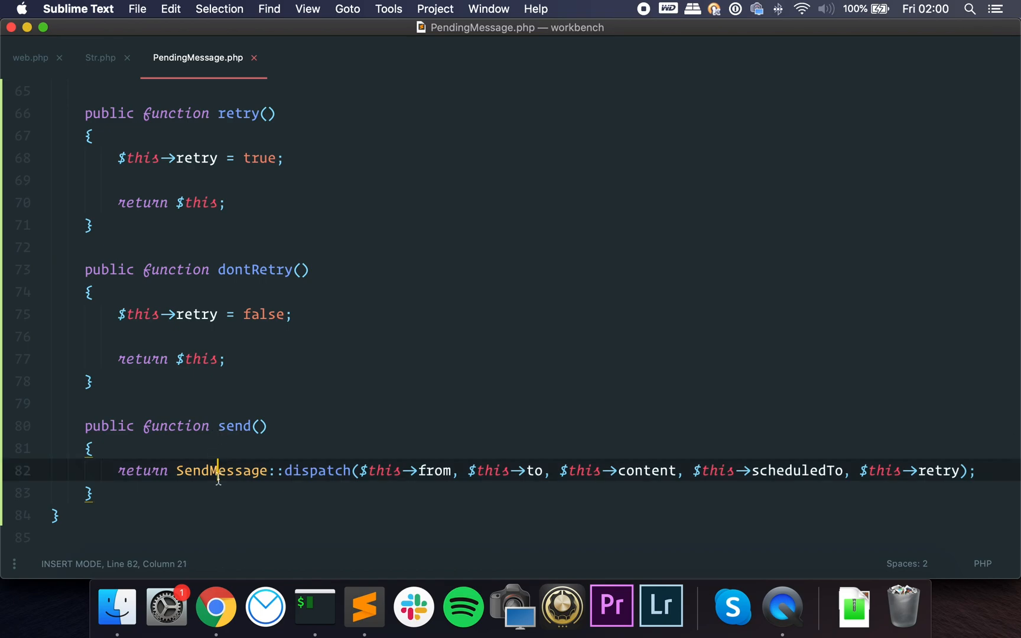
mouse_move(272, 513)
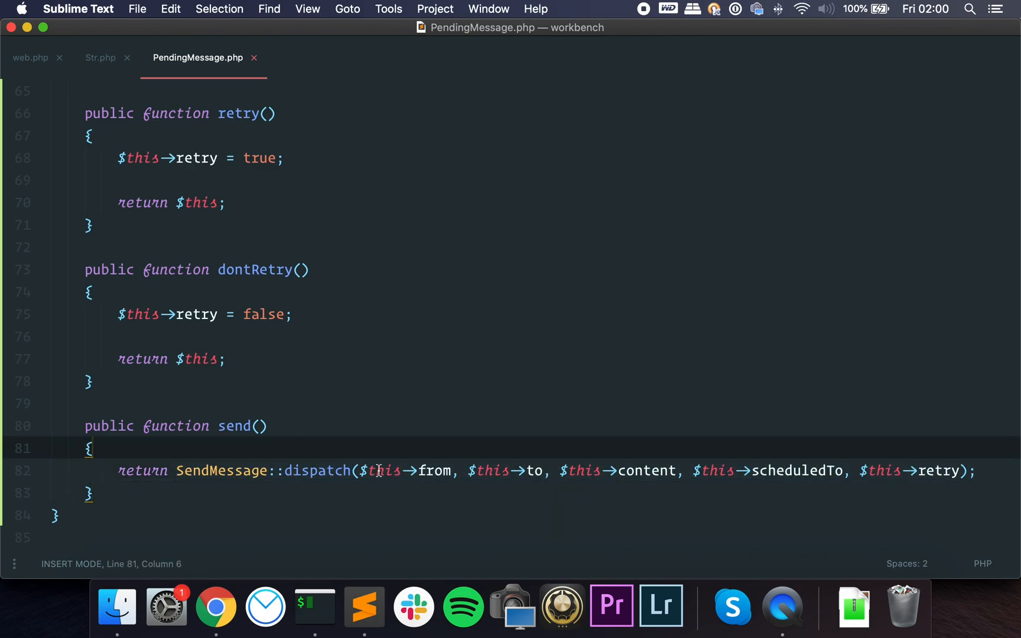
scroll(up, 3)
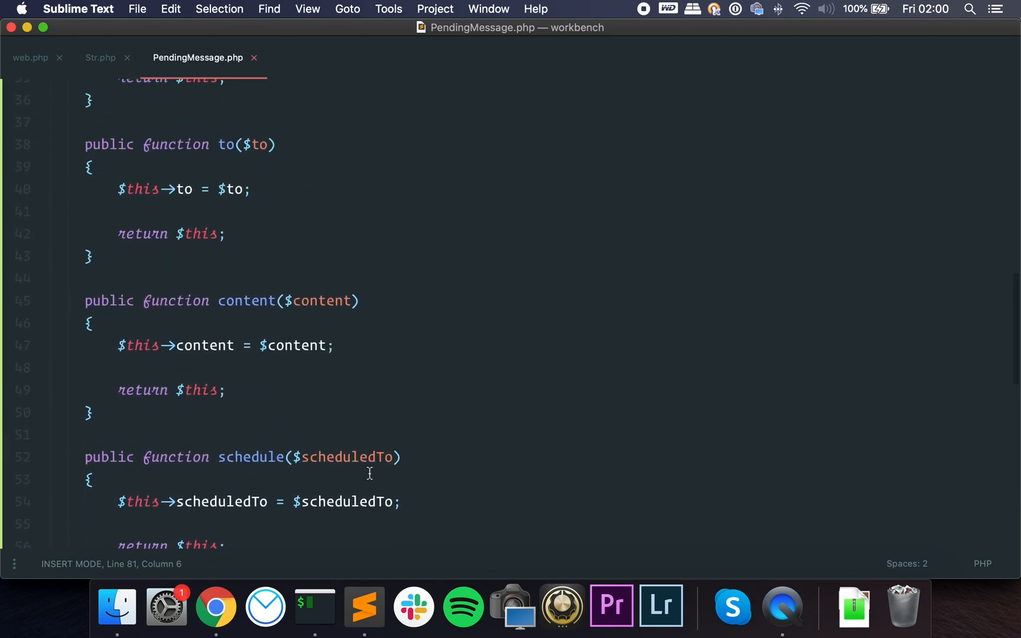
scroll(down, 3)
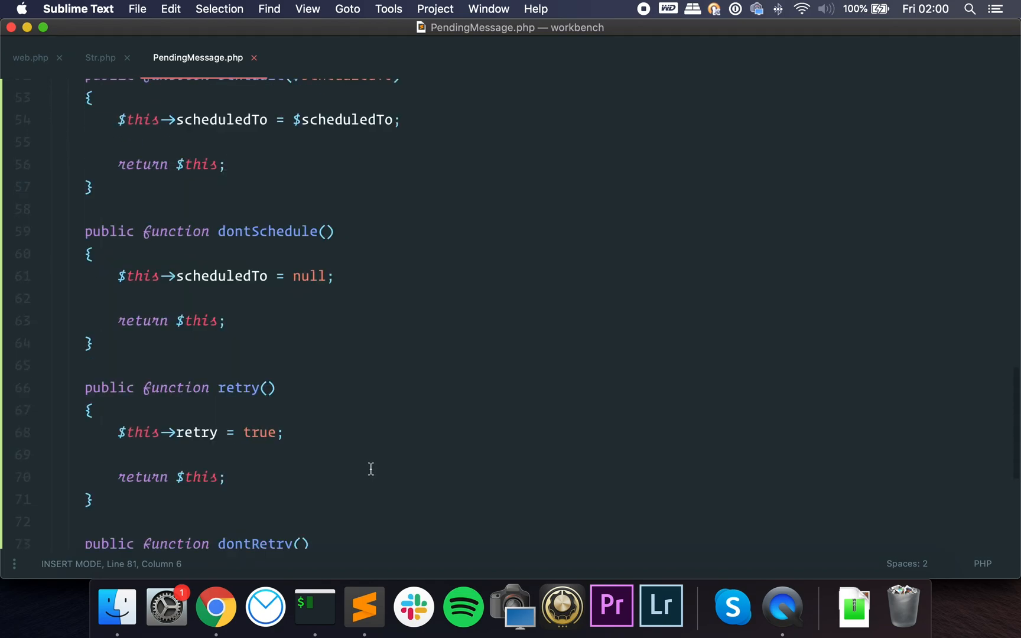
scroll(down, 3)
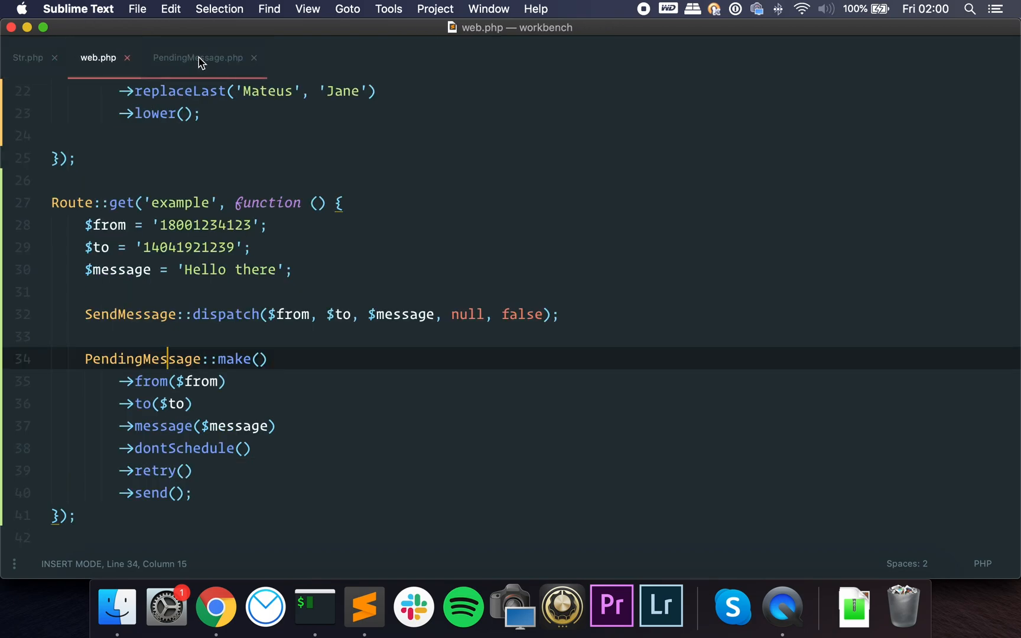
click(198, 57)
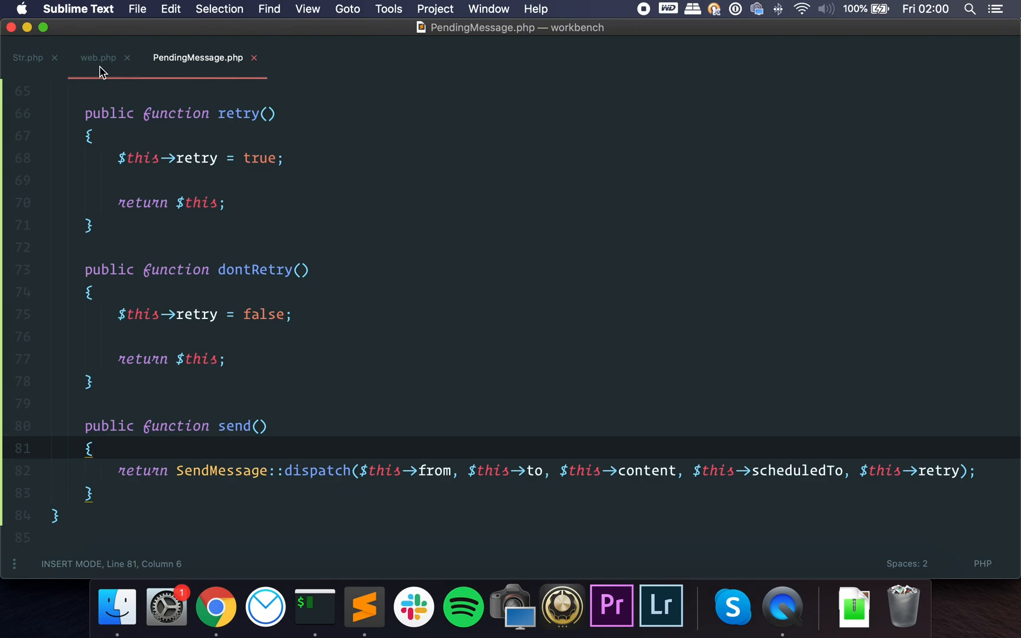
click(99, 57)
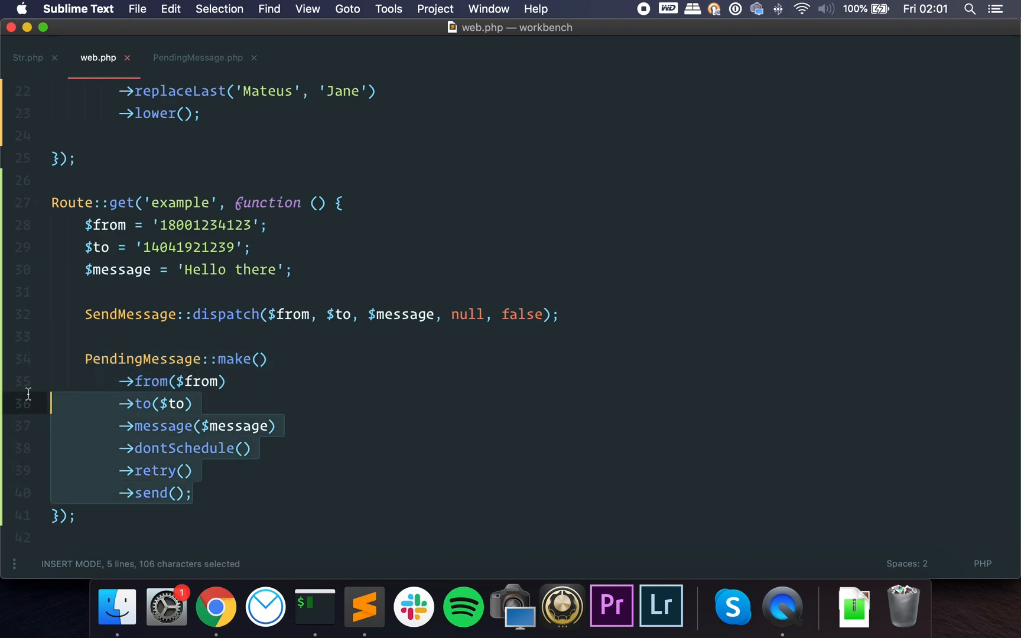
click(78, 336)
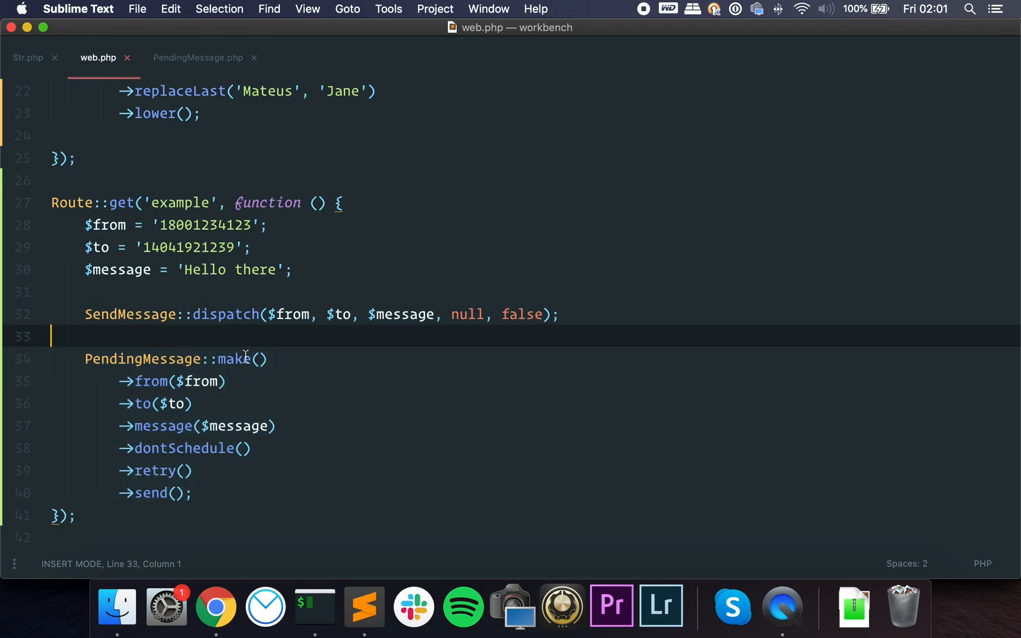
mouse_move(355, 343)
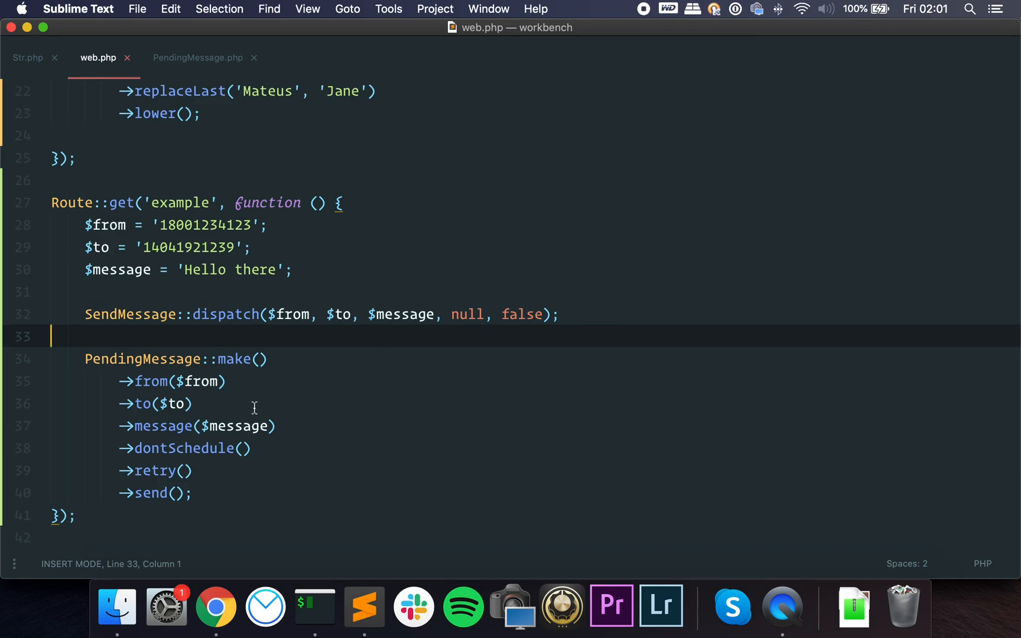
mouse_move(240, 406)
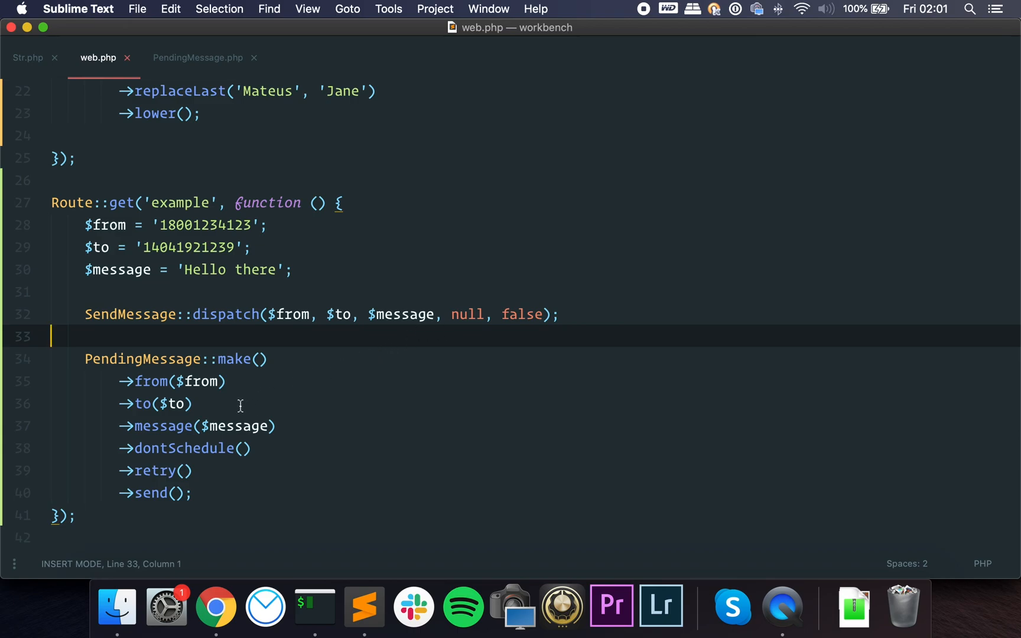
mouse_move(182, 403)
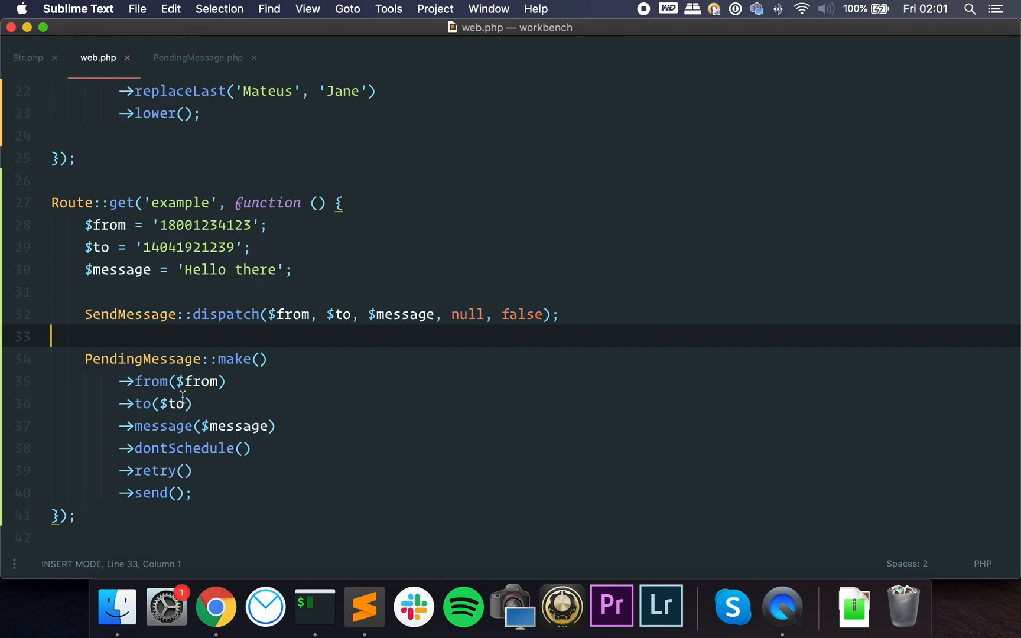
mouse_move(213, 345)
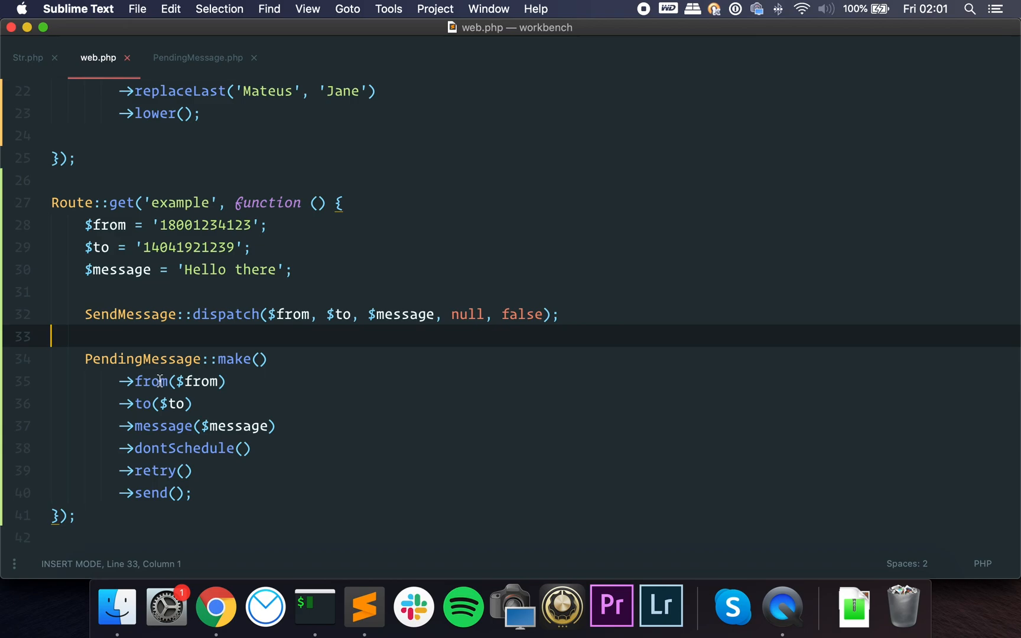
mouse_move(264, 402)
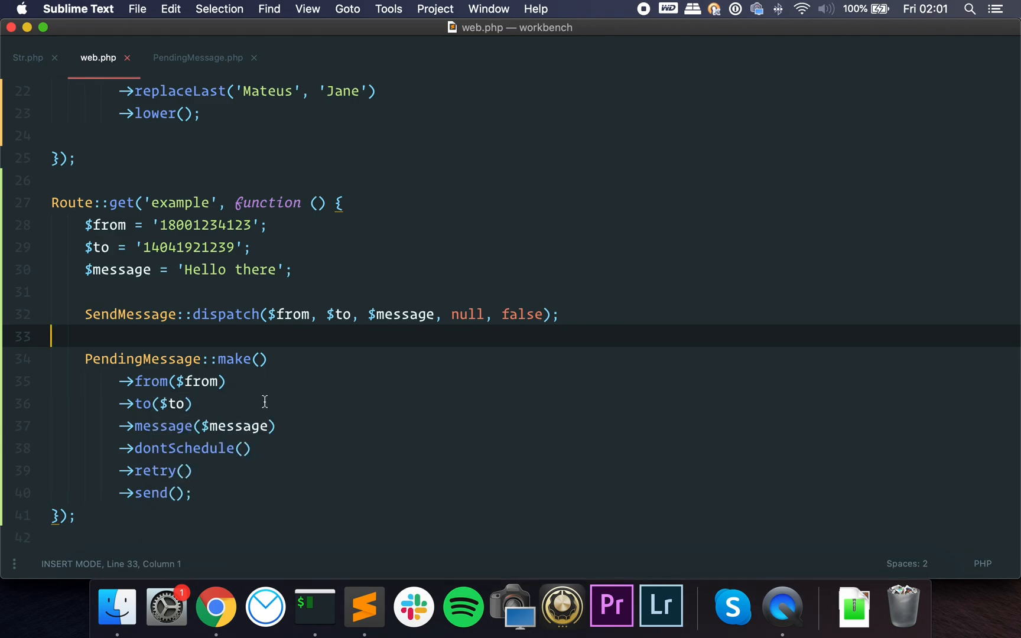
mouse_move(286, 443)
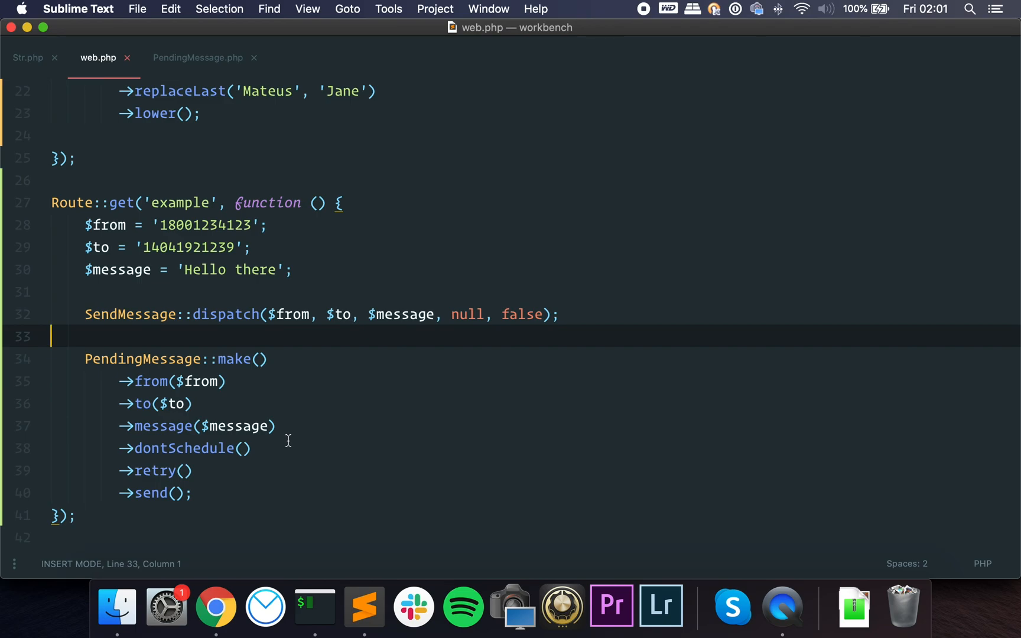
click(192, 471)
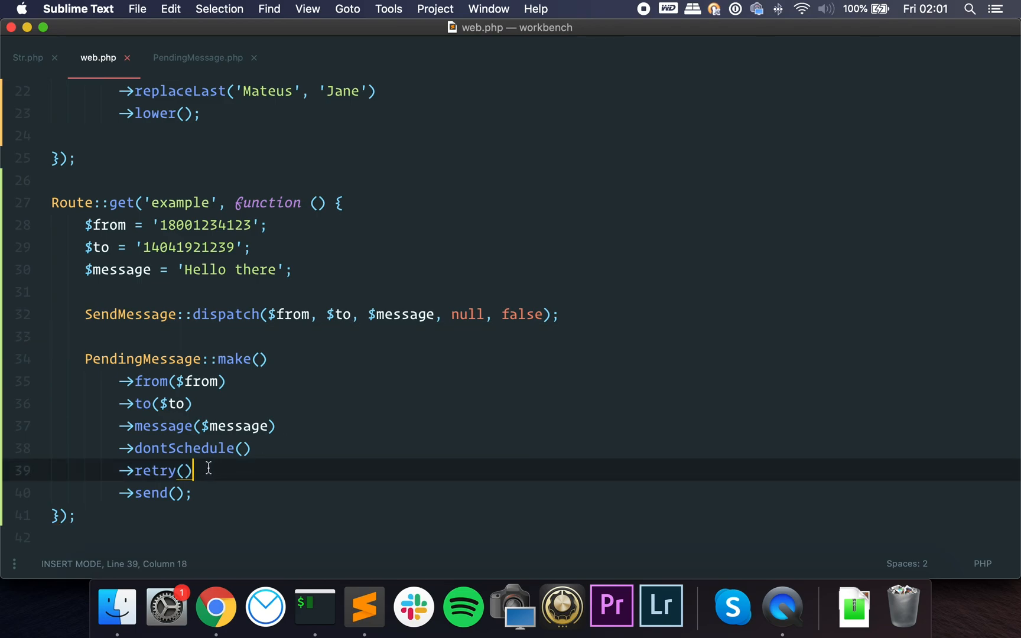
double_click(153, 471)
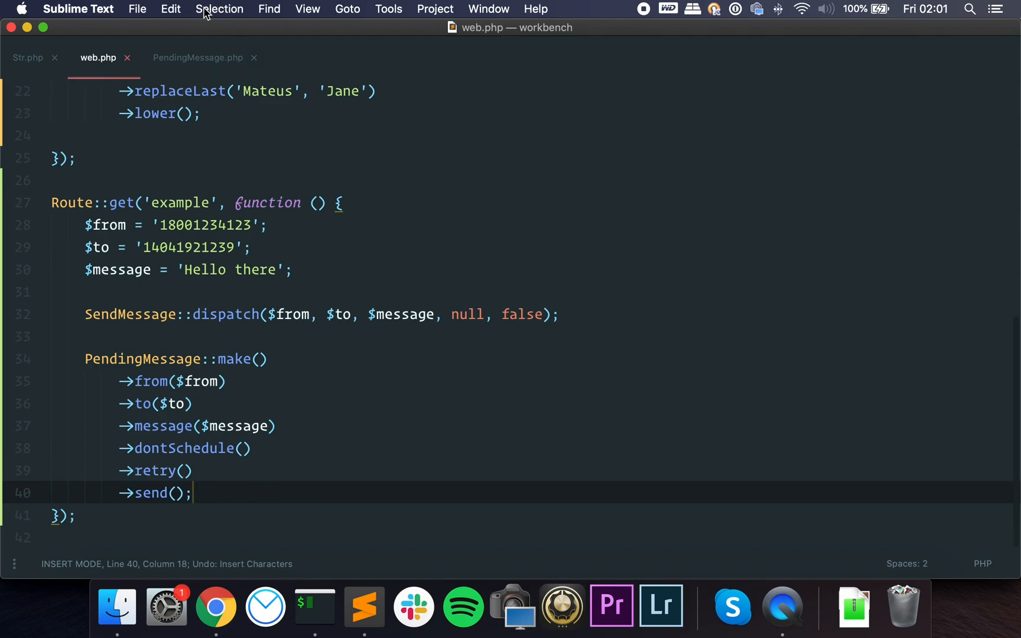
Skim PendingMessage.php from send() up to make(), then close the file leaving web.php
click(197, 57)
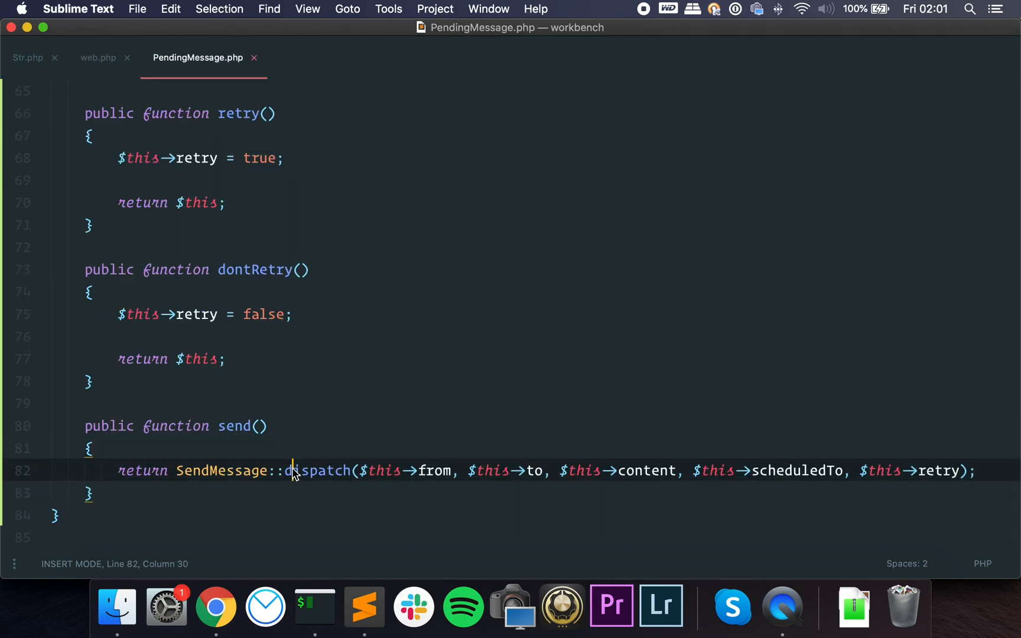
click(267, 425)
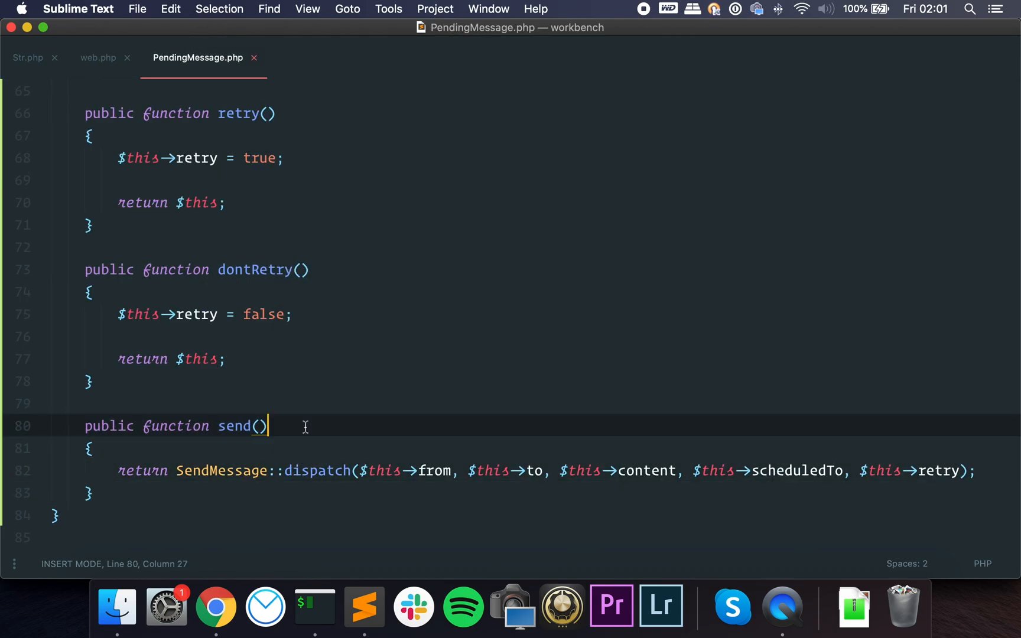
scroll(up, 3)
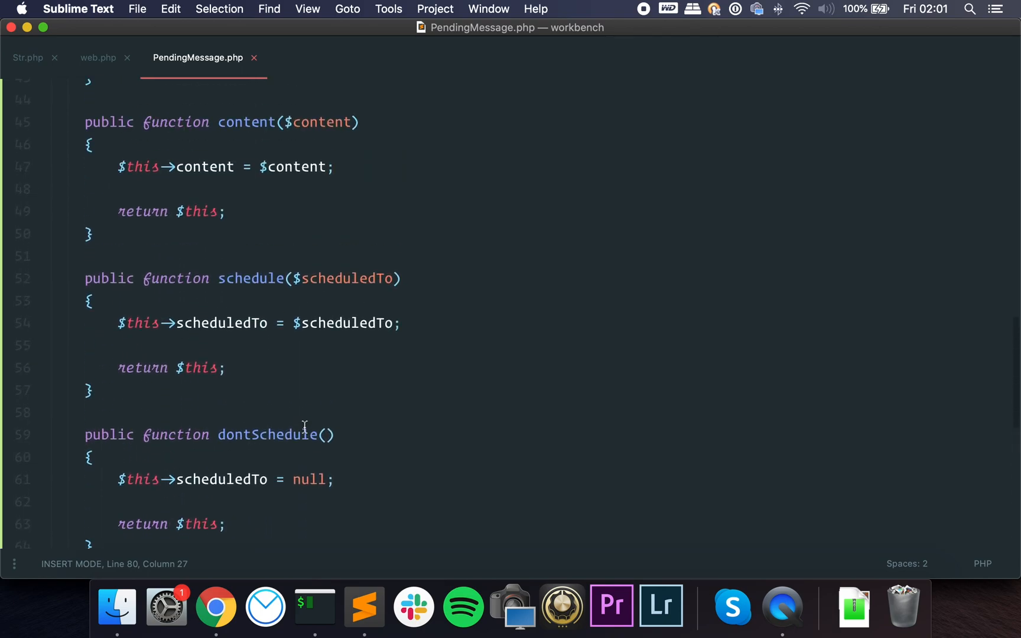
scroll(up, 3)
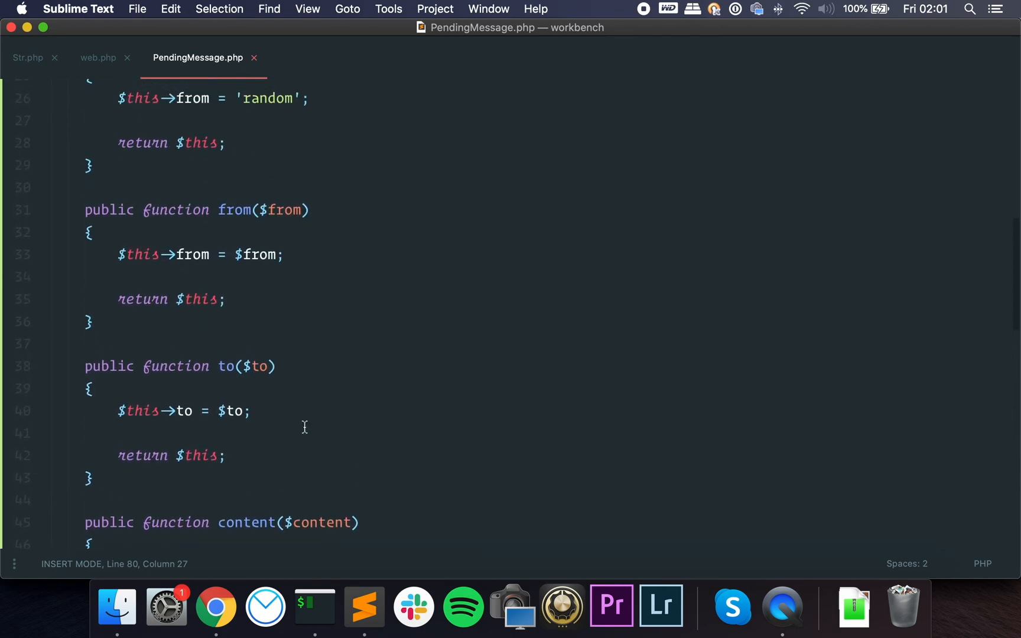
scroll(up, 3)
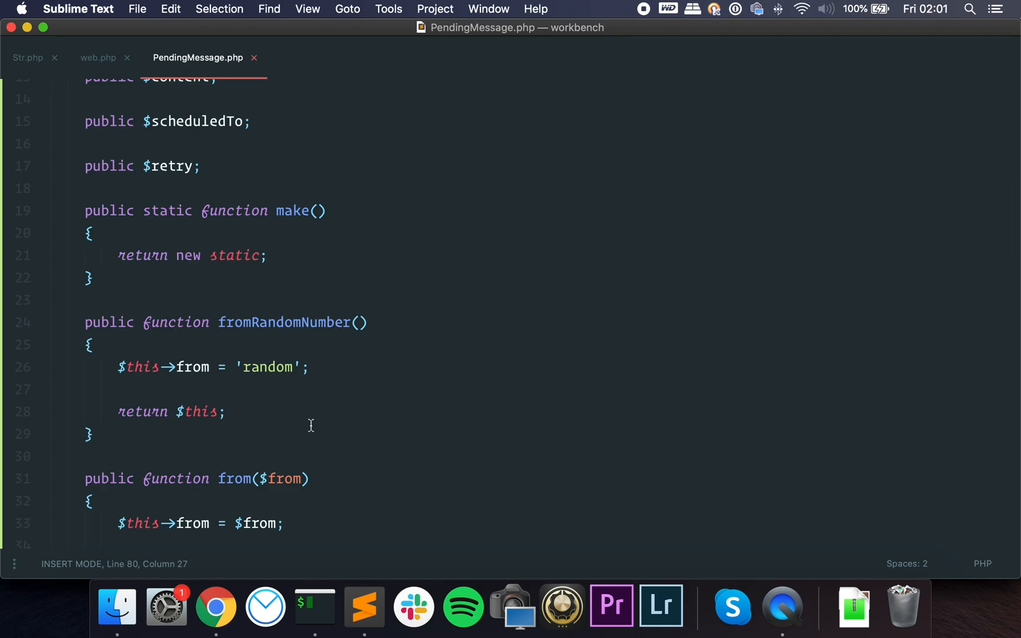
click(100, 57)
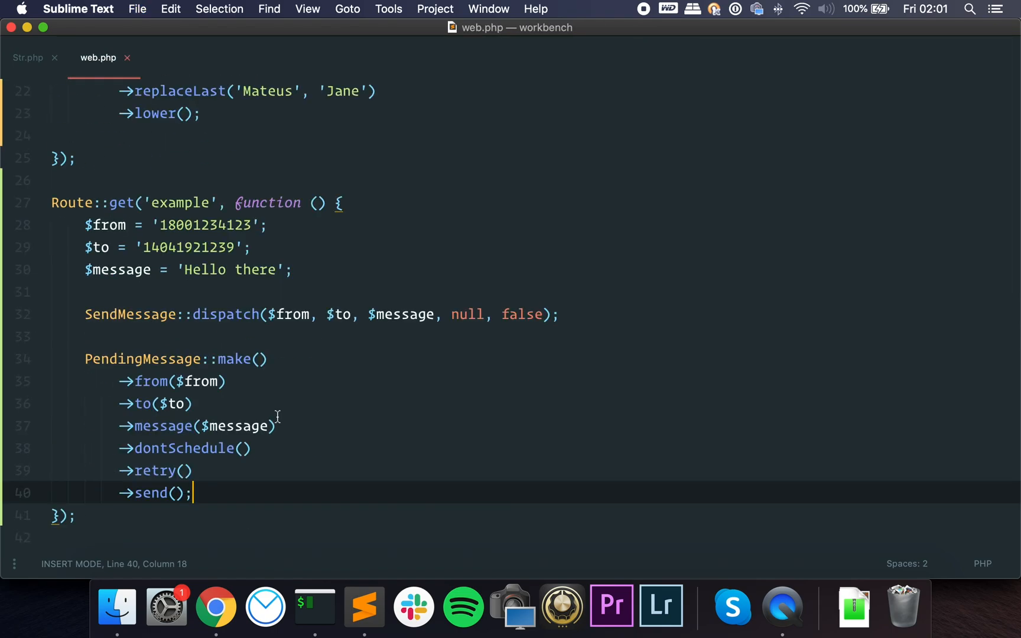
Type a temporary $model->fill()->save() line, read Model.php's fill method, then close it
text($model->)
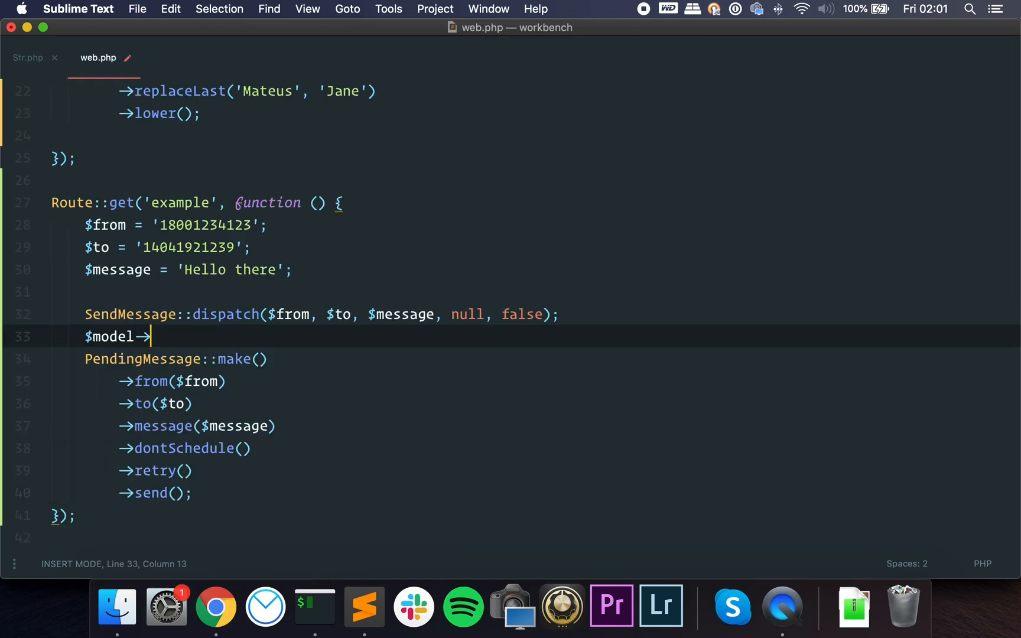
text(fill()->save())
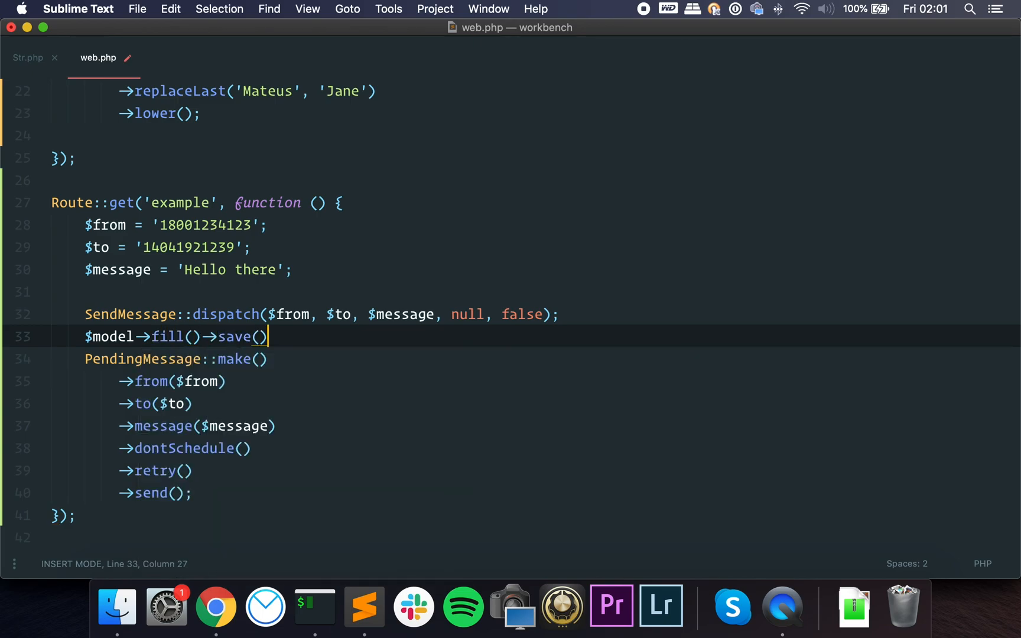
click(348, 10)
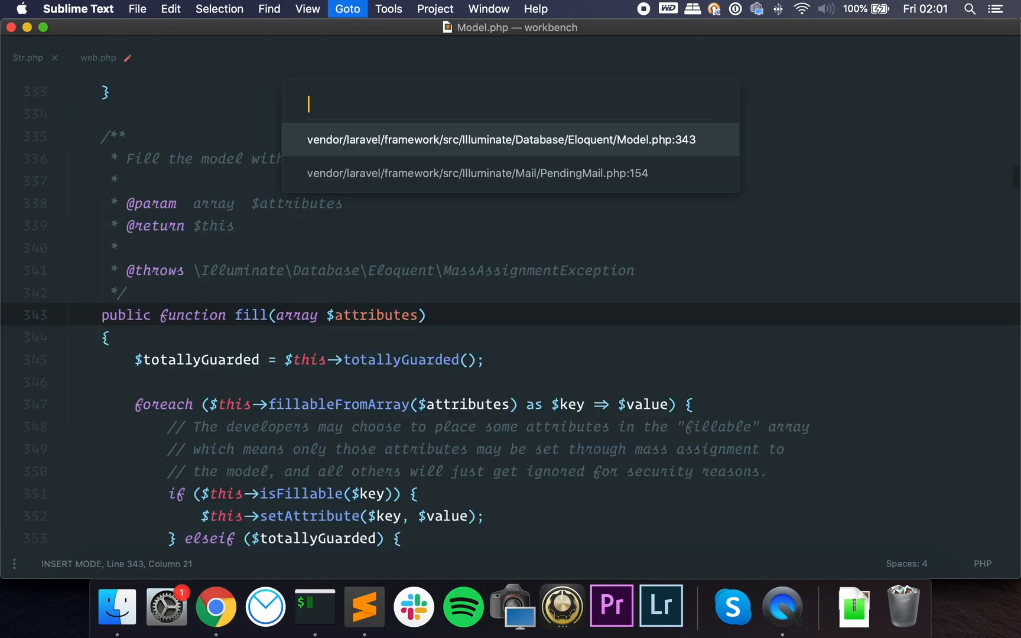
click(501, 139)
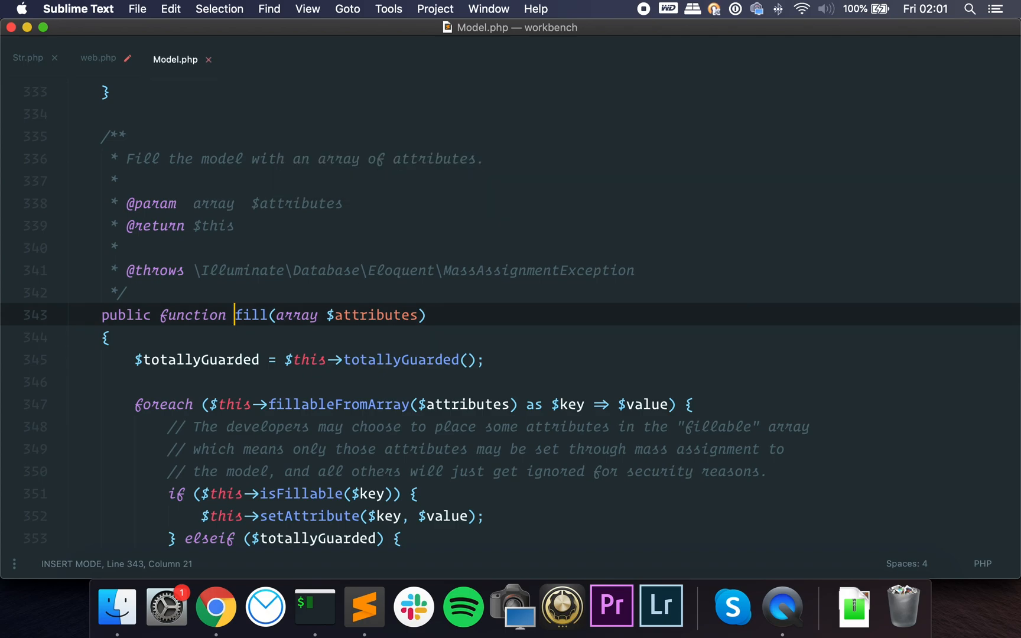
scroll(down, 3)
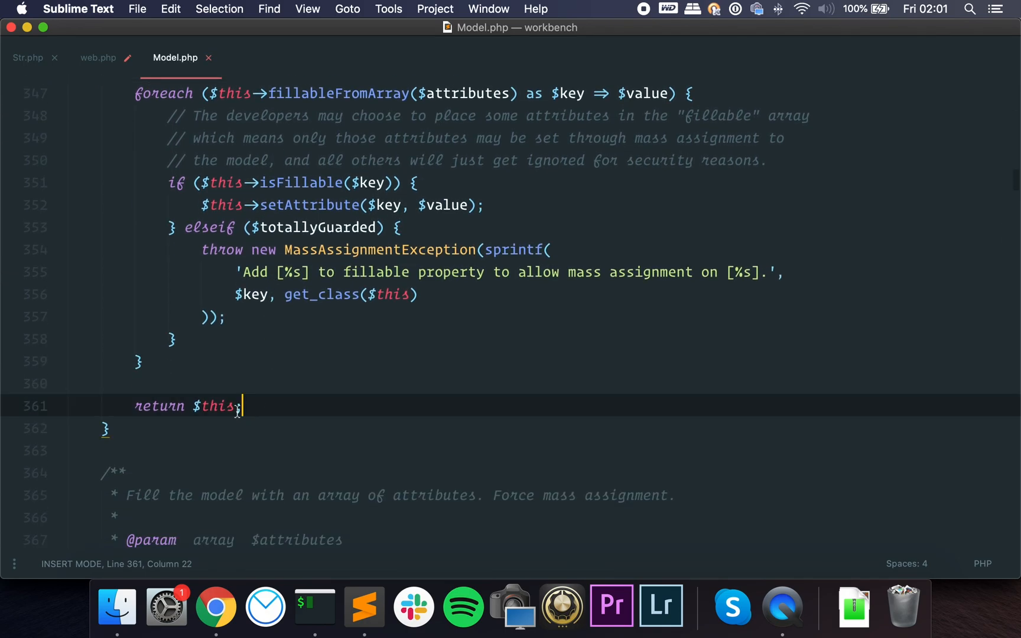
click(98, 56)
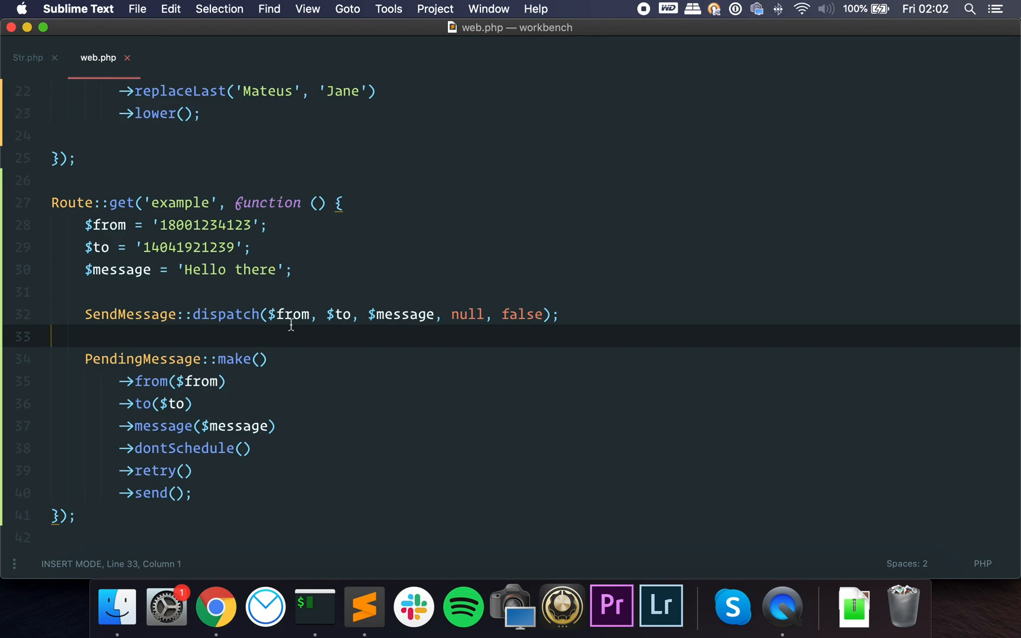
mouse_move(194, 280)
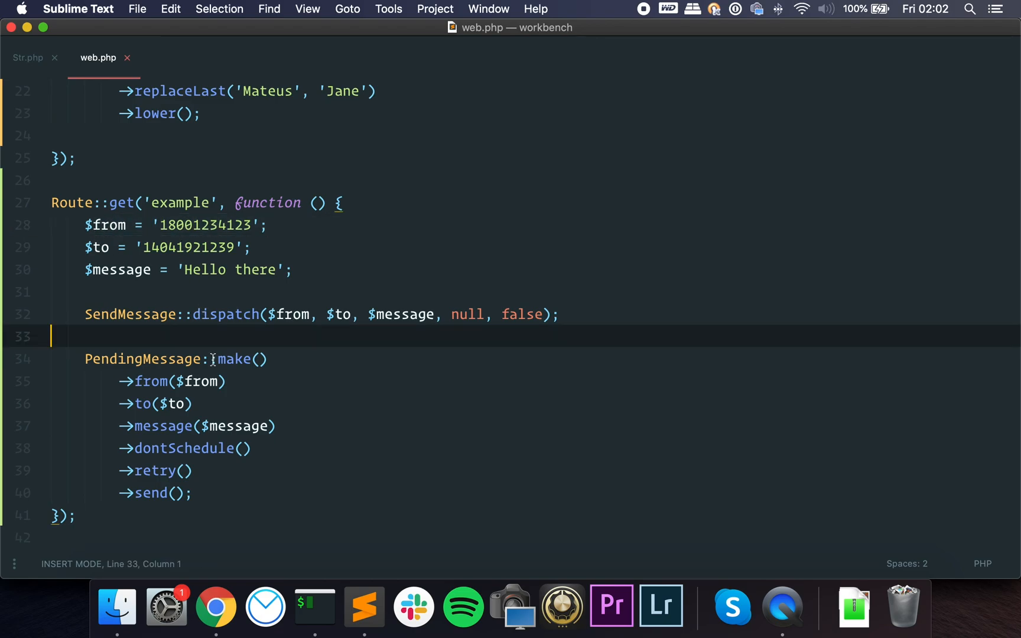
text(requ)
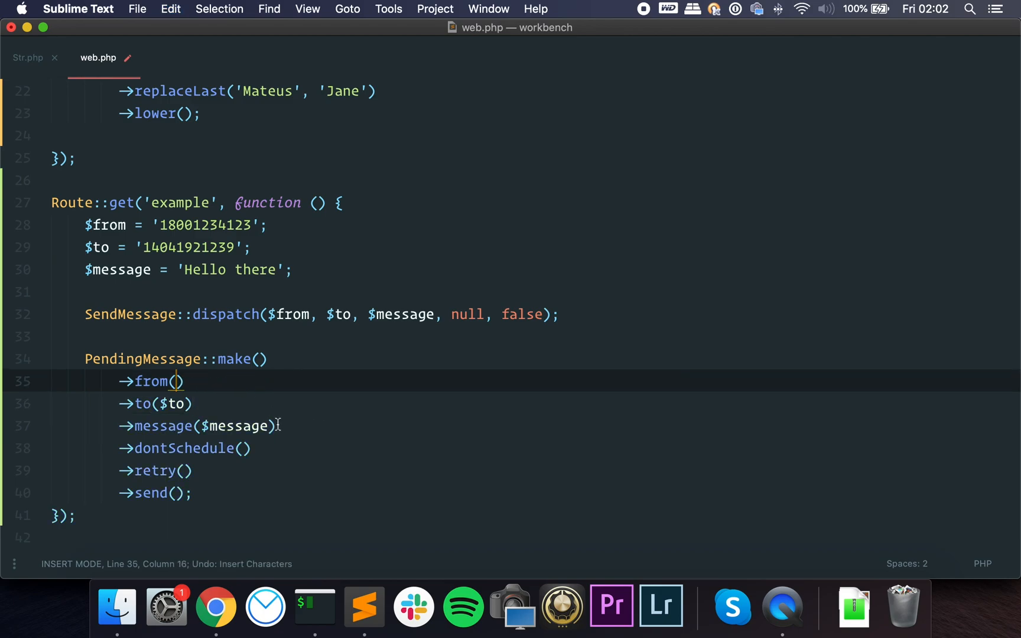
text($from)
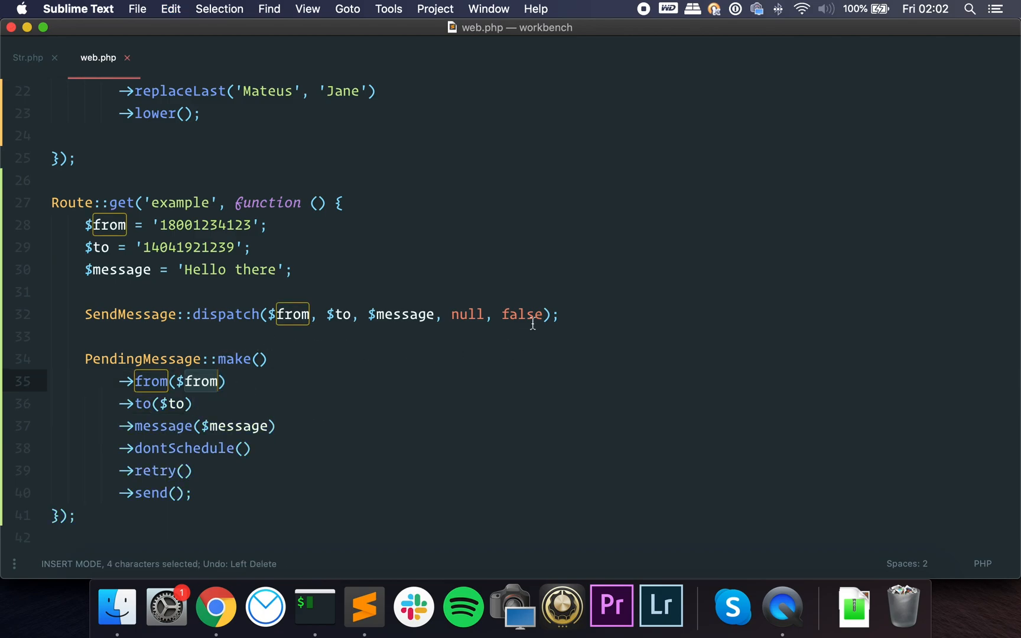
click(552, 314)
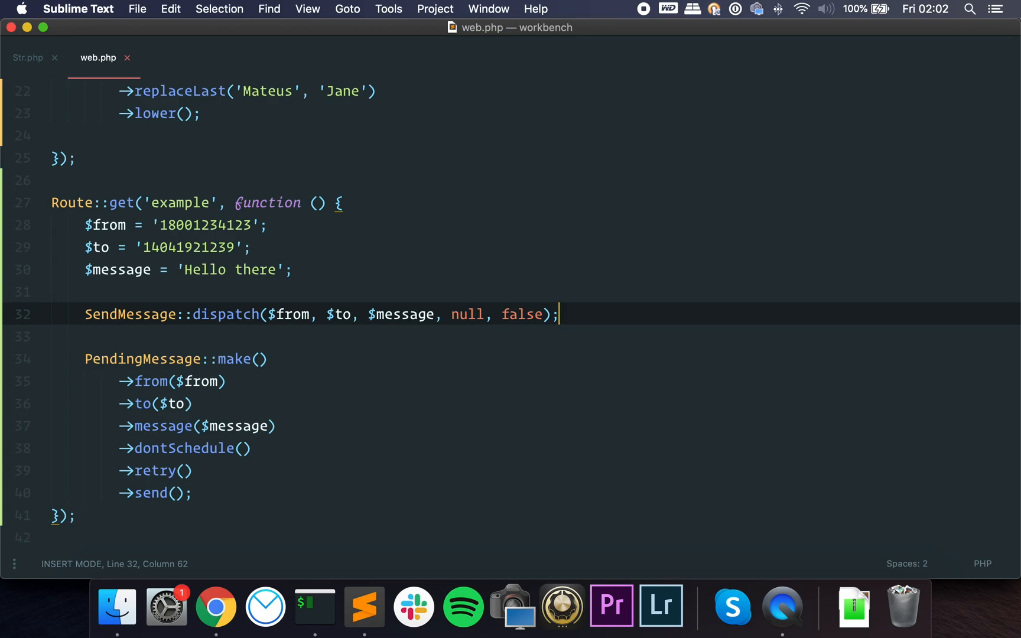
click(156, 314)
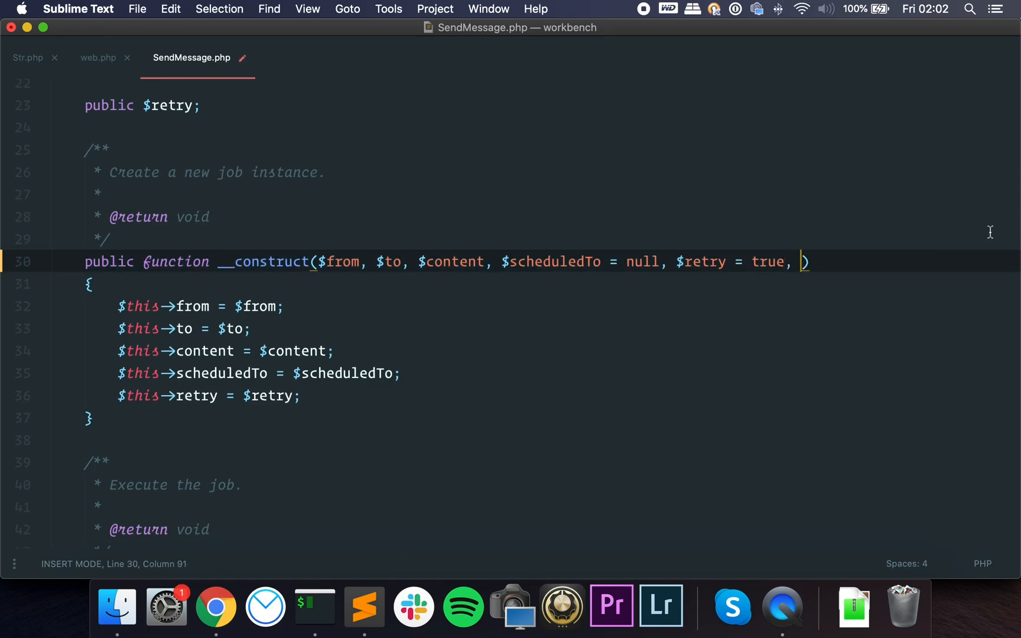
mouse_move(560, 279)
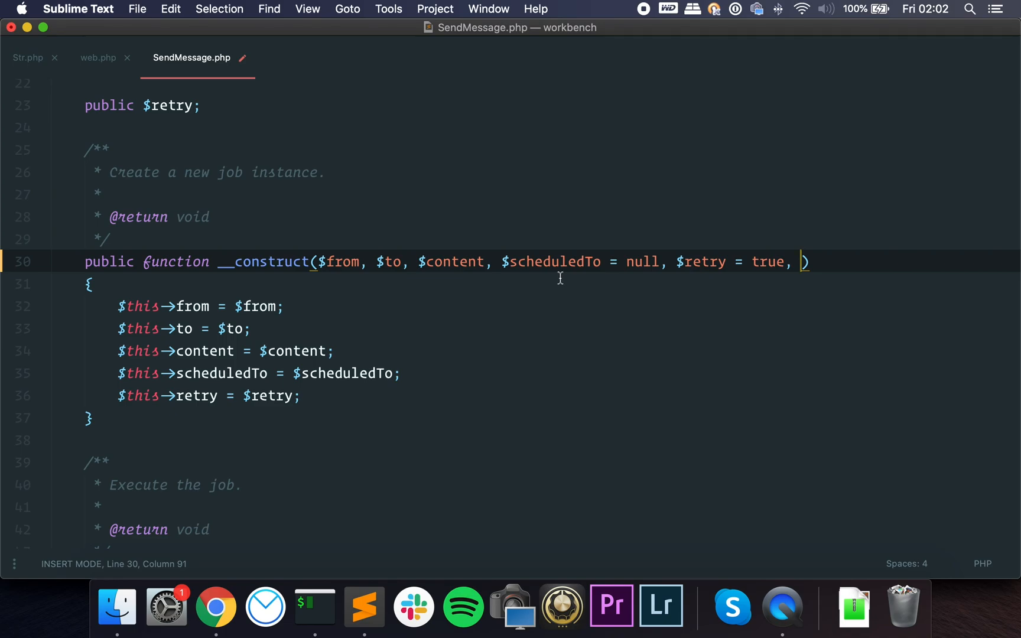
mouse_move(846, 241)
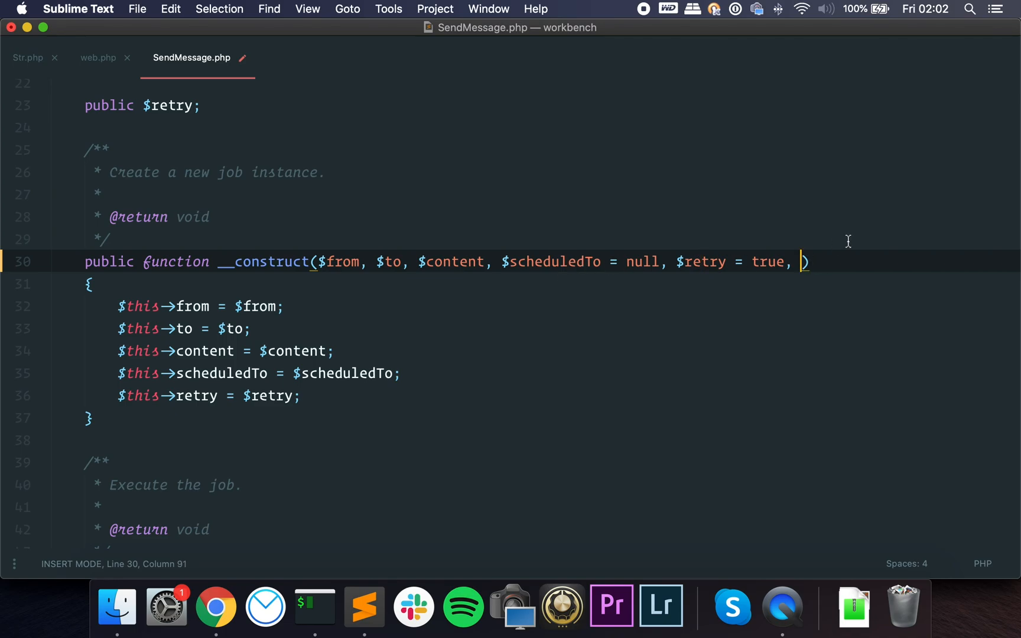
text($n)
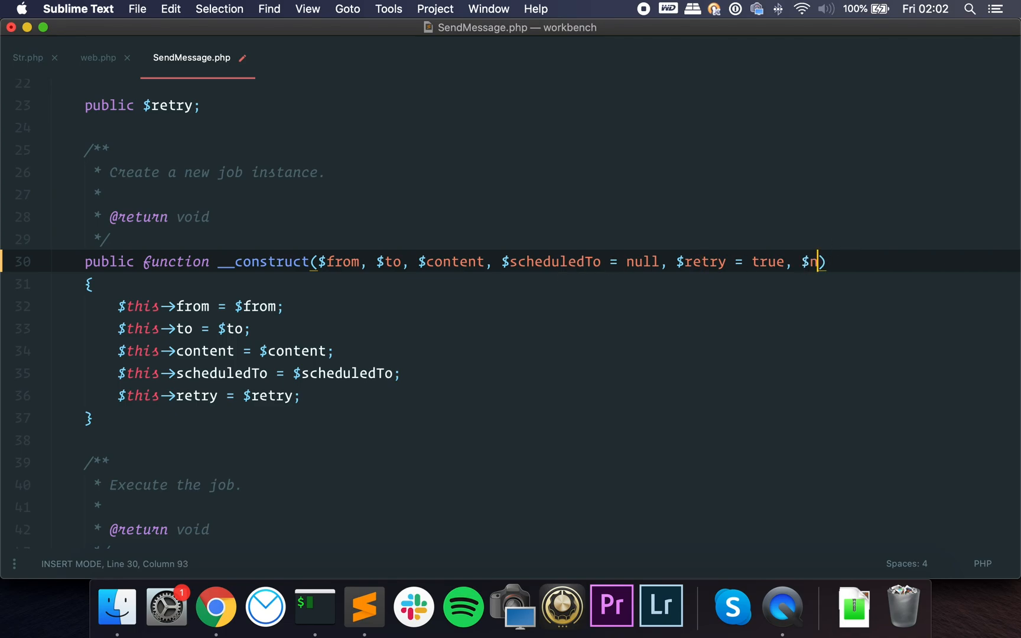
text(ext =)
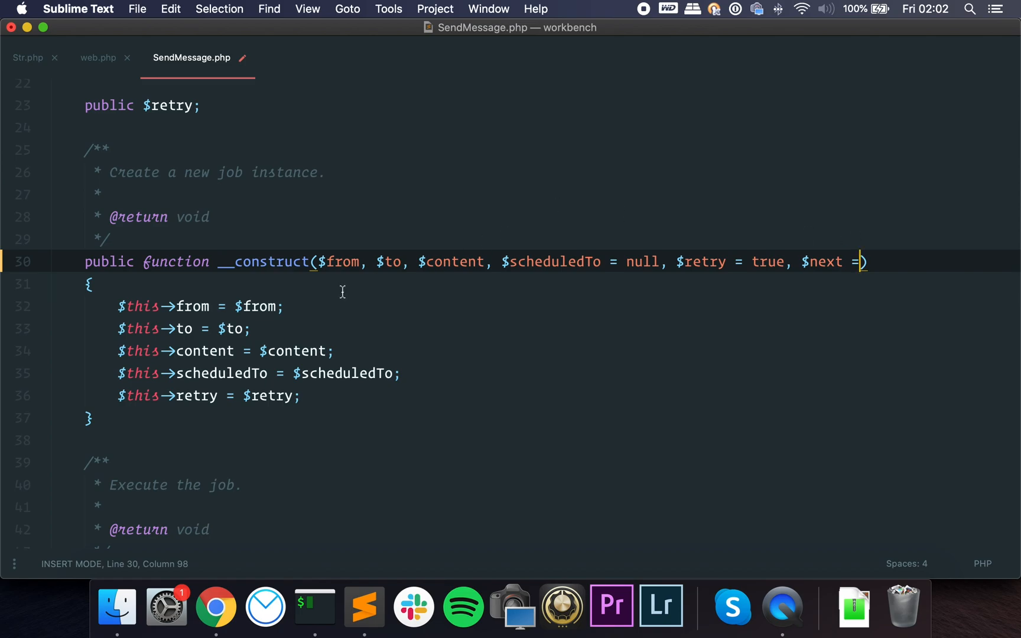
mouse_move(609, 259)
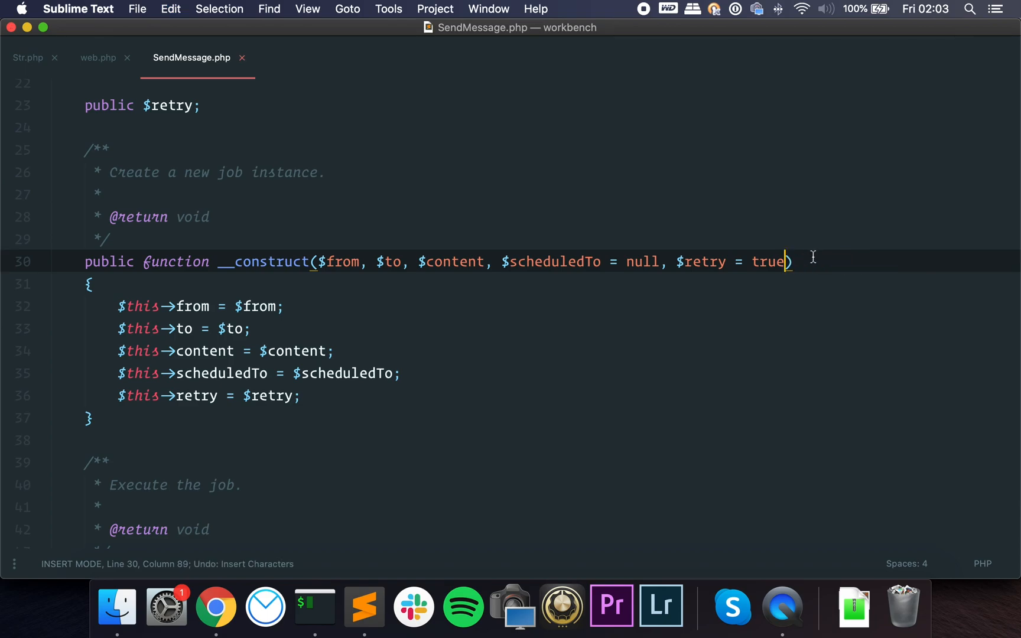
click(98, 57)
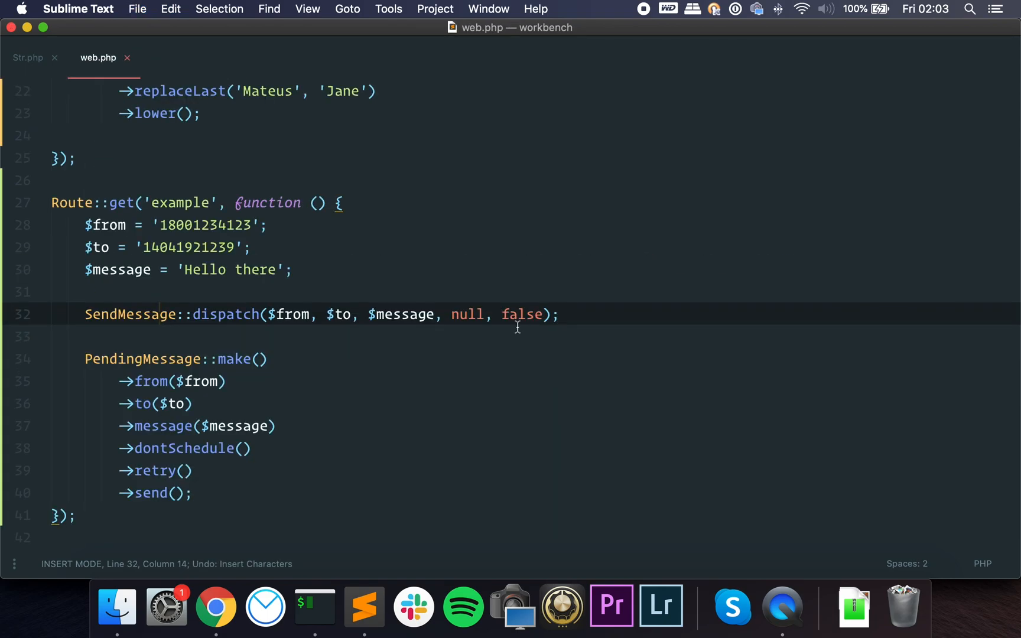
mouse_move(496, 330)
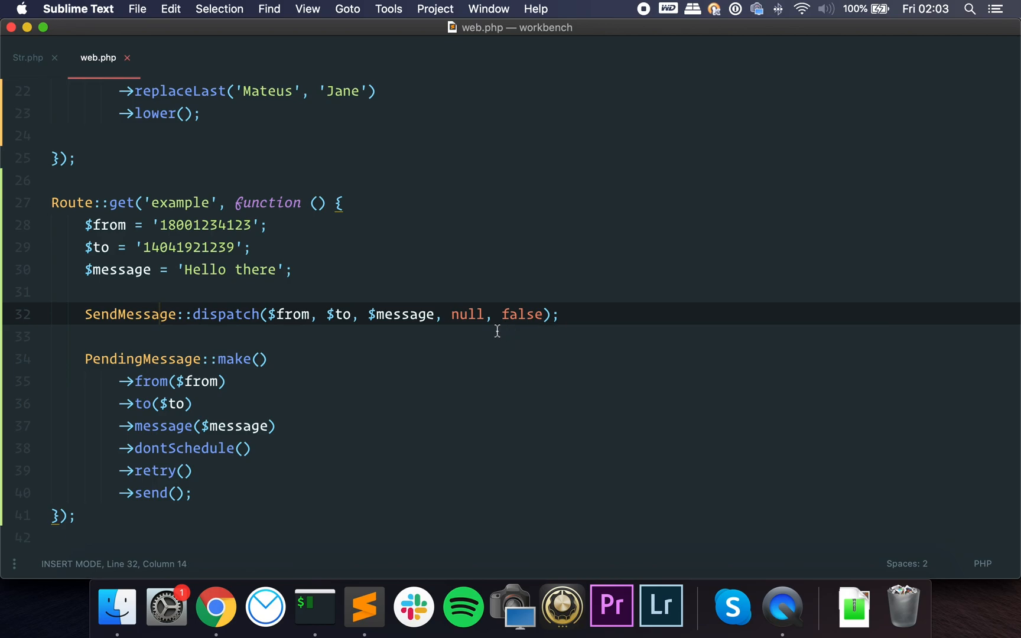
mouse_move(176, 324)
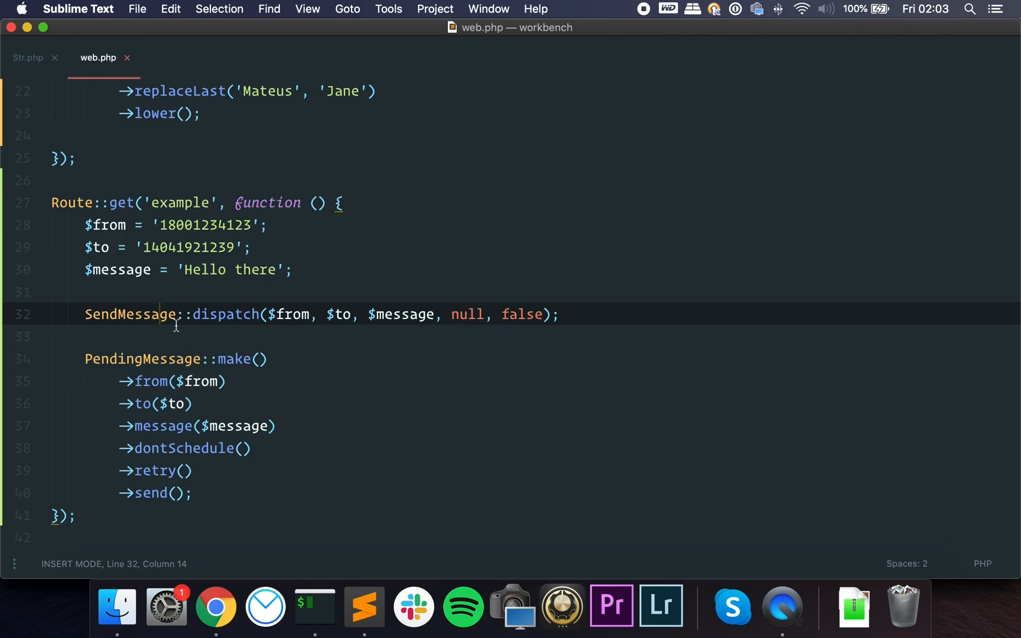
mouse_move(217, 493)
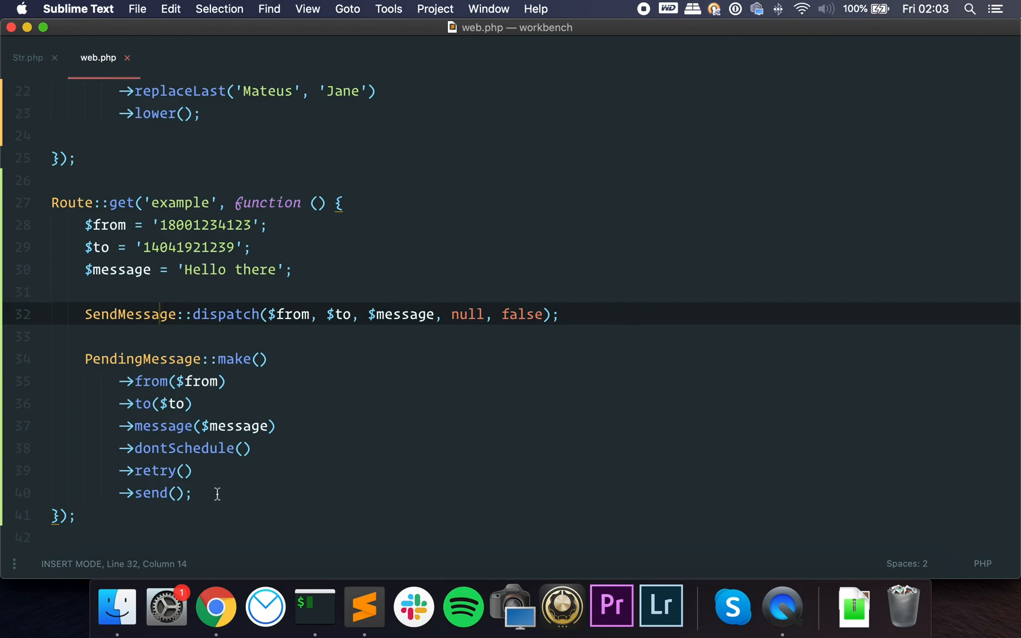
mouse_move(219, 494)
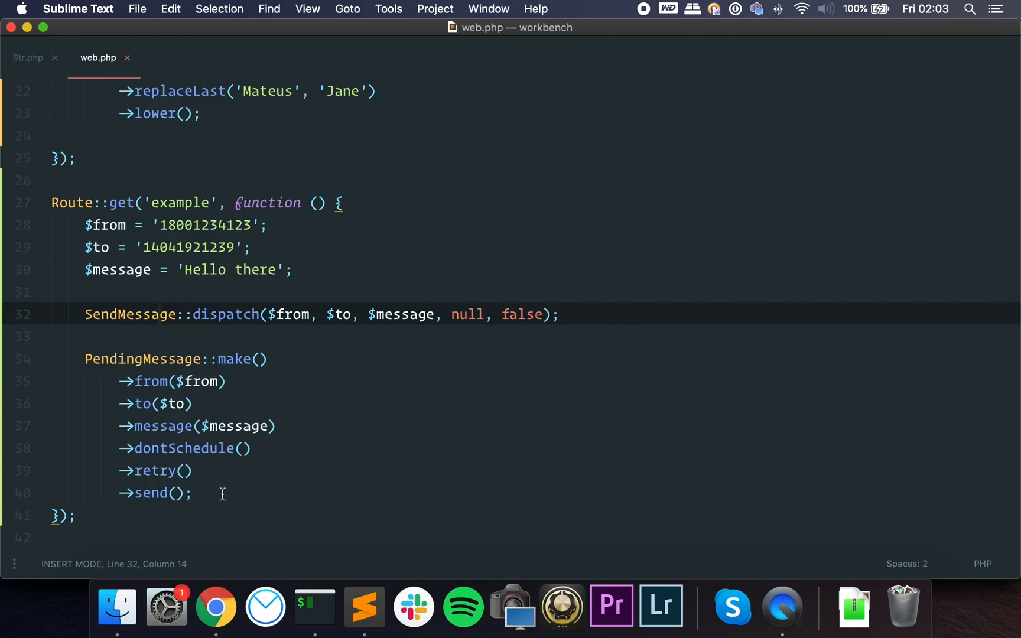
click(194, 492)
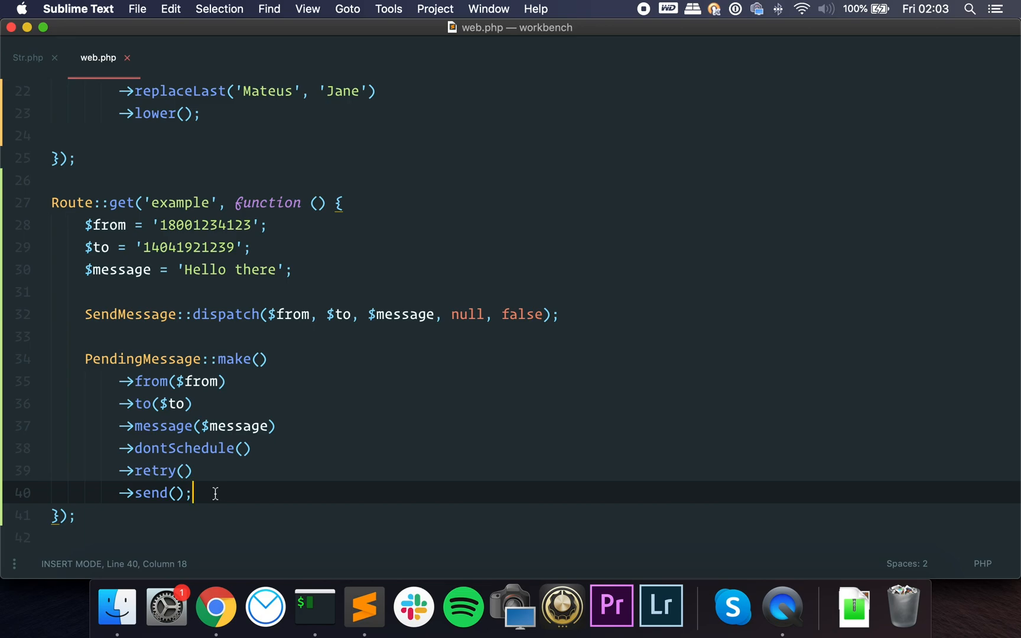
mouse_move(233, 489)
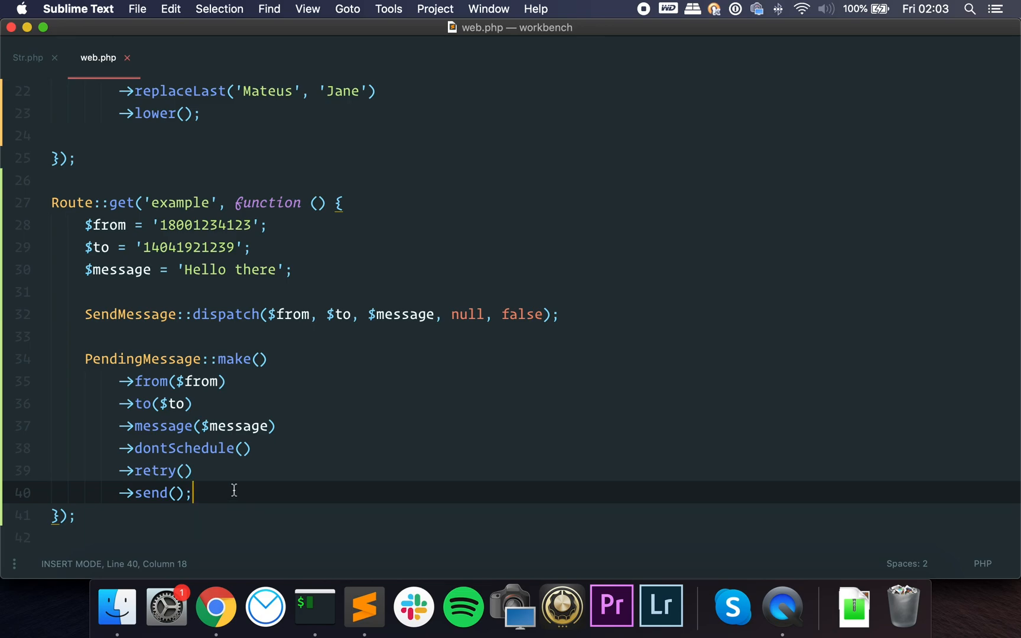
click(152, 335)
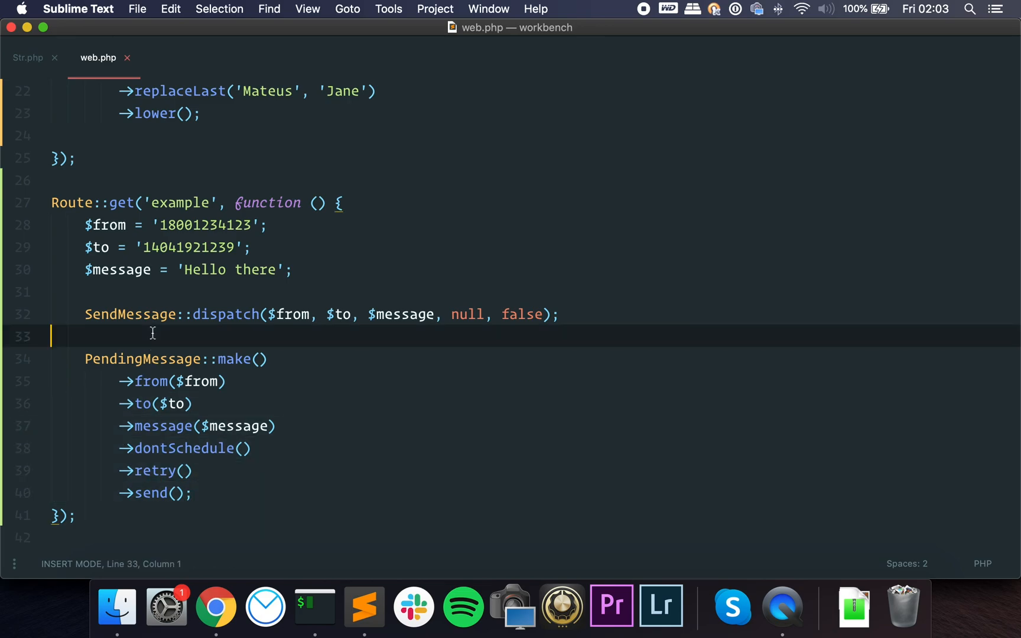
scroll(up, 3)
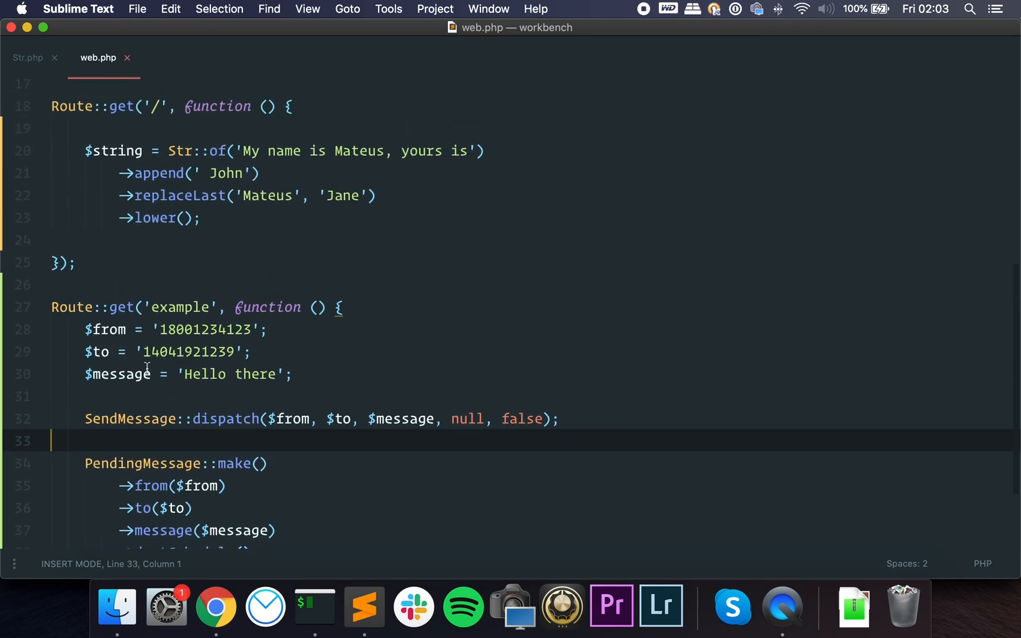
scroll(up, 3)
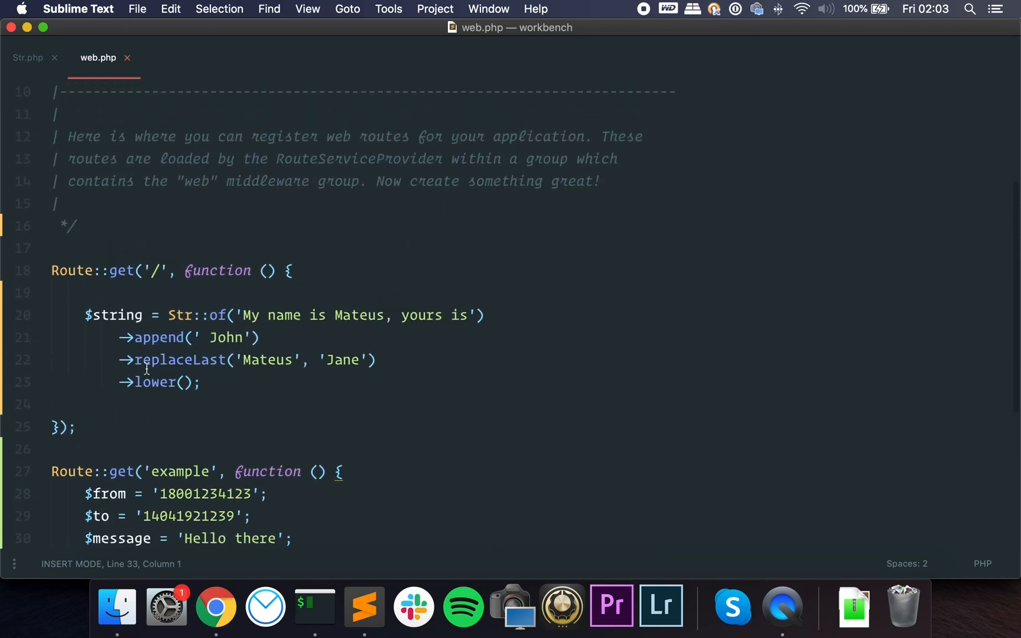
scroll(up, 3)
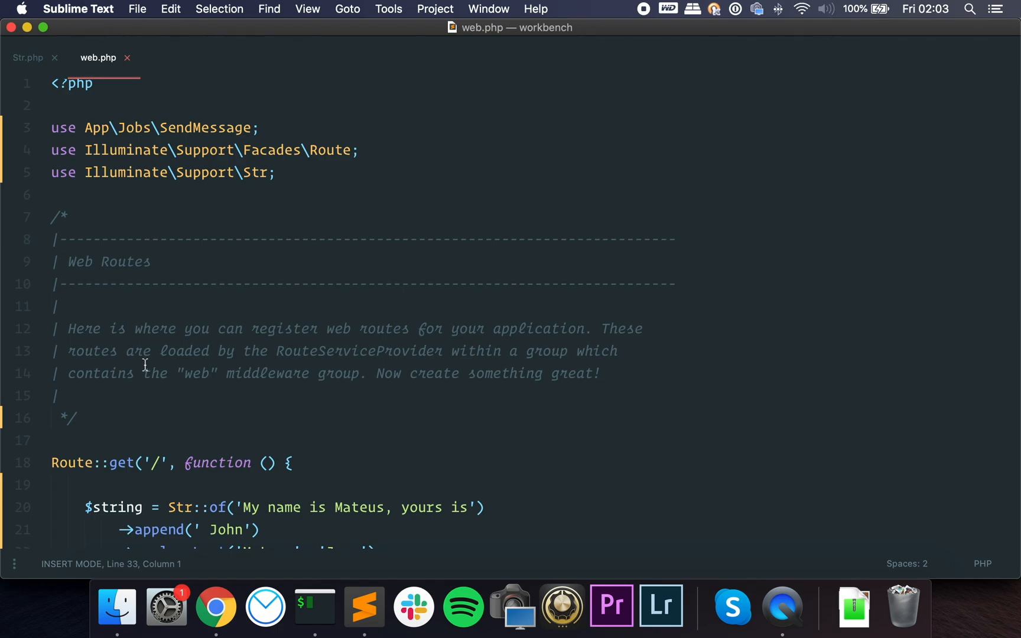
mouse_move(609, 9)
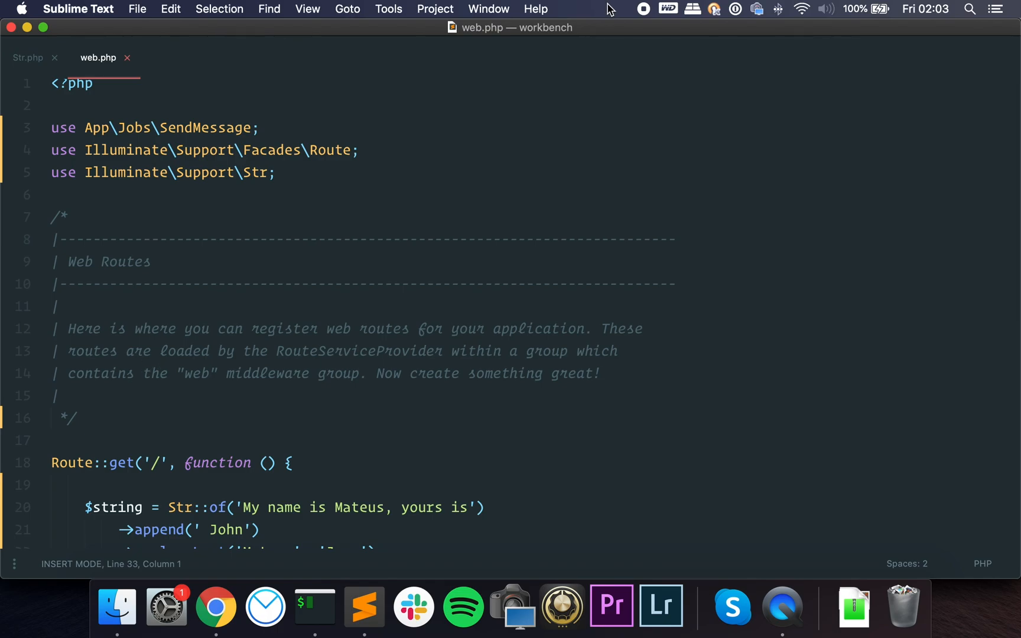